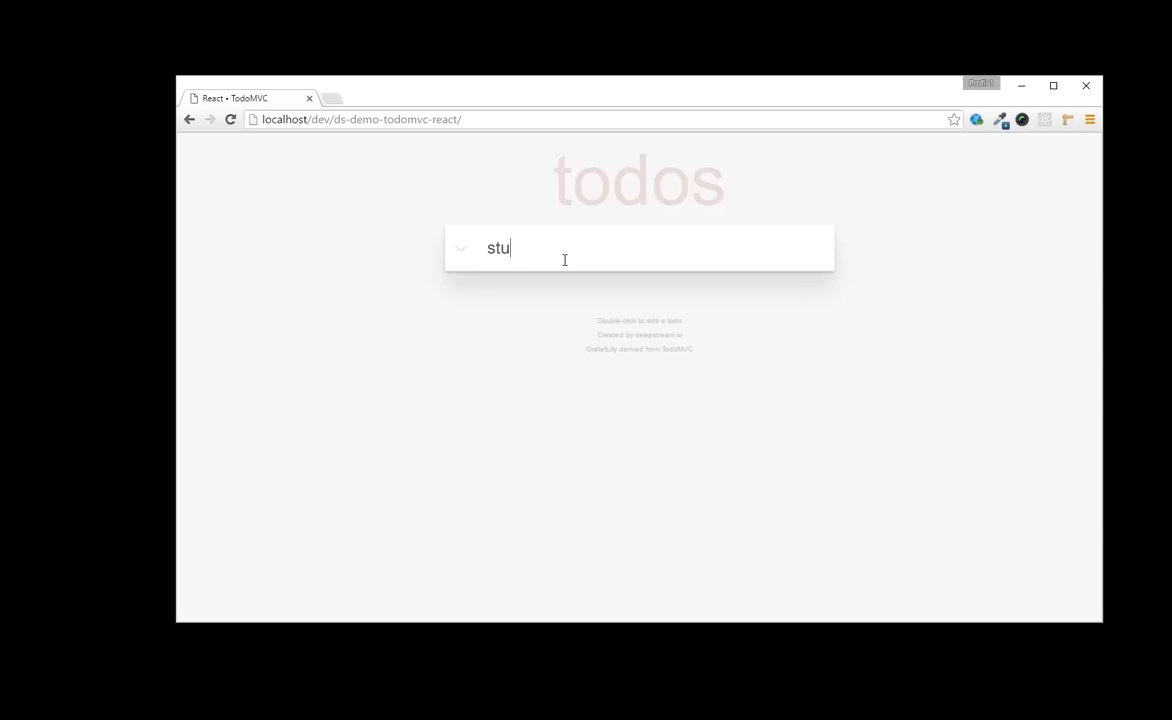
- Add the todos and rename 'more stuff' to 'so much more stuff'
key("Enter")
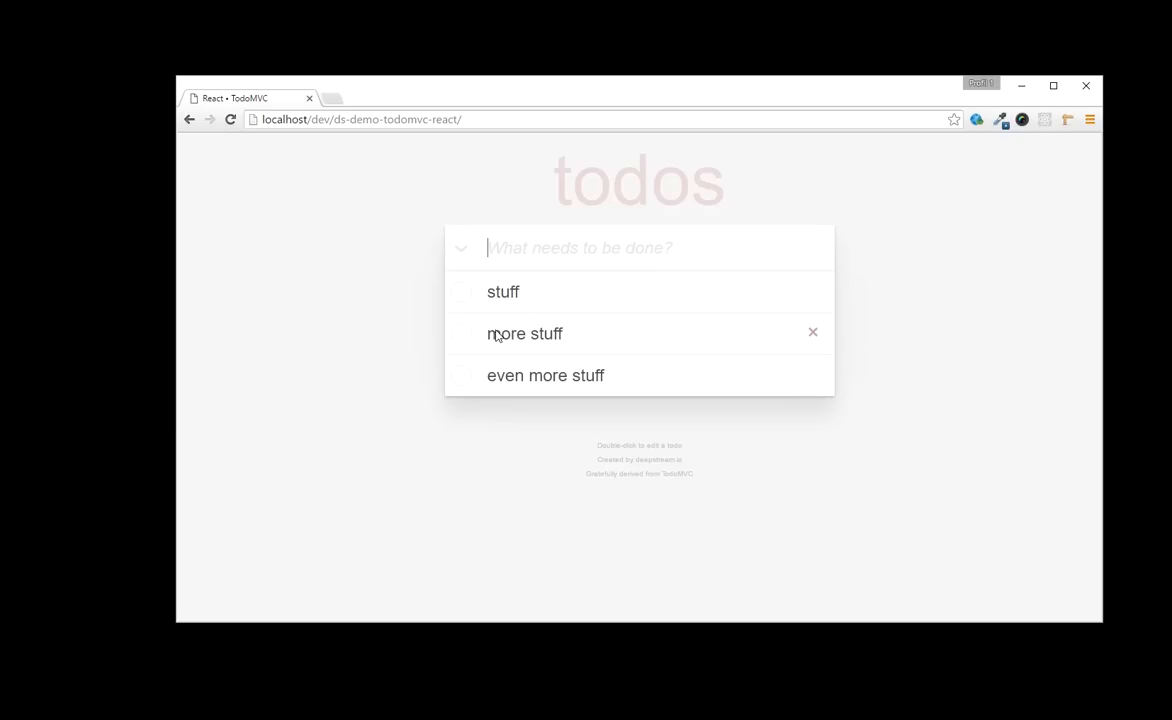
double_click(524, 334)
type("so much ")
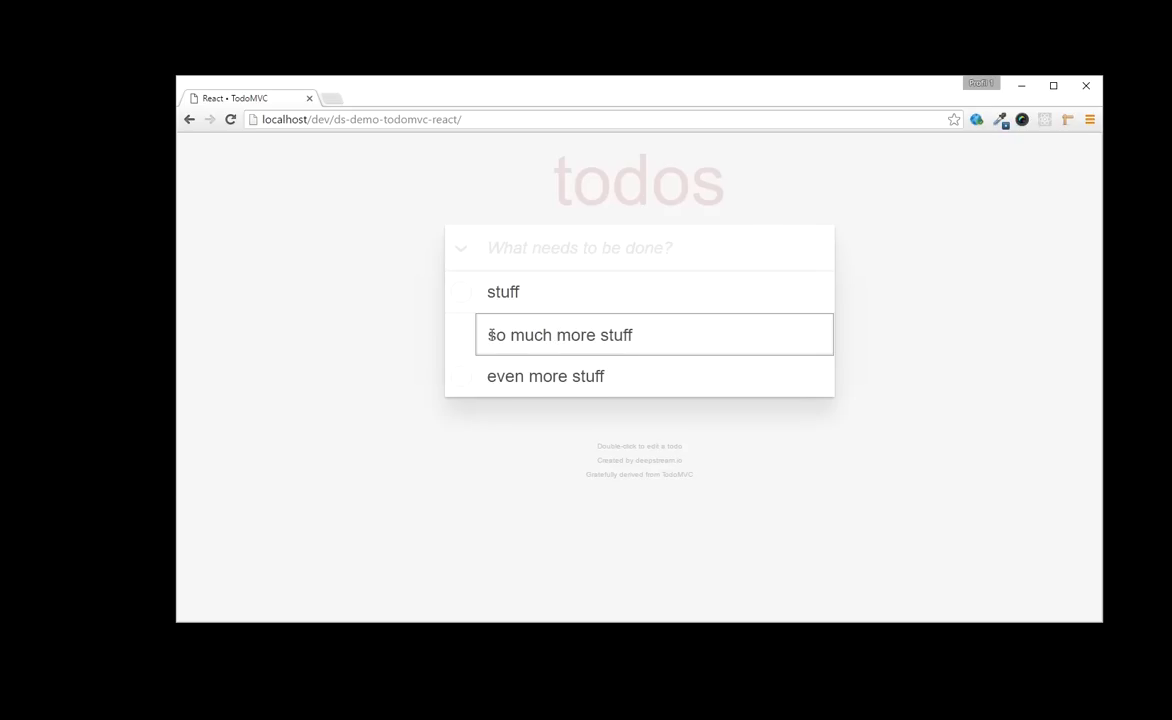
- Mark 'so much more stuff' and 'even more stuff' done, then delete both
left_click(460, 334)
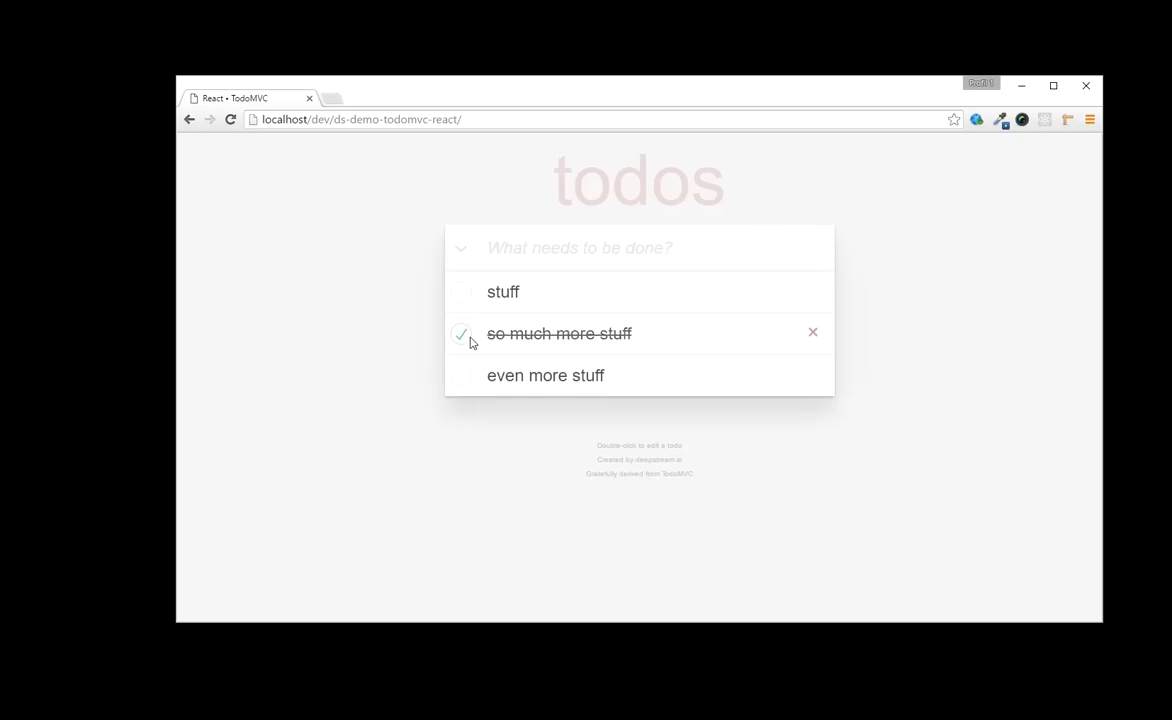
left_click(460, 376)
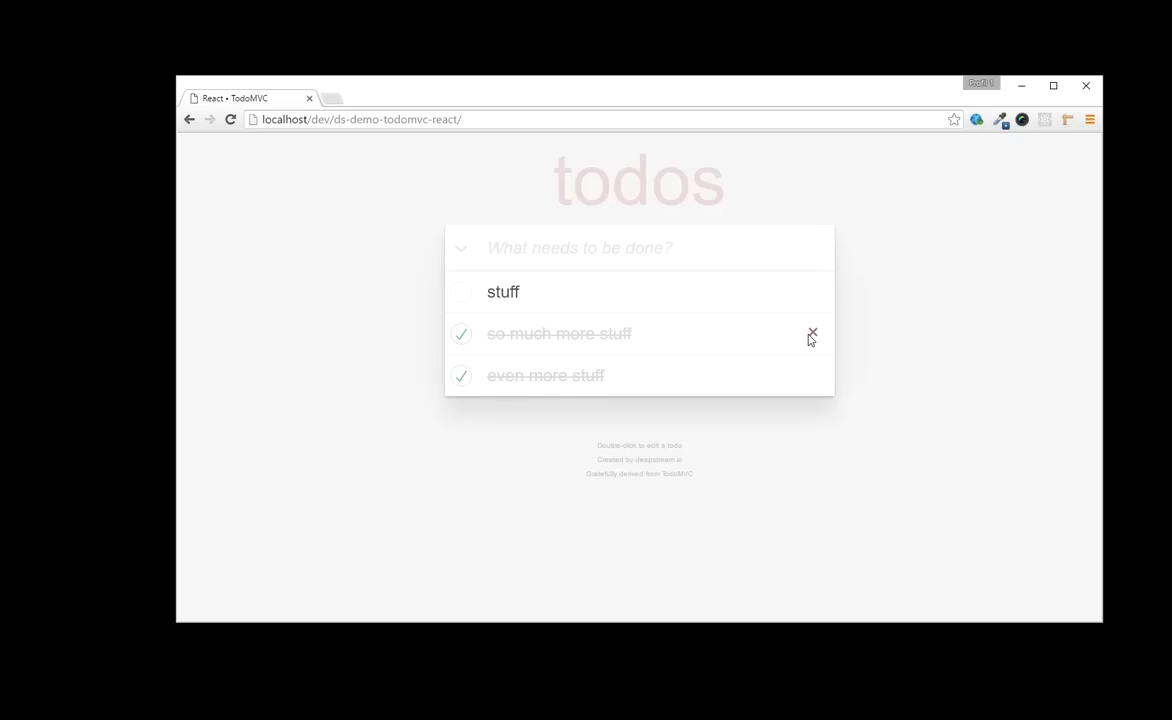
left_click(812, 334)
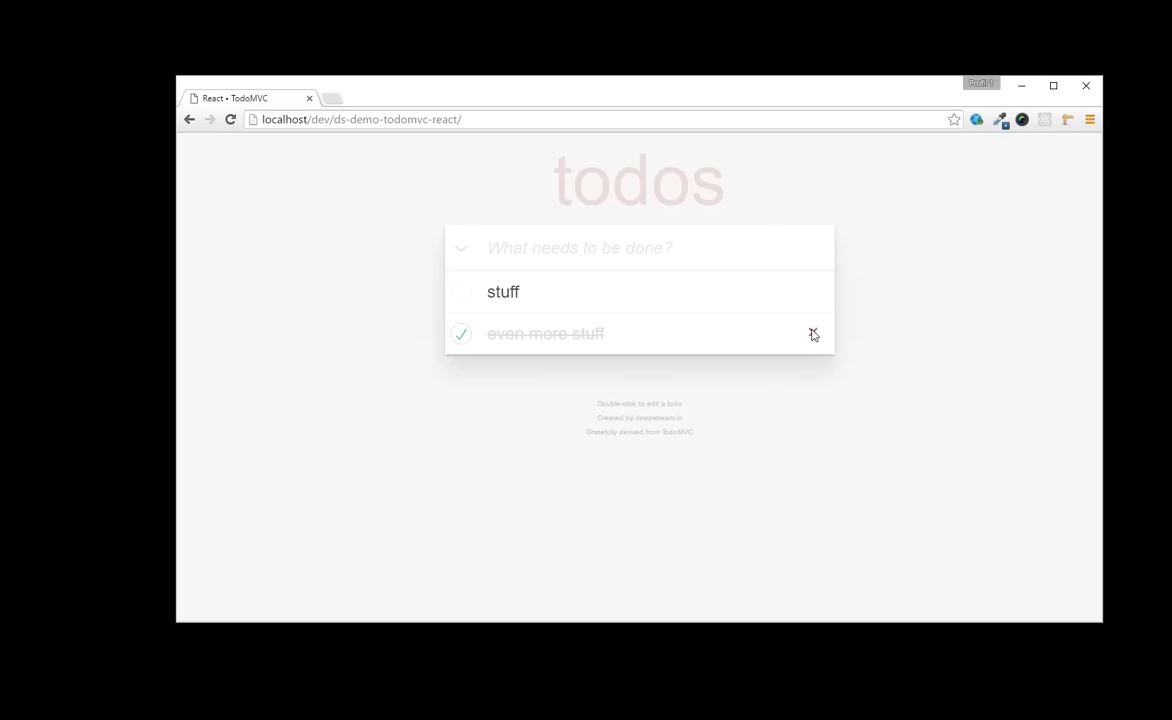
left_click(814, 334)
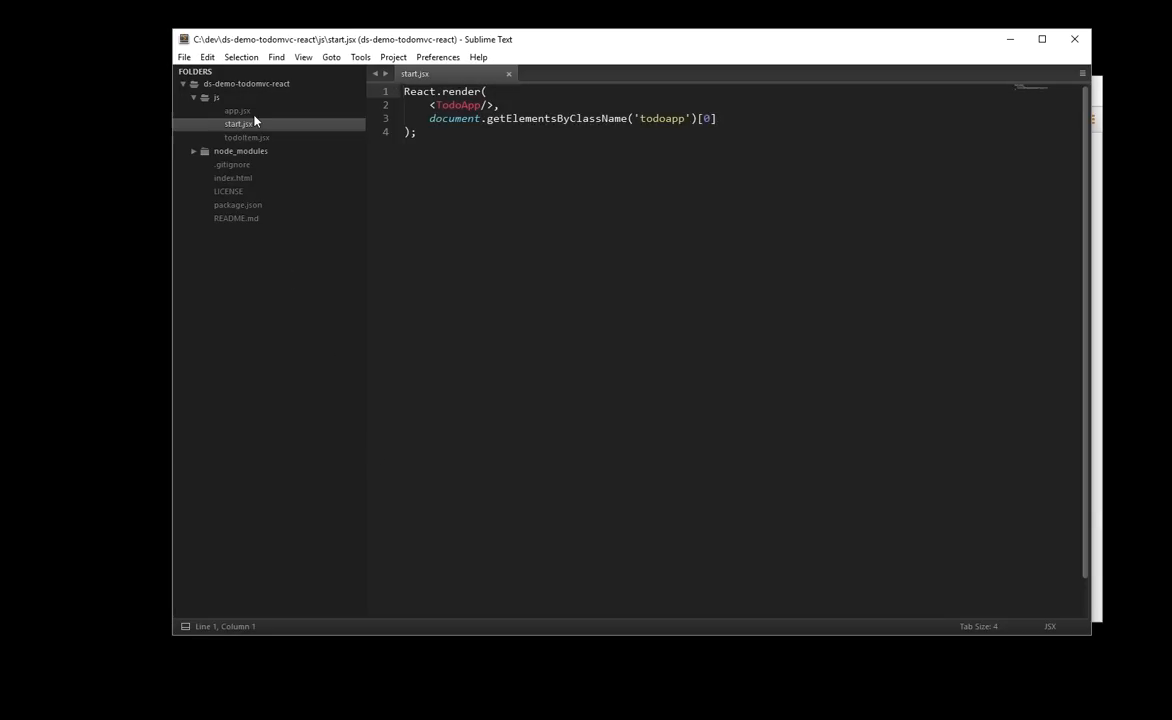
- Read through the TodoApp component's handlers and render method in app.jsx
left_click(238, 110)
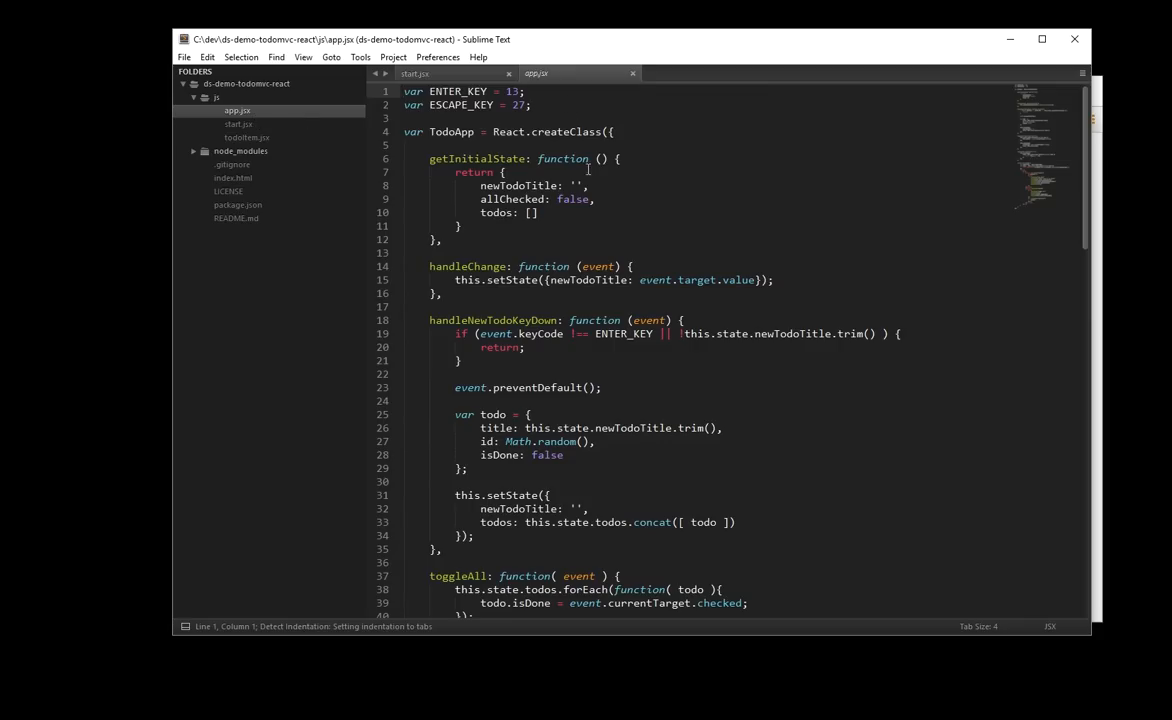
scroll("down", 3)
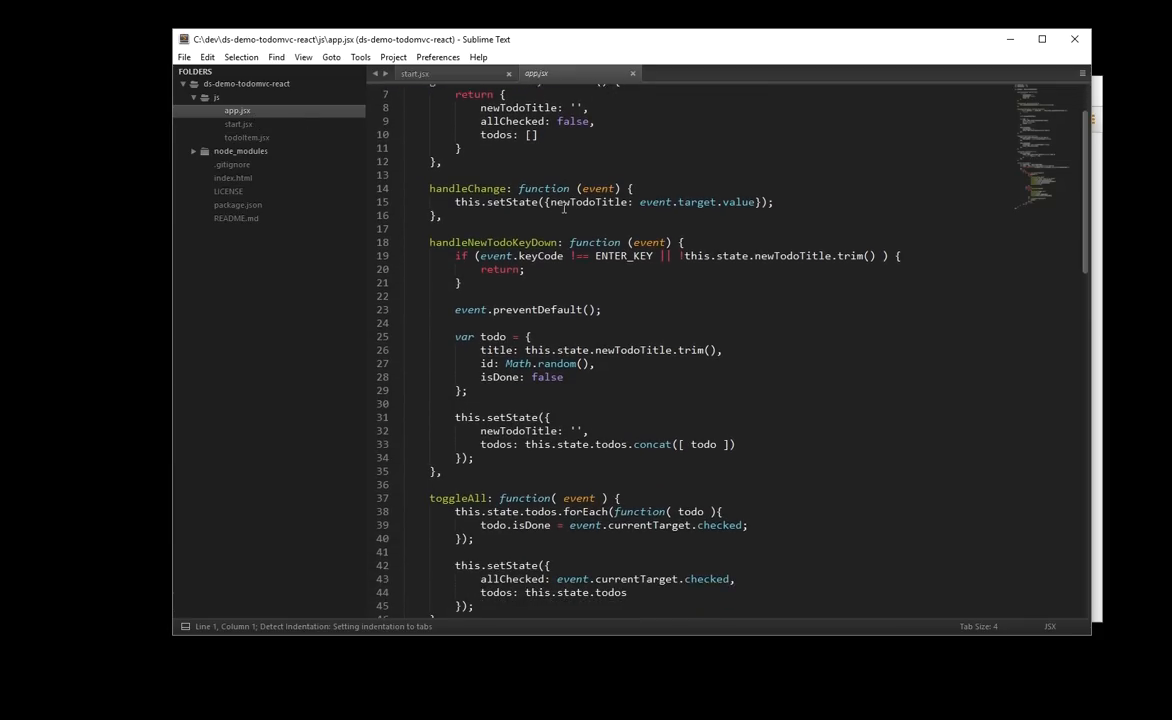
scroll("down", 3)
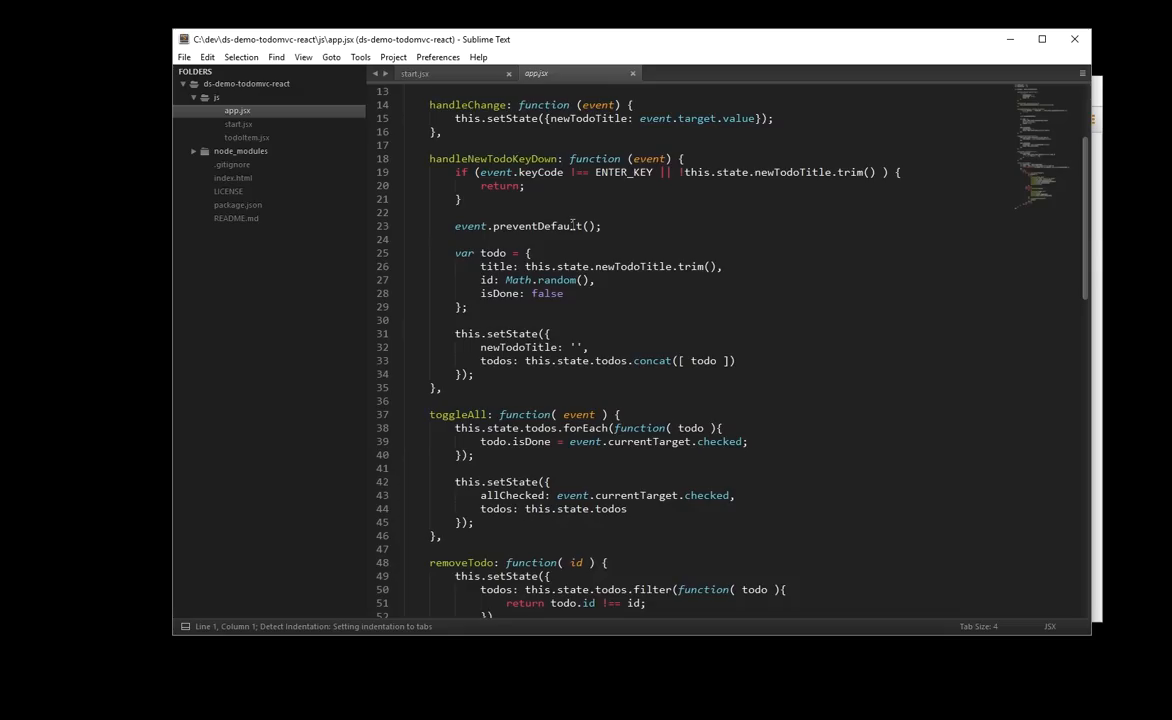
scroll("down", 3)
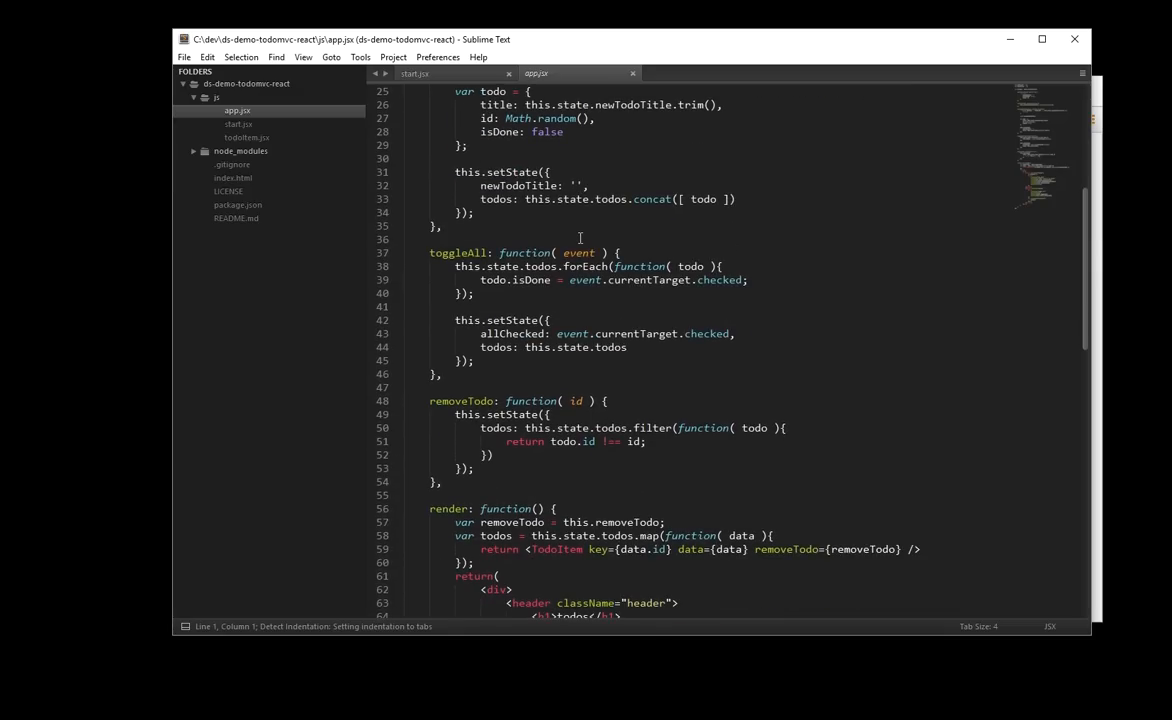
scroll("down", 3)
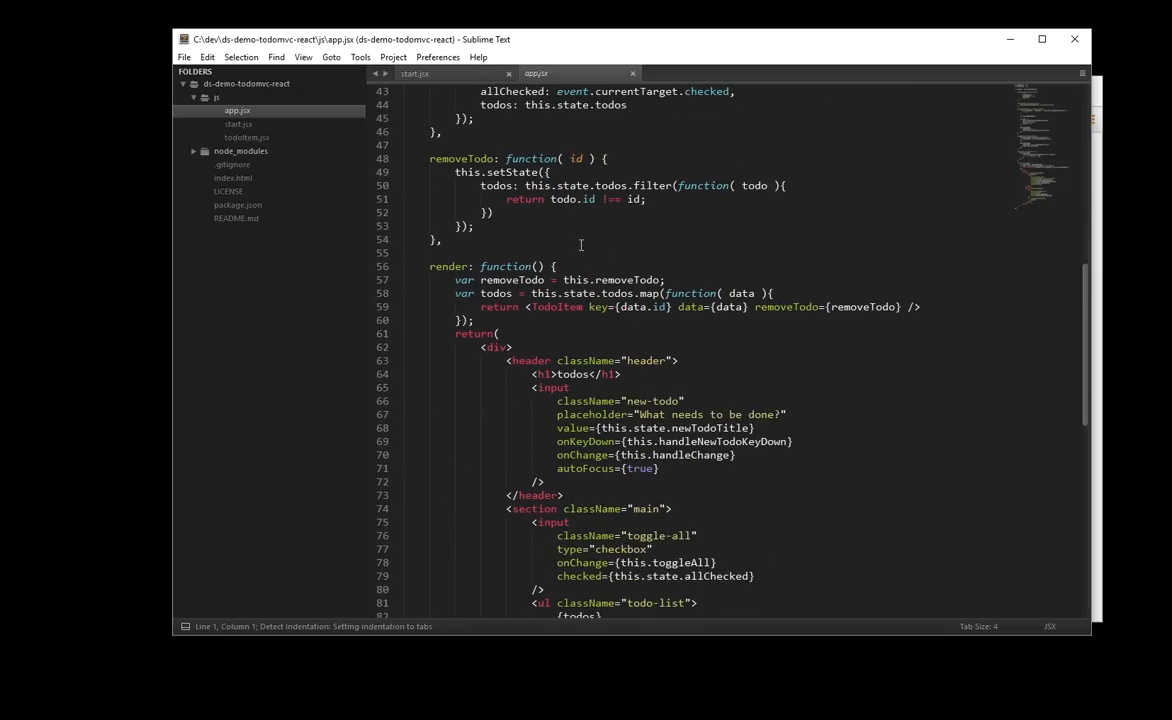
scroll("down", 3)
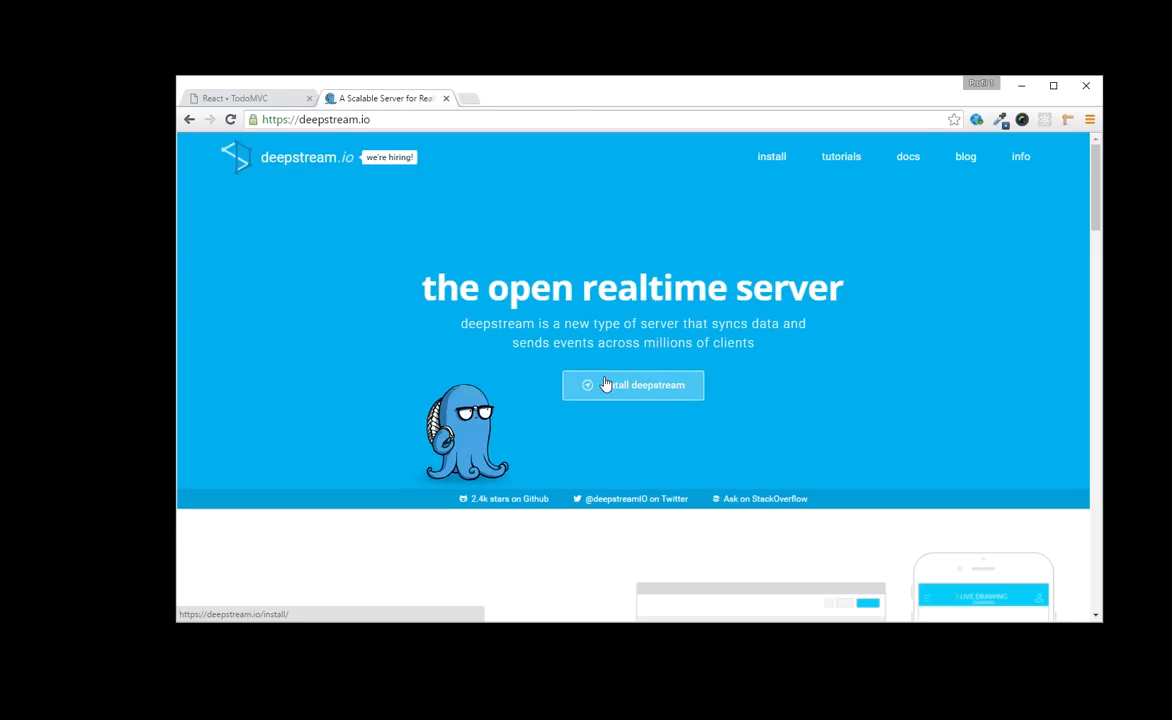
- Download the Windows deepstream server zip and launch deepstream.exe from the extracted folder
left_click(632, 384)
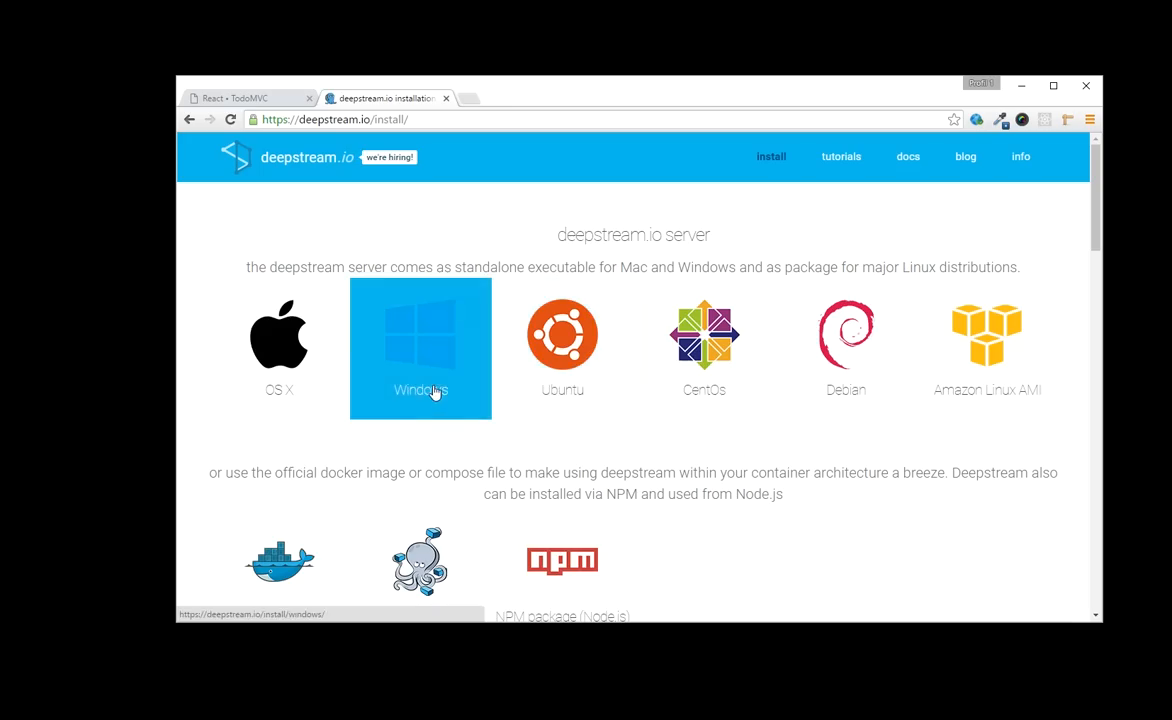
left_click(420, 348)
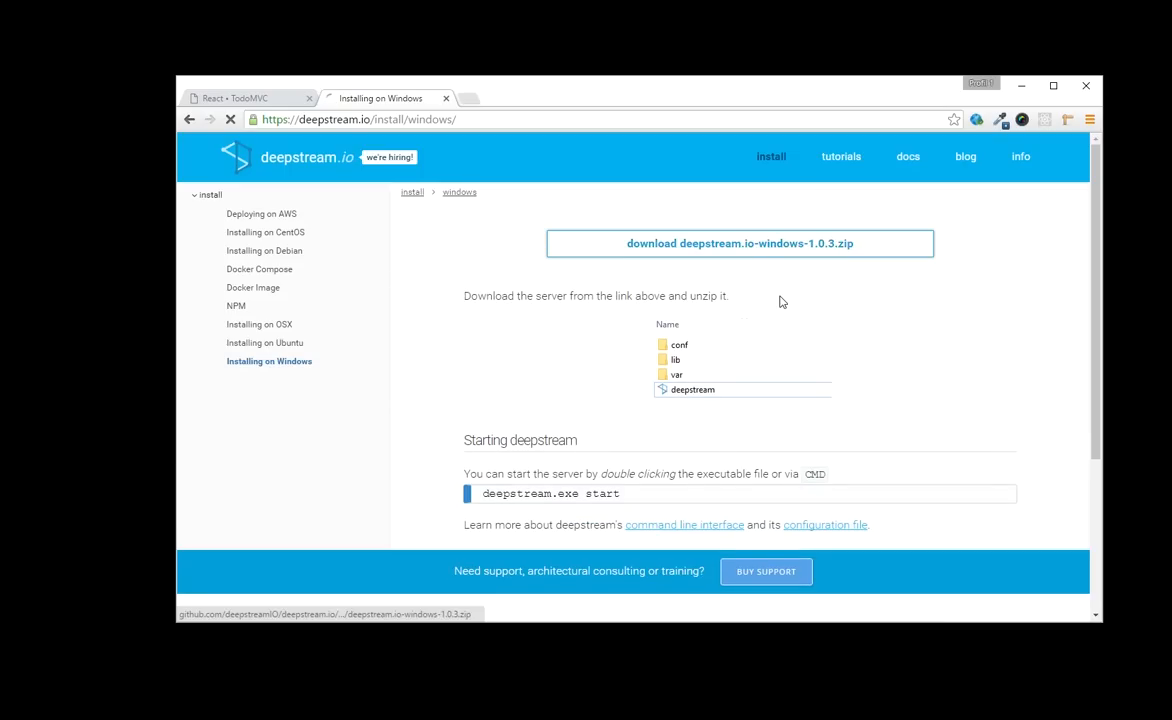
left_click(740, 244)
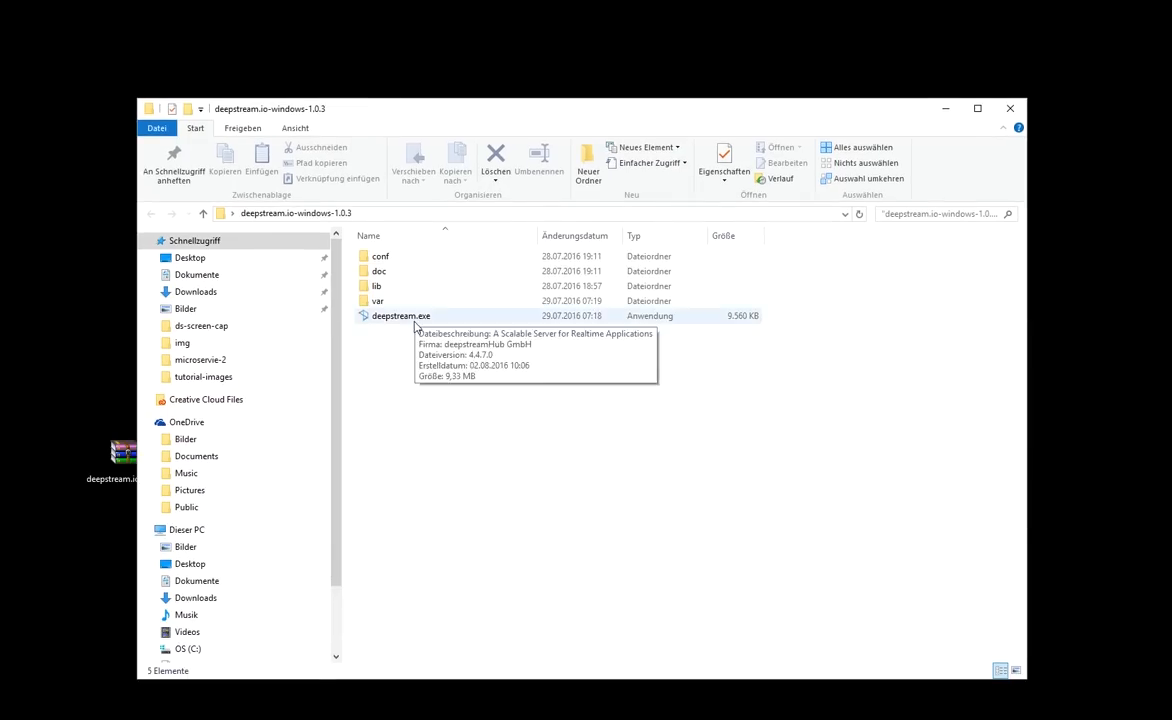
double_click(400, 316)
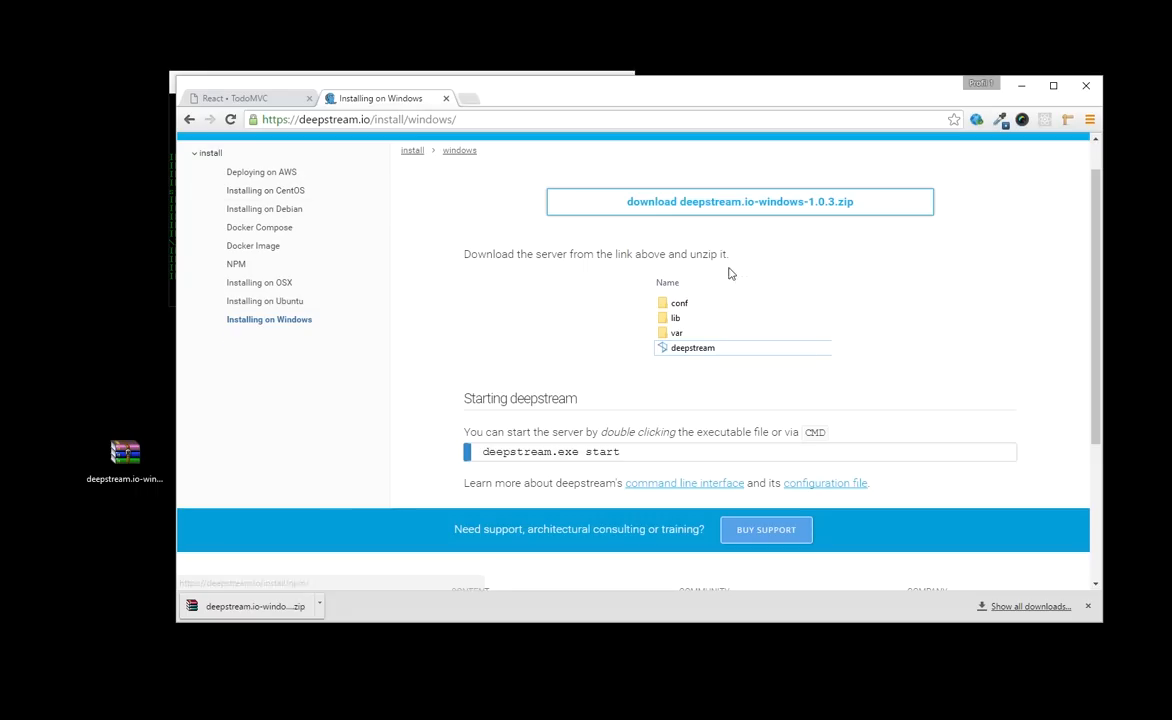
- Install the client library with npm install deepstream.io-client-js --save
scroll("up", 3)
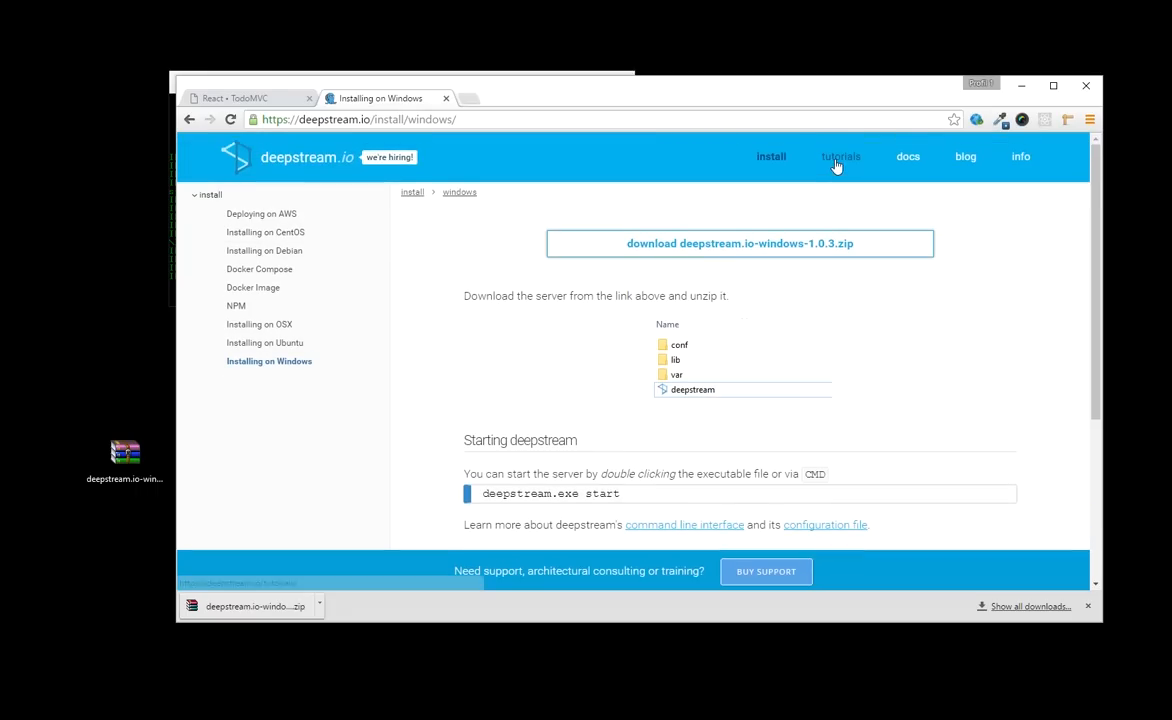
left_click(770, 156)
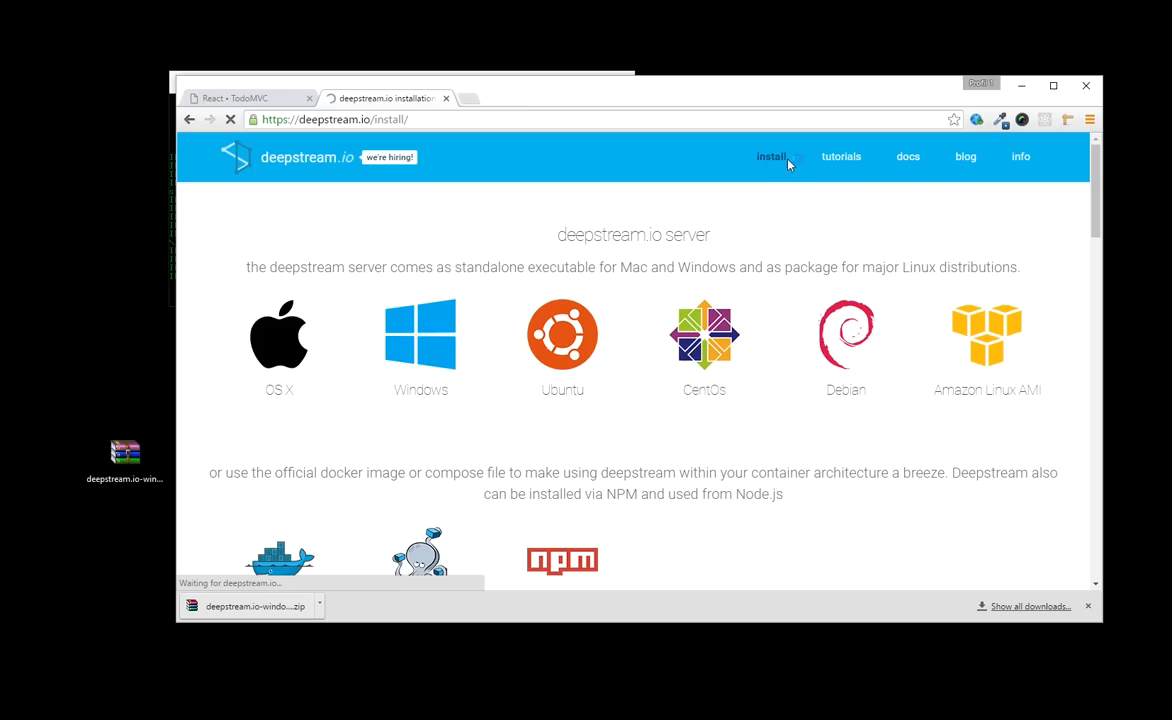
scroll("down", 3)
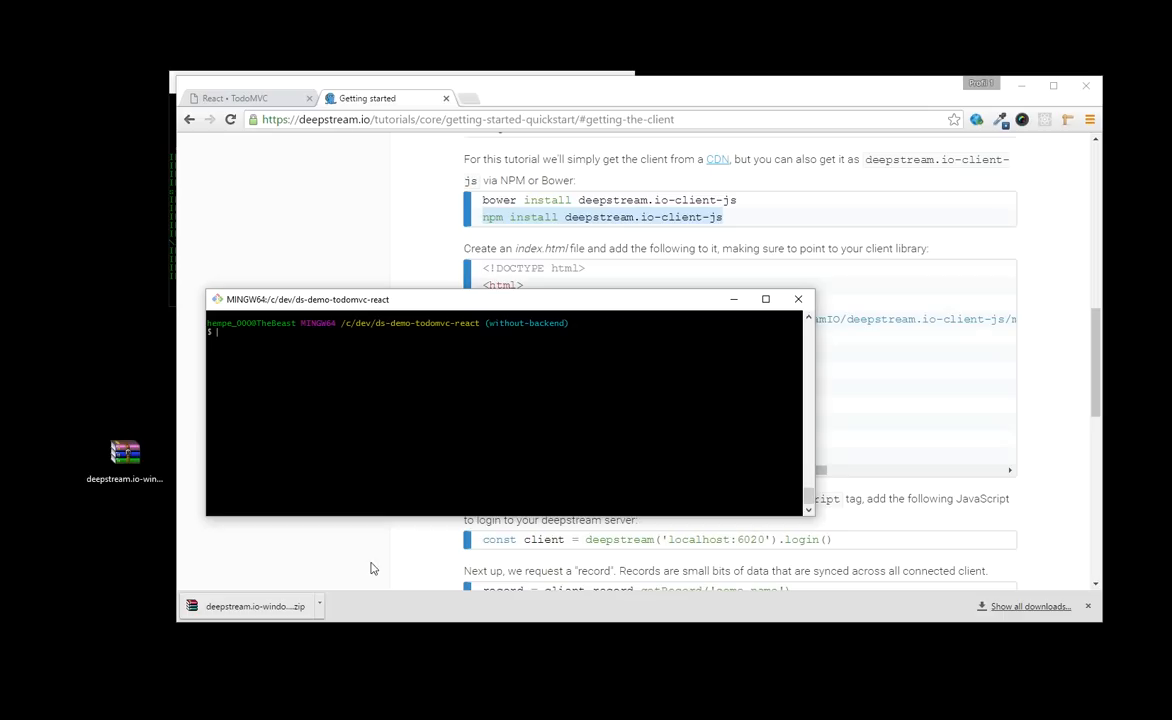
type("npm install deepstream.io-client-js --save")
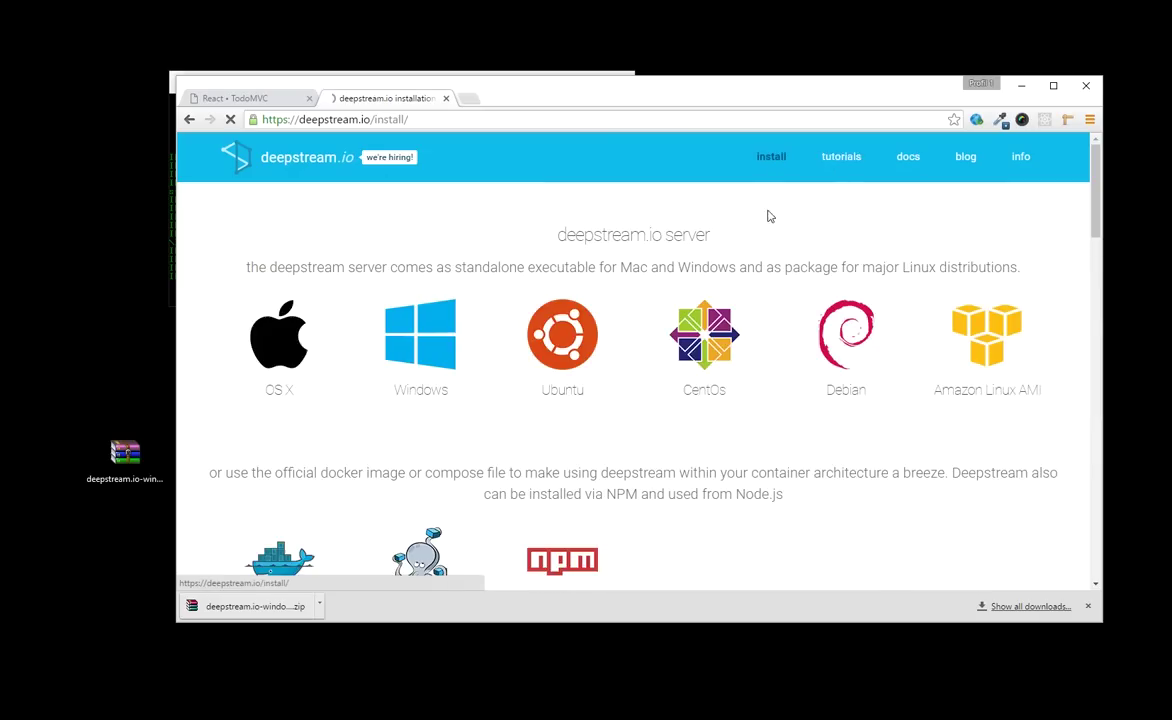
- Find and read the deepstream-react integration tutorial
scroll("down", 3)
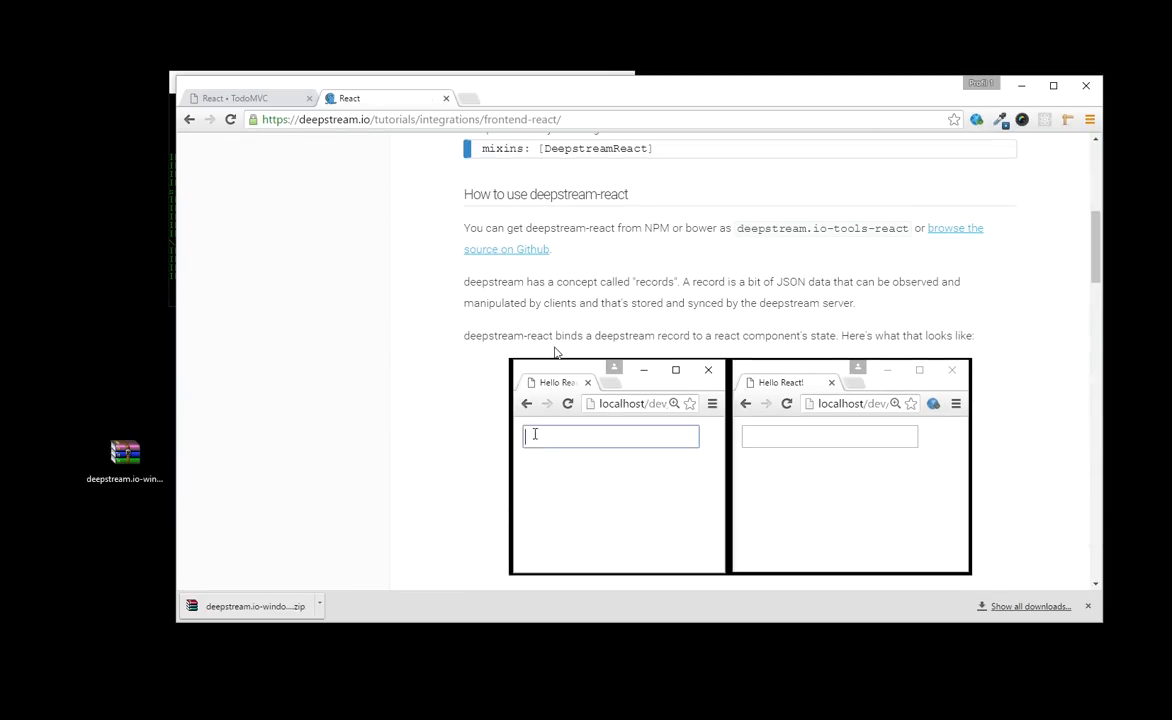
type("deepstream-")
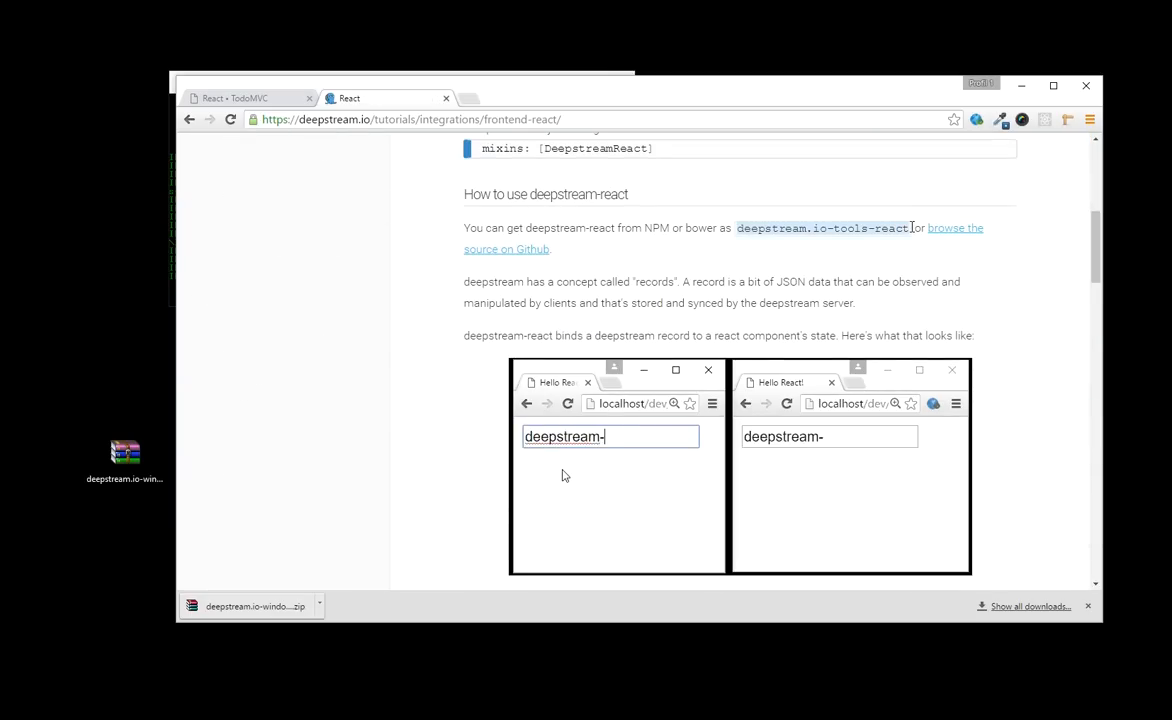
type("react lets you")
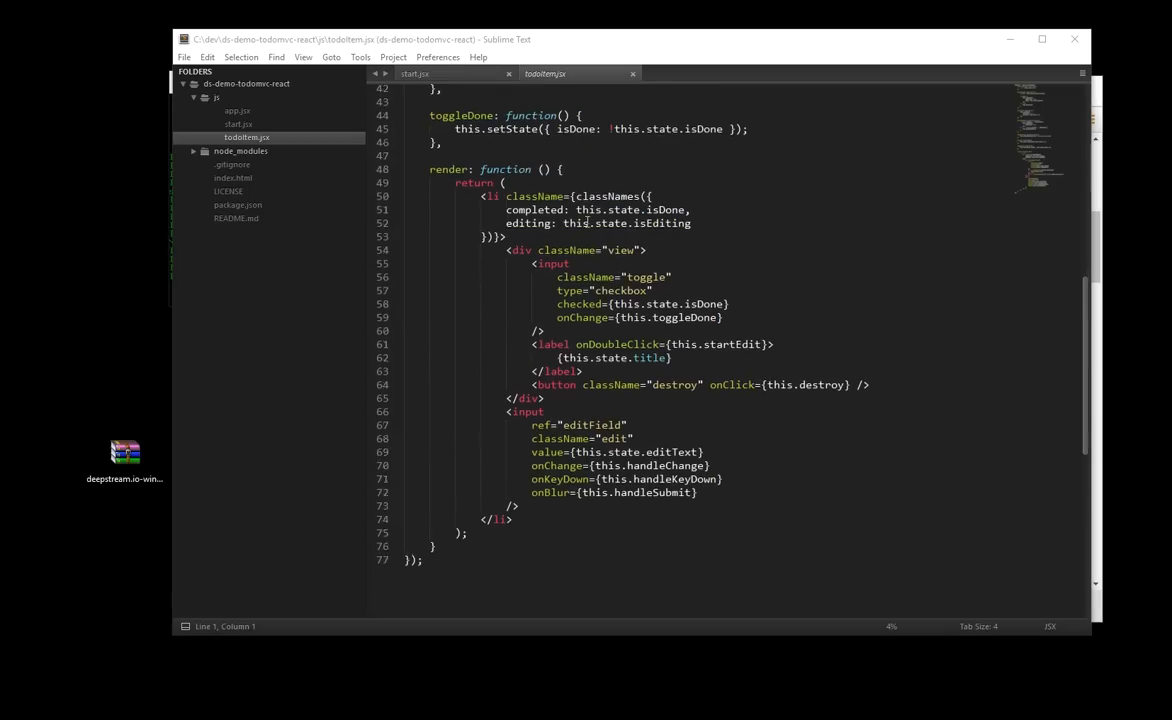
- Add deepstream.min.js and deepstream-react.js script tags to index.html and save
left_click(232, 176)
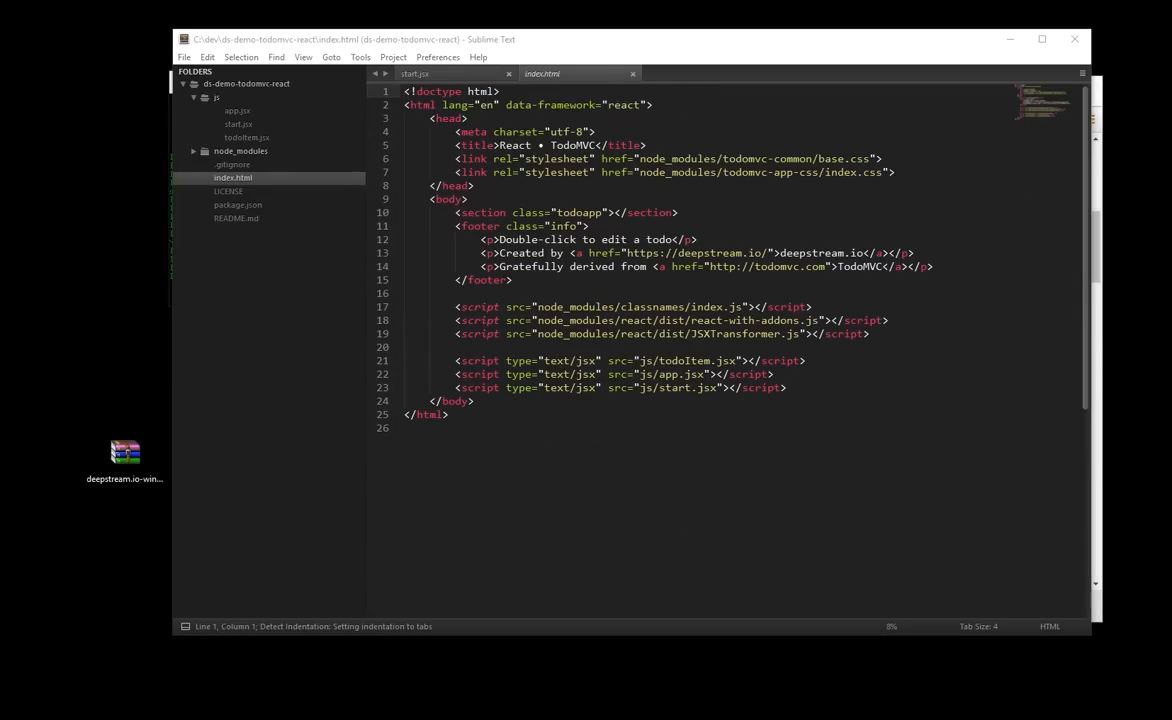
left_click(690, 292)
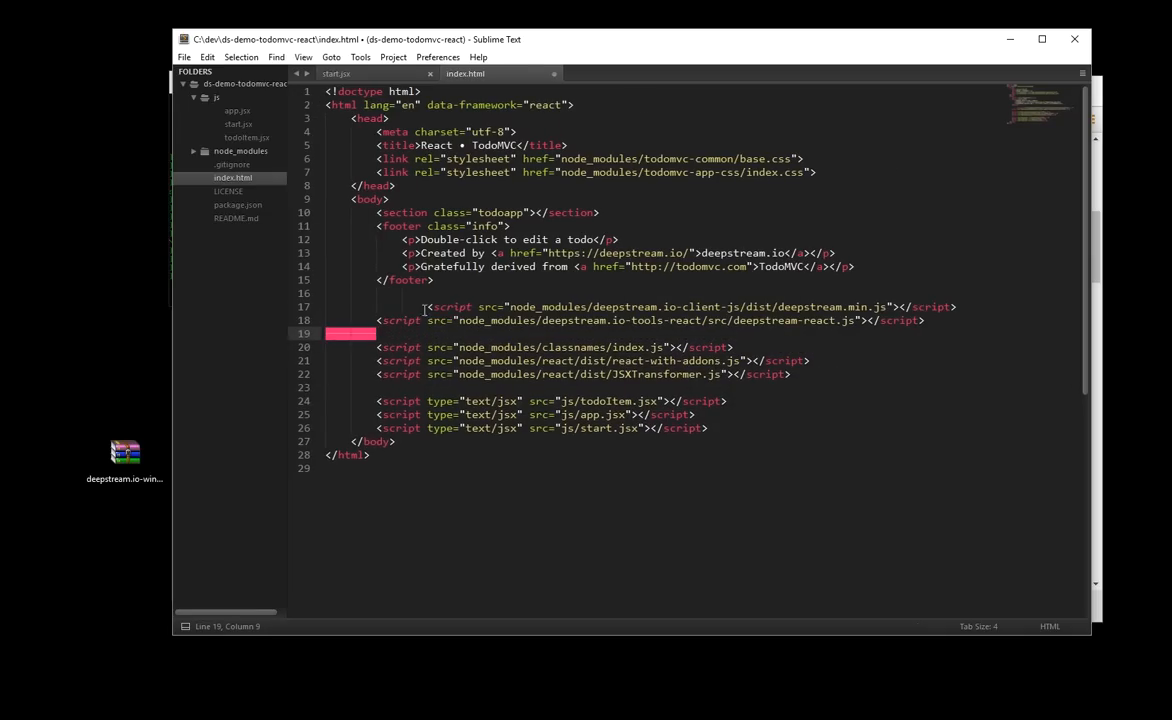
key("ctrl+s")
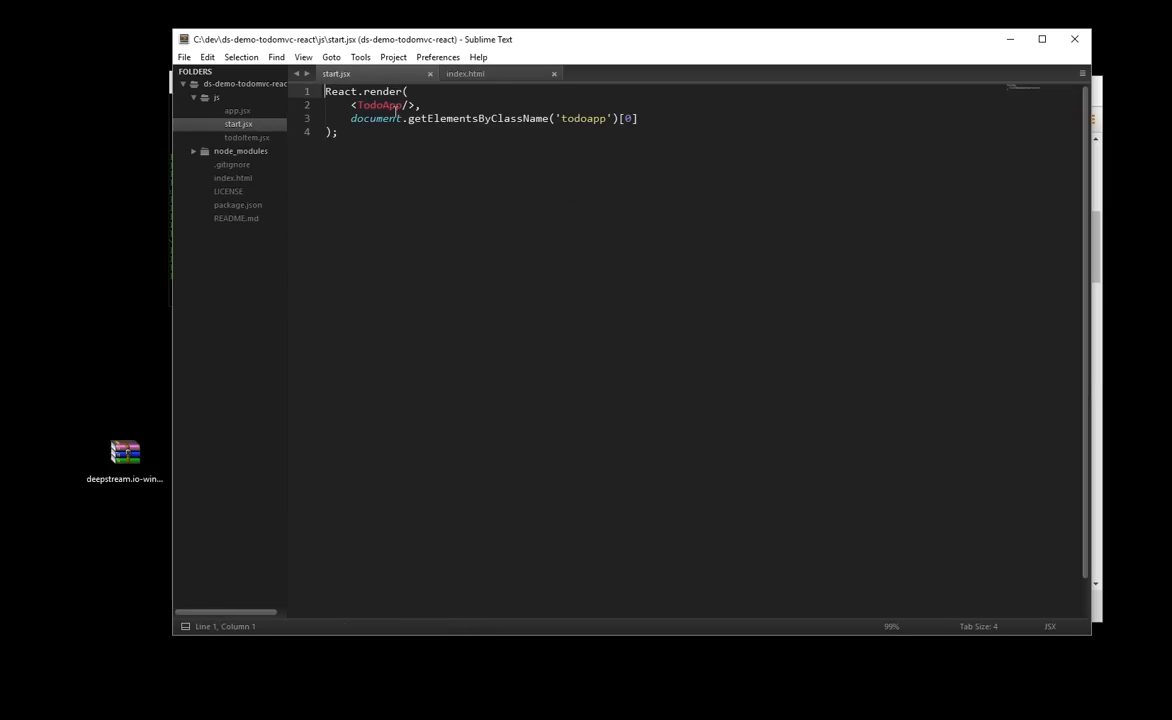
- Wrap React.render in deepstream('localhost:6020').login(null, function(){…})
type("va")
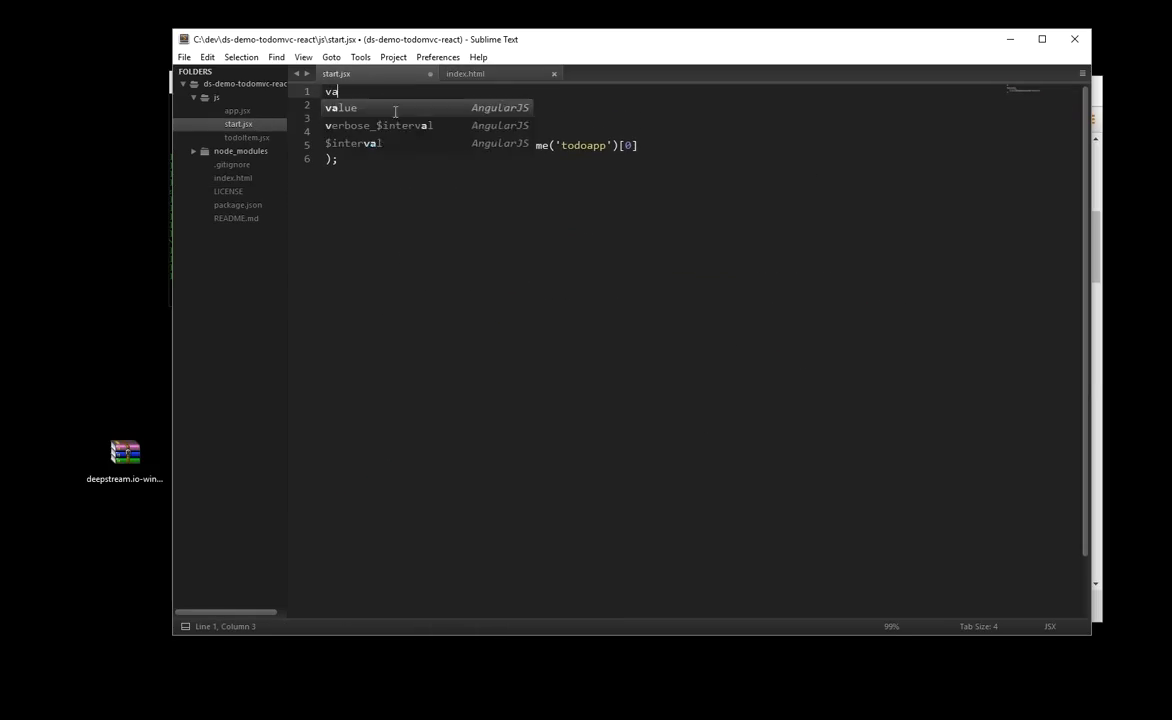
type("r ds = d")
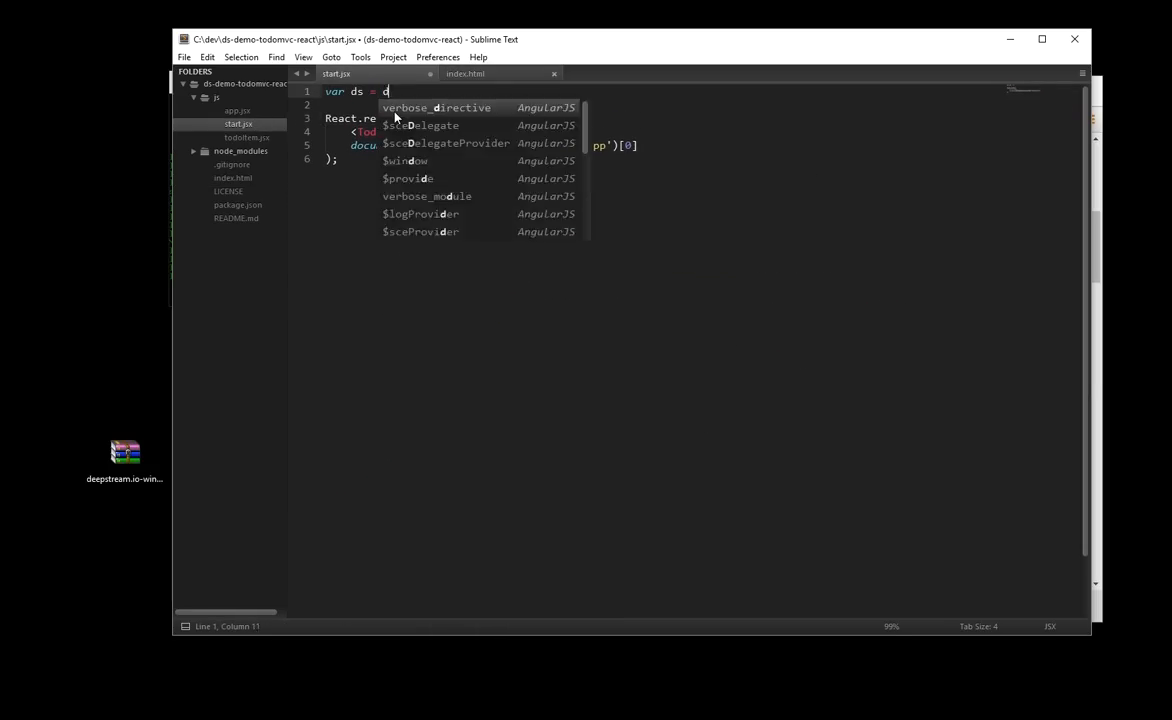
type("eepstream()")
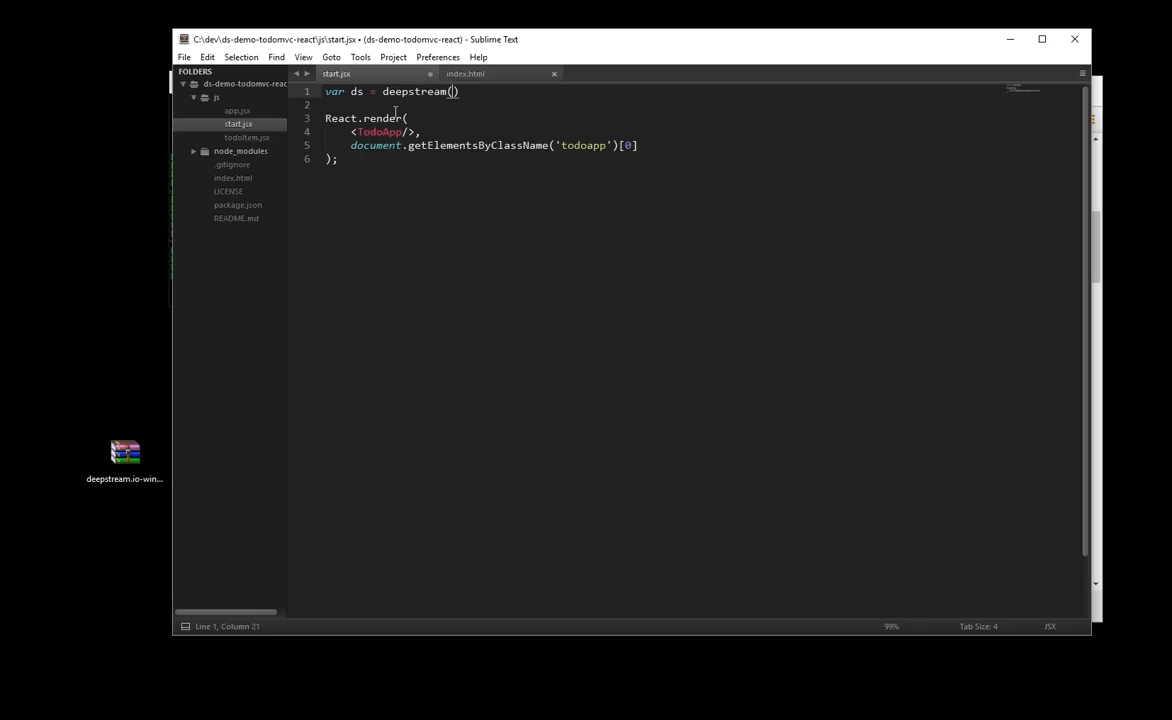
type("' '")
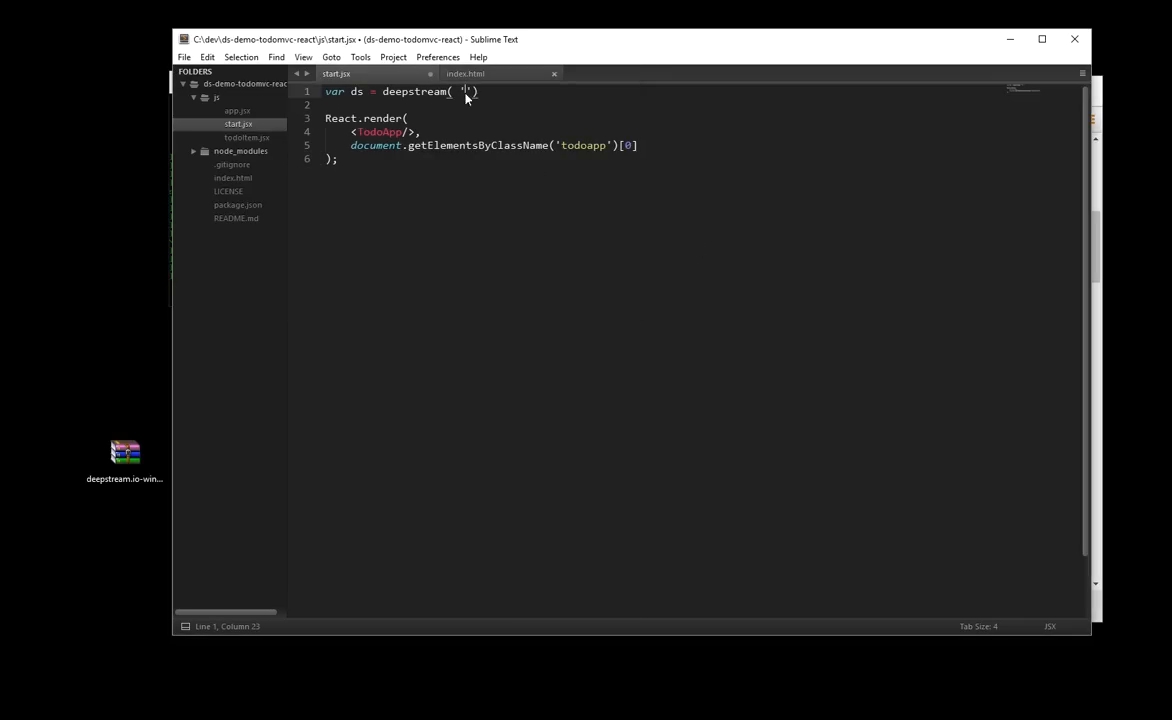
type("localhost:6020")
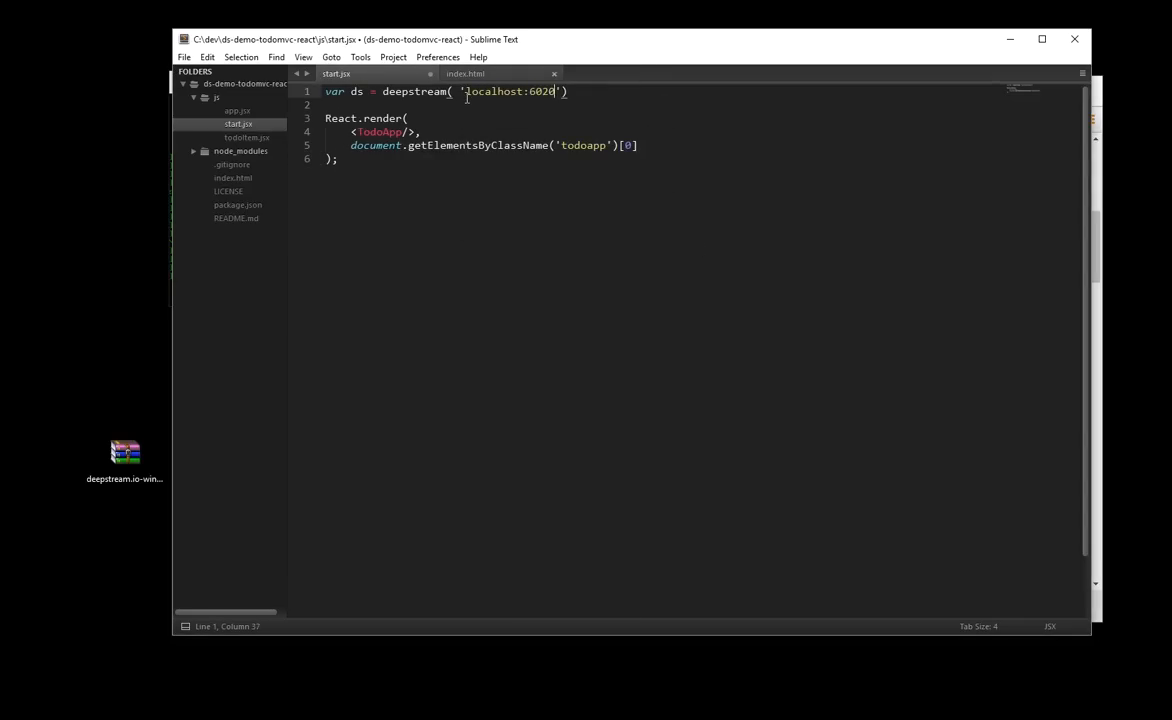
type(").login")
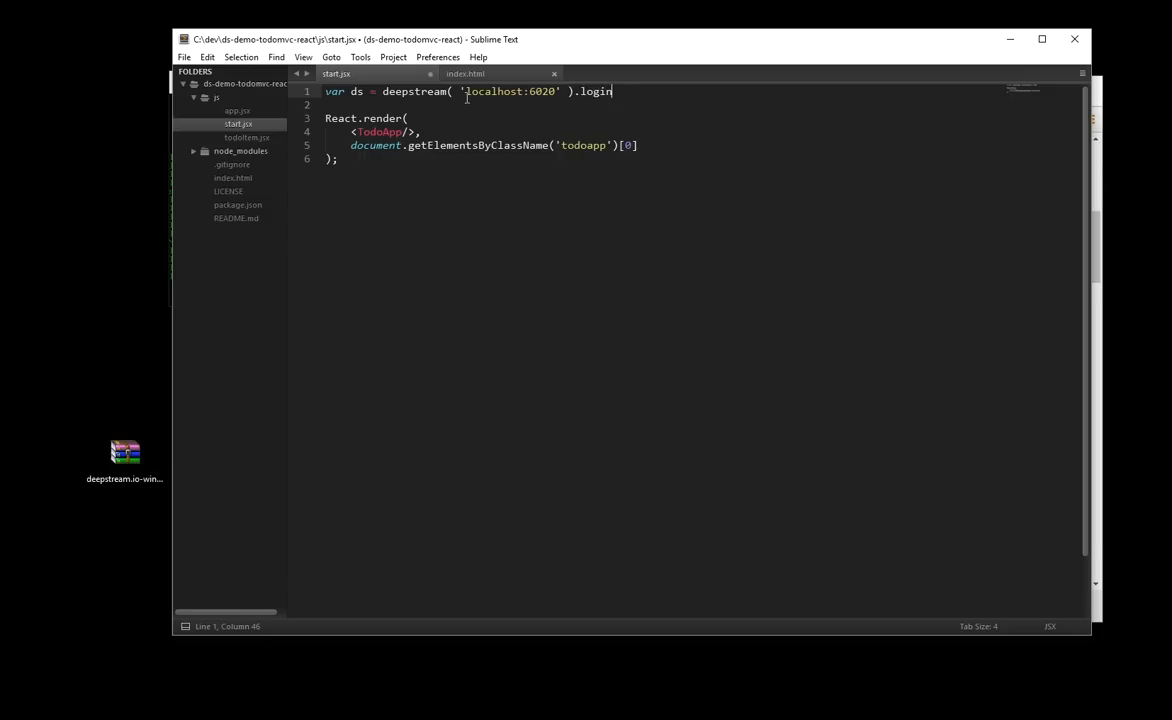
type("( null, function())")
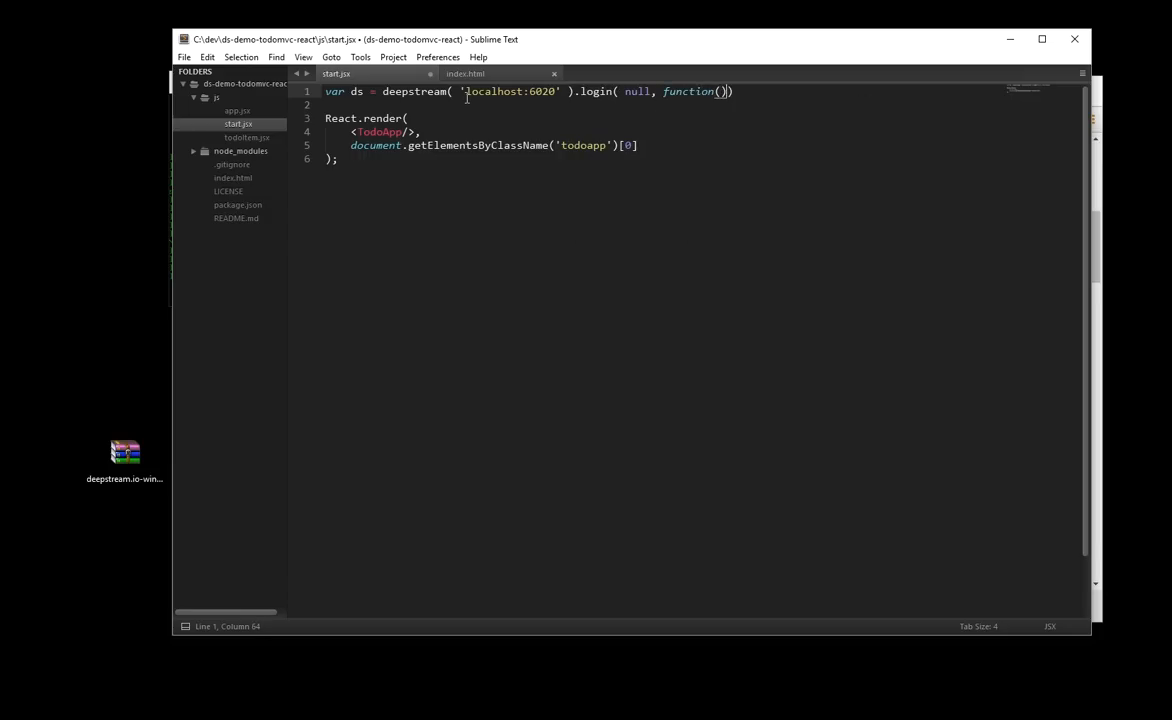
type("{")
type("});")
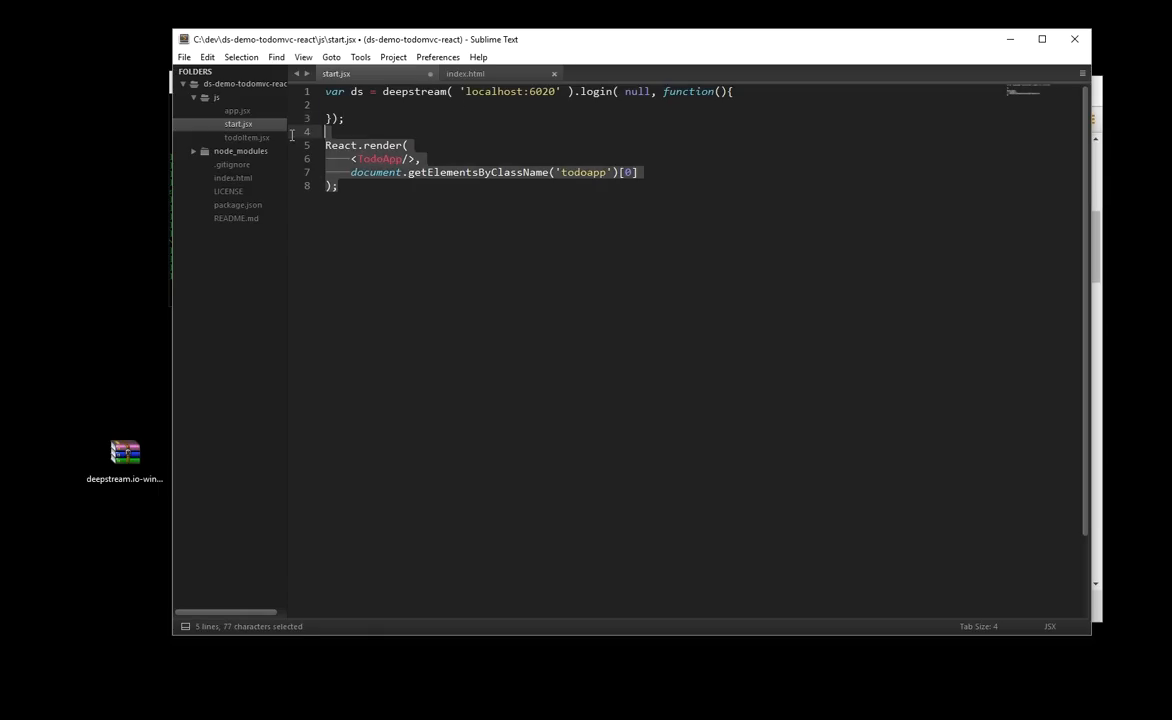
key("ctrl+x")
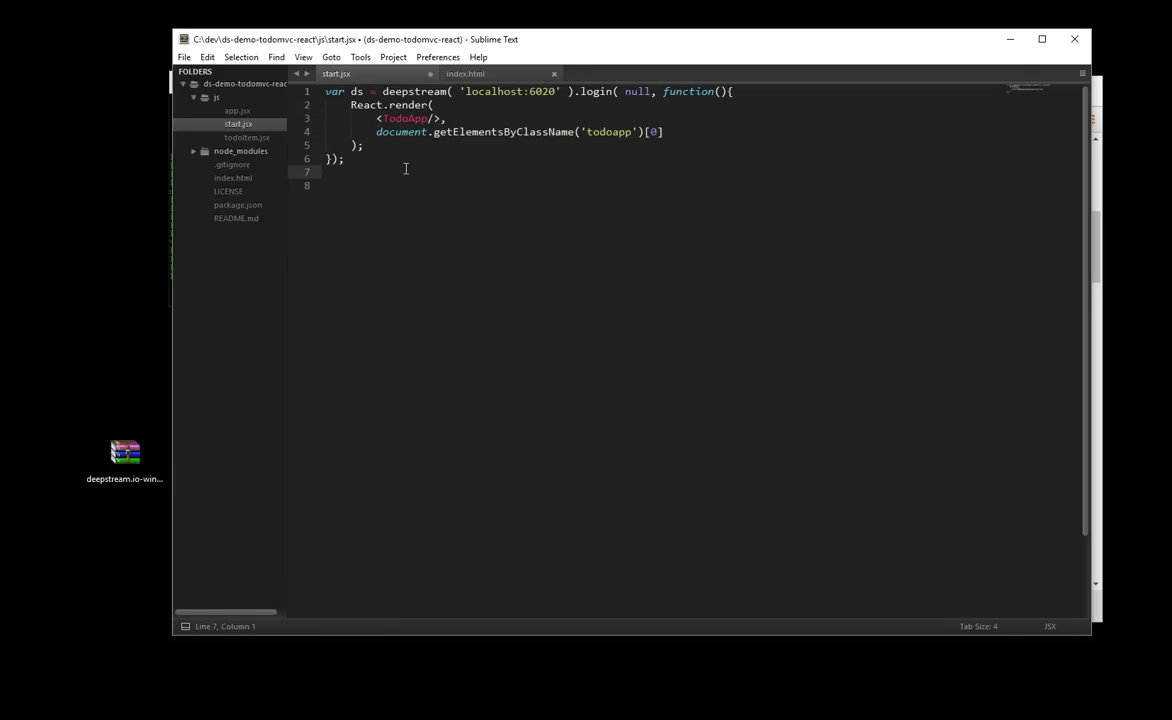
- Add DeepstreamReactMixin.setDeepstreamClient( ds ) in the login callback
type("DeepstreamReac")
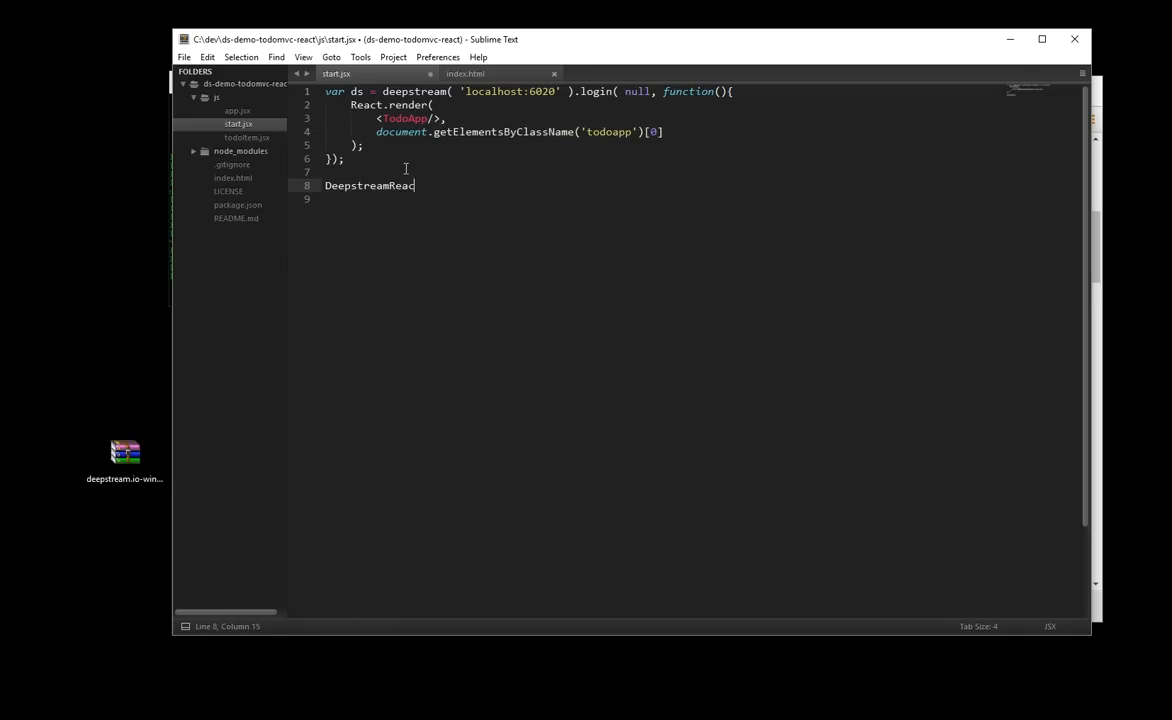
type("tMixin.s")
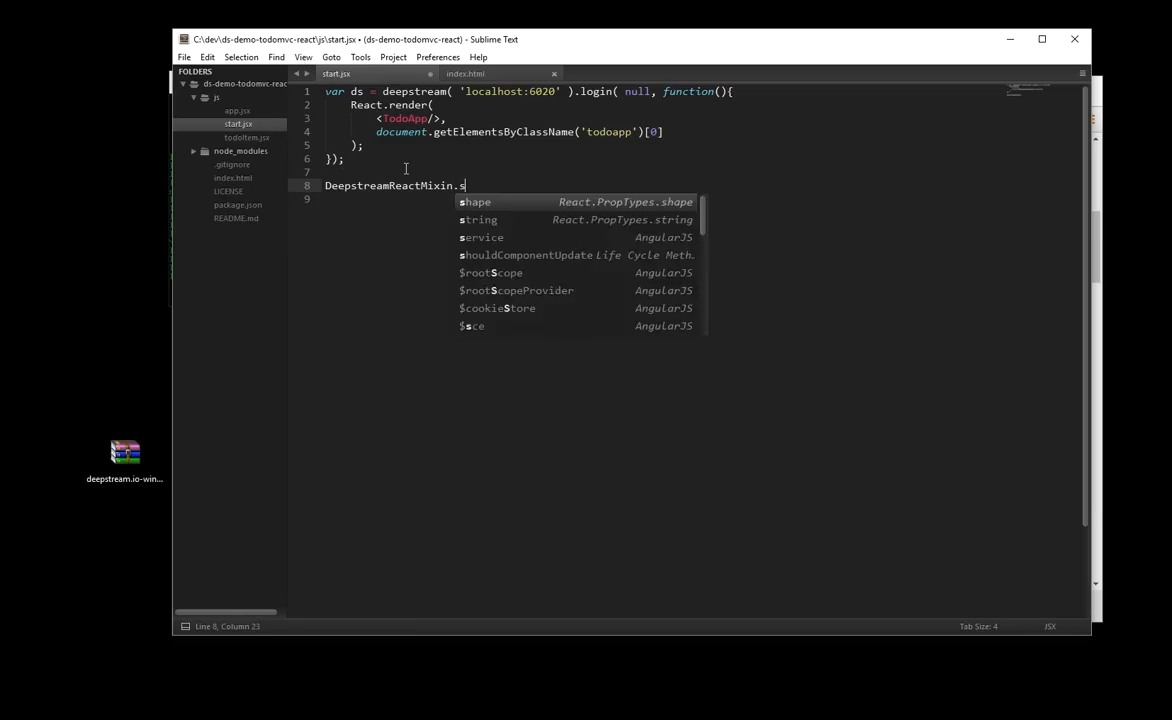
type("etDeepstrea")
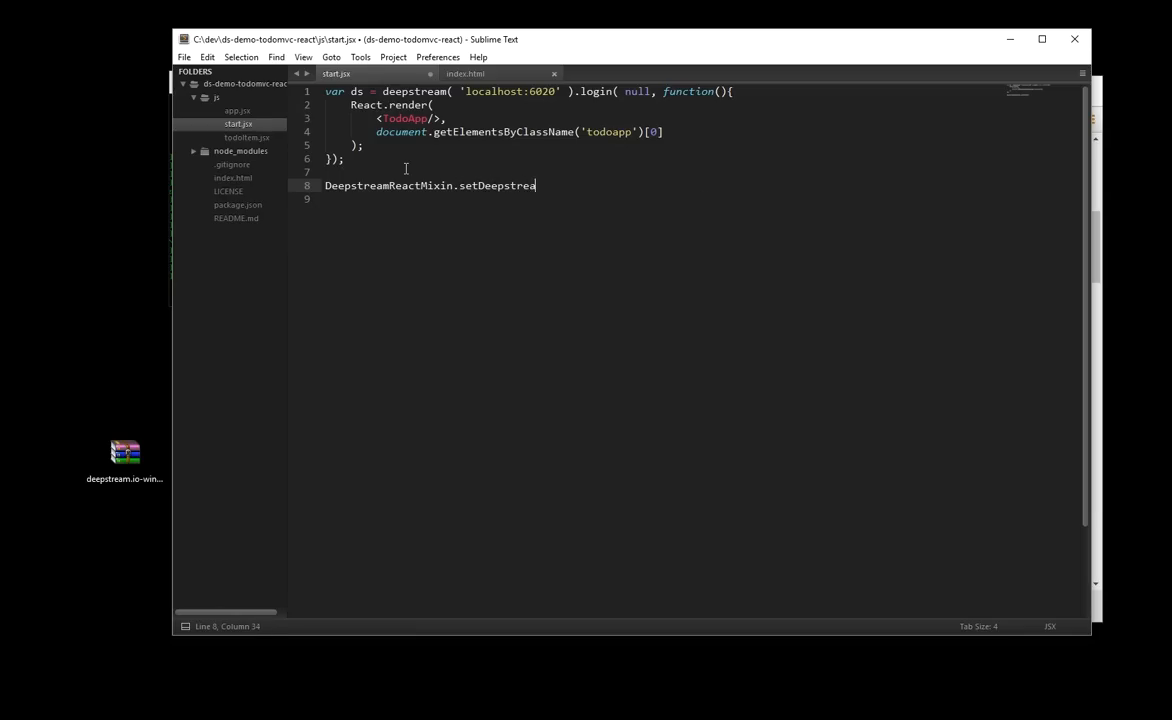
type("Client( ds )")
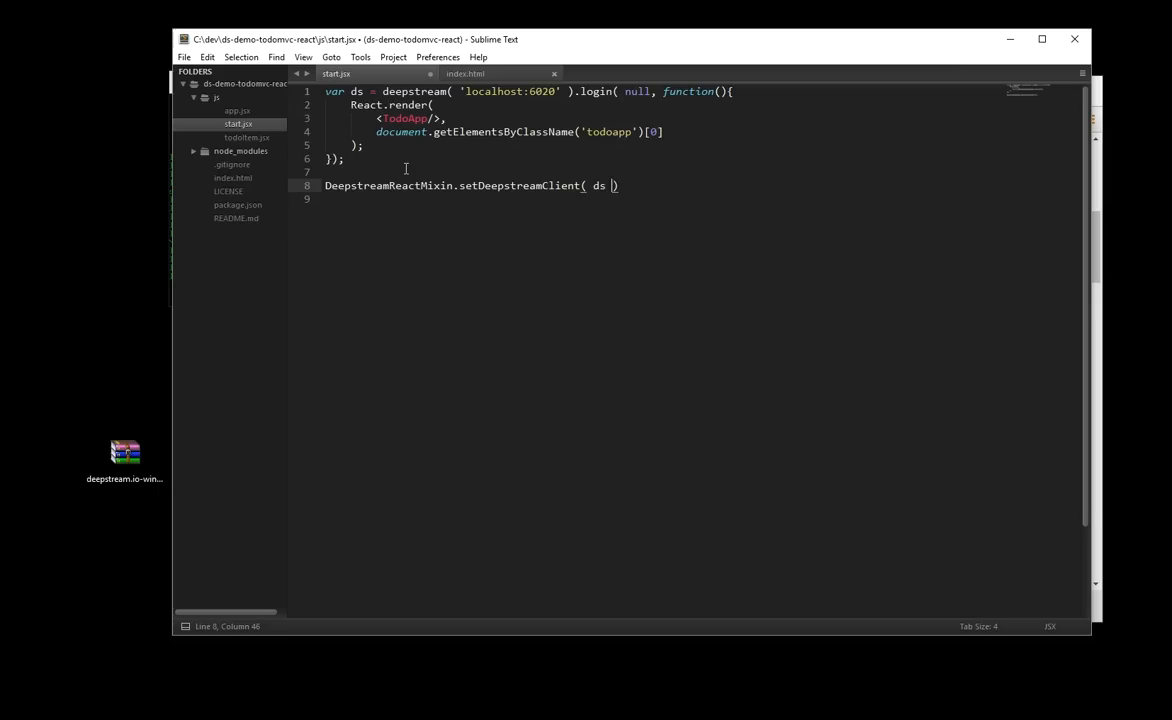
- Add mixins: [ DeepstreamReactMixin ] to the TodoApp class in app.jsx
type(");")
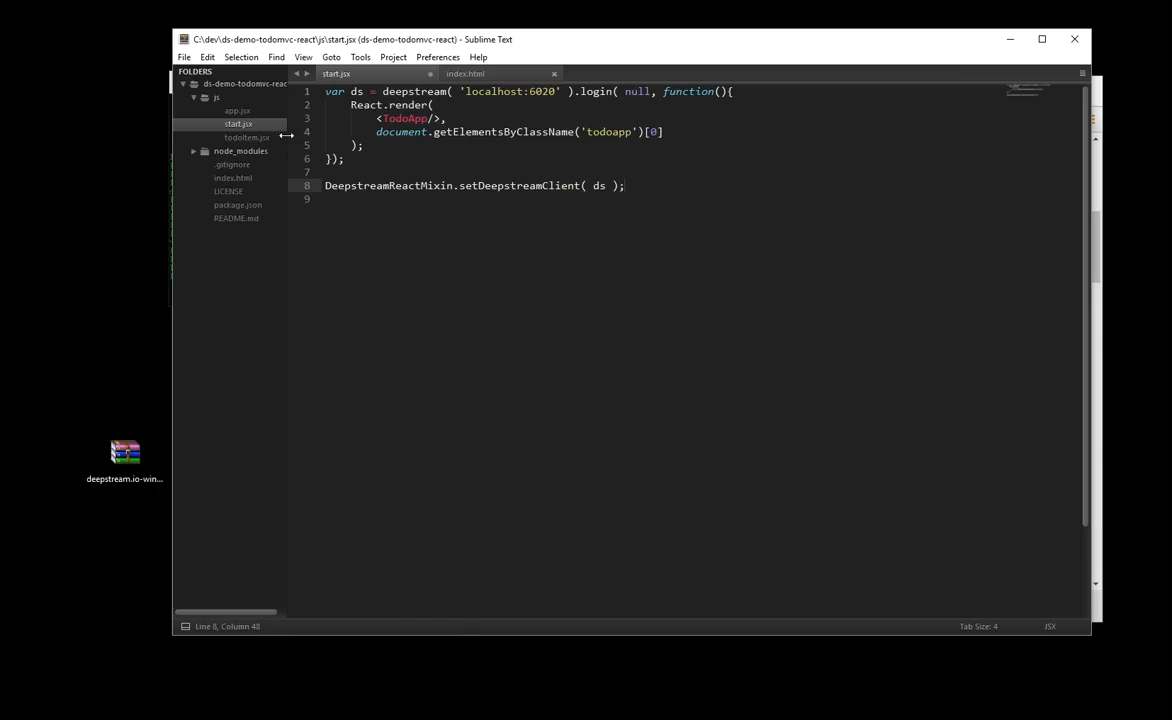
left_click(238, 110)
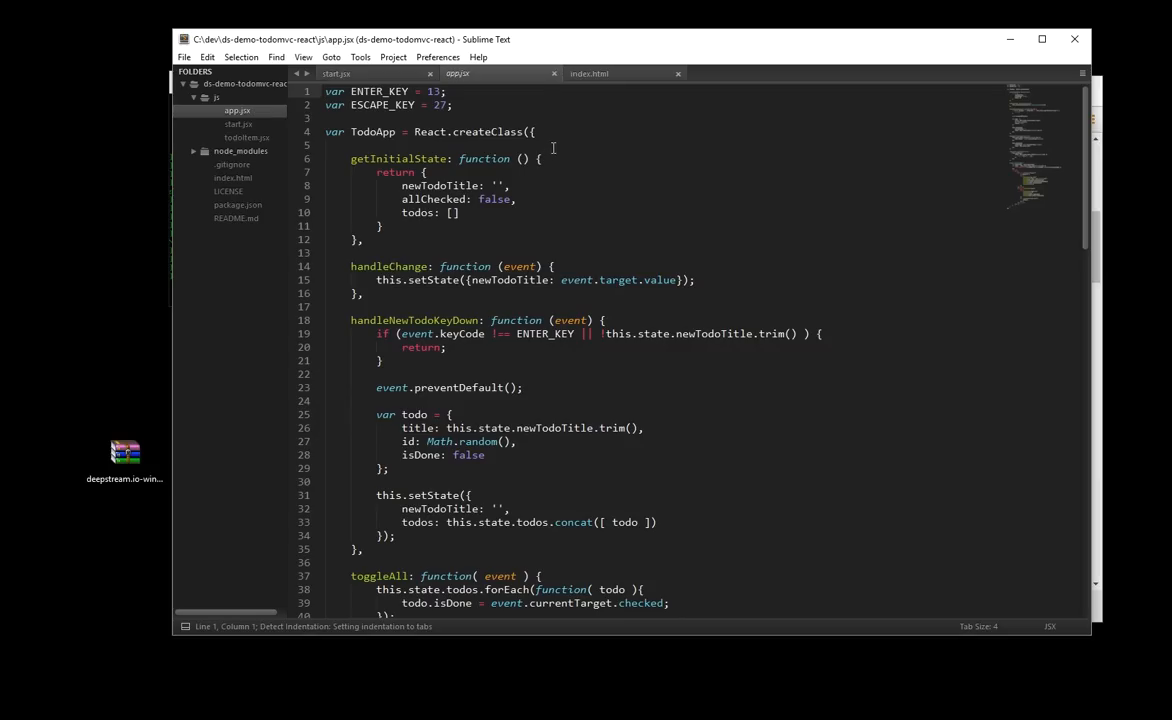
left_click(340, 144)
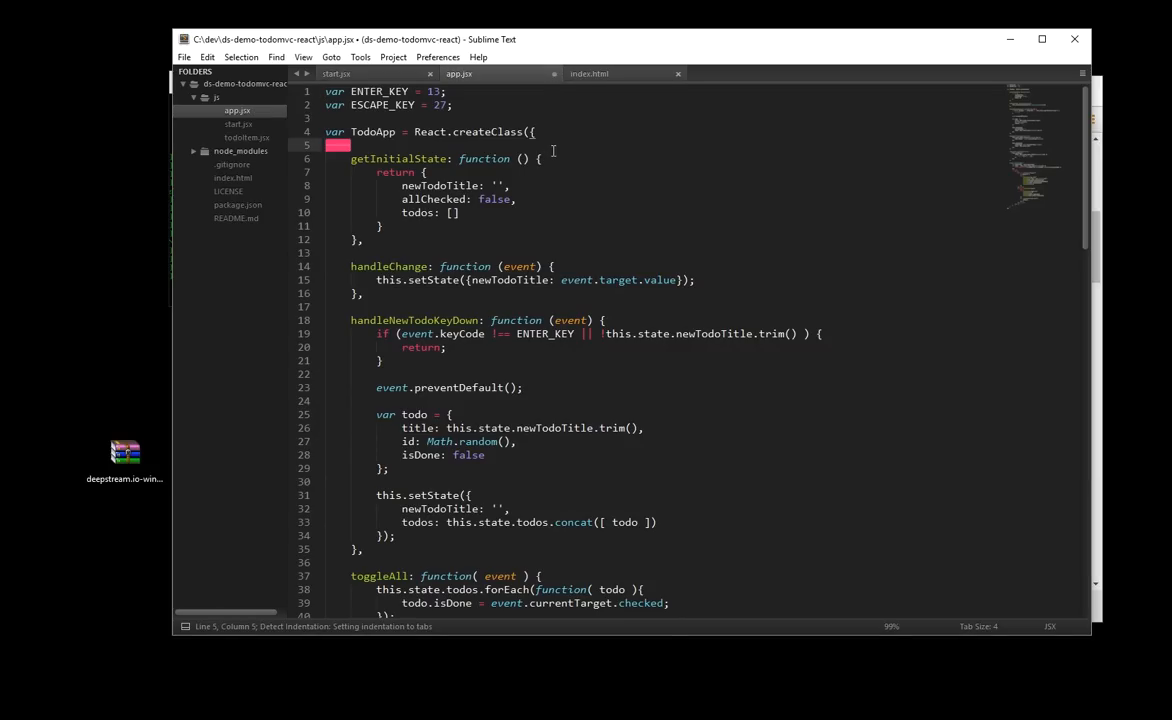
type("mixins: []")
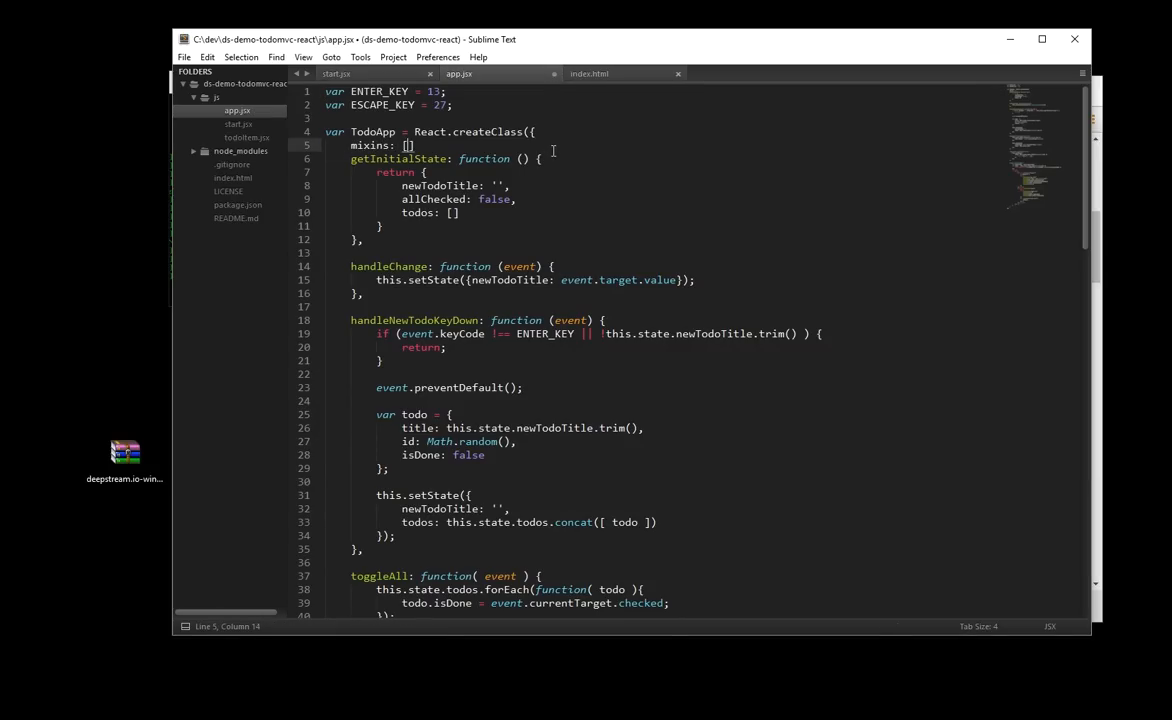
type("Deepst")
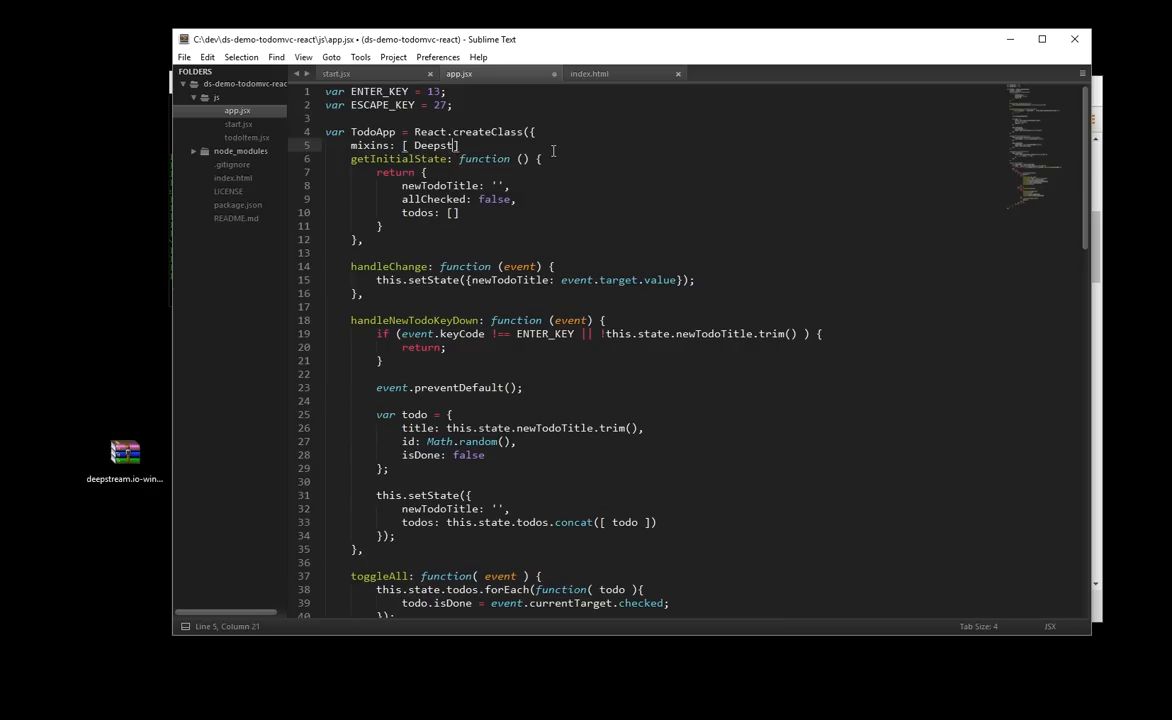
type("treamReactM")
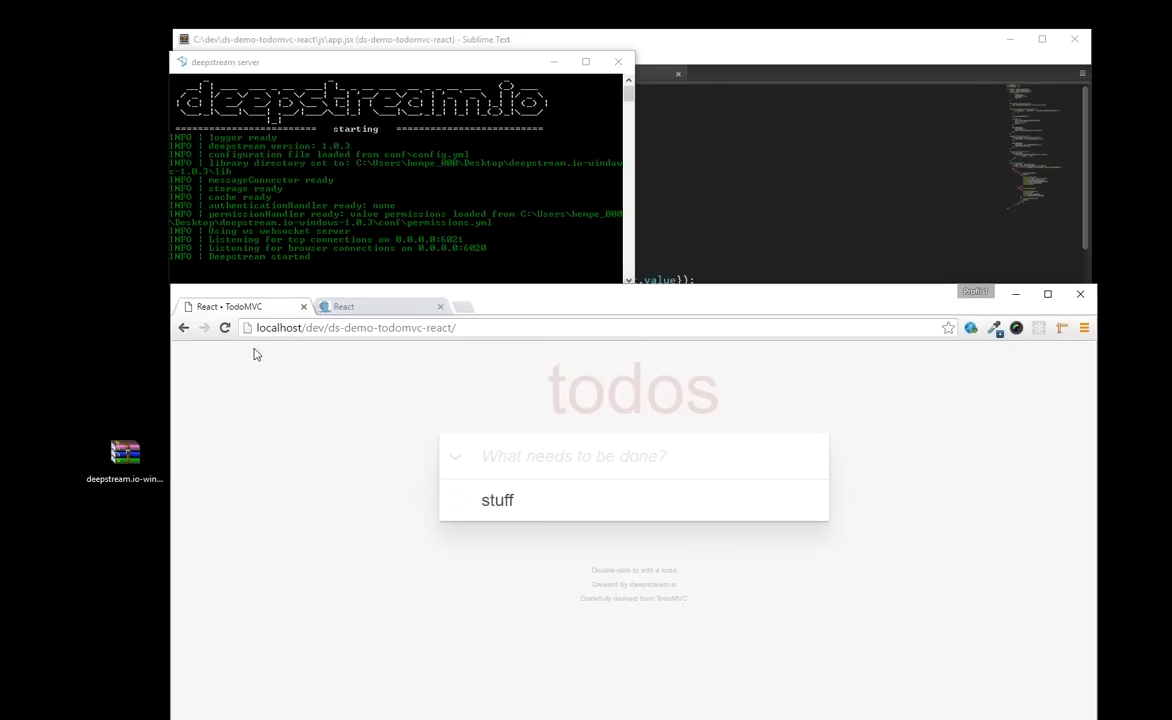
- Reload the todo page to confirm 'stuff' still shows, then return to start.js
left_click(224, 328)
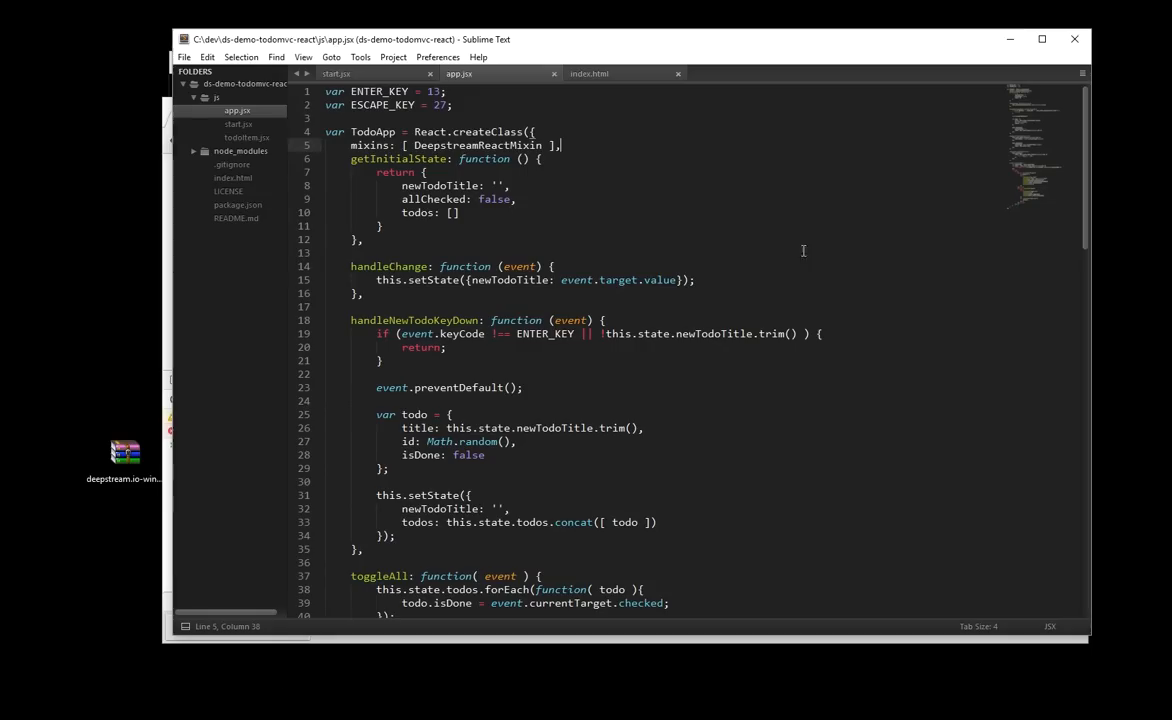
left_click(238, 124)
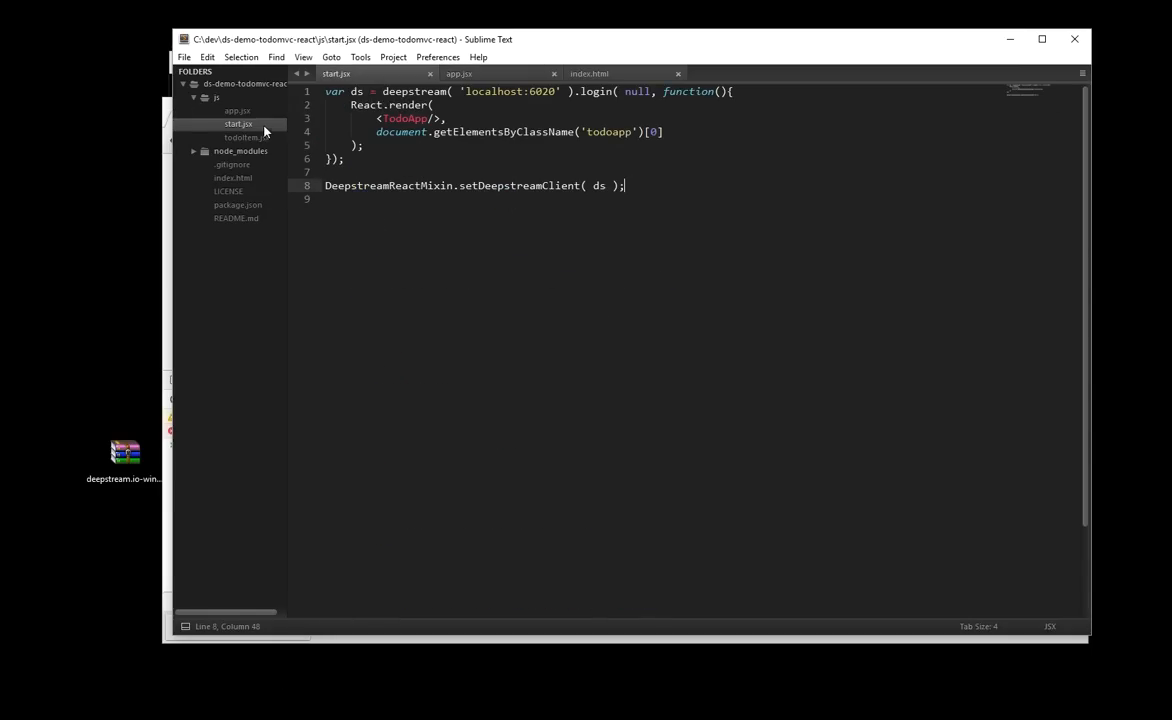
- Give the <TodoApp /> element a ds-record="todo-app" attribute
left_click(558, 228)
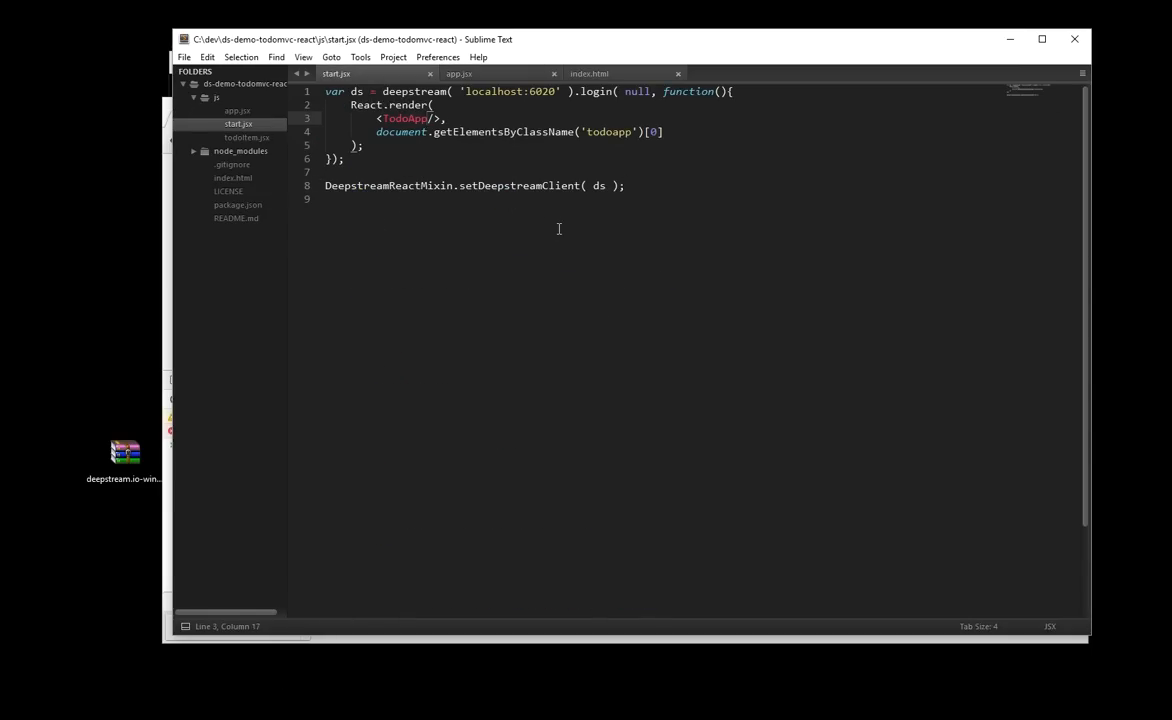
type("ds-recd")
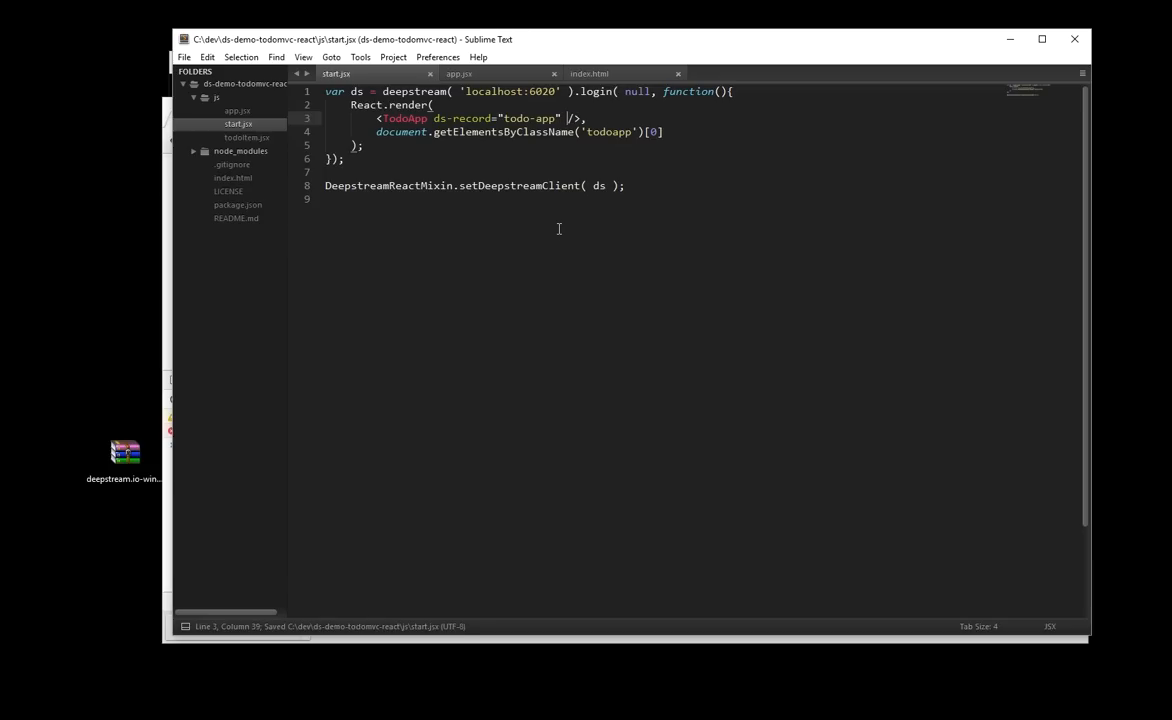
mouse_move(168, 228)
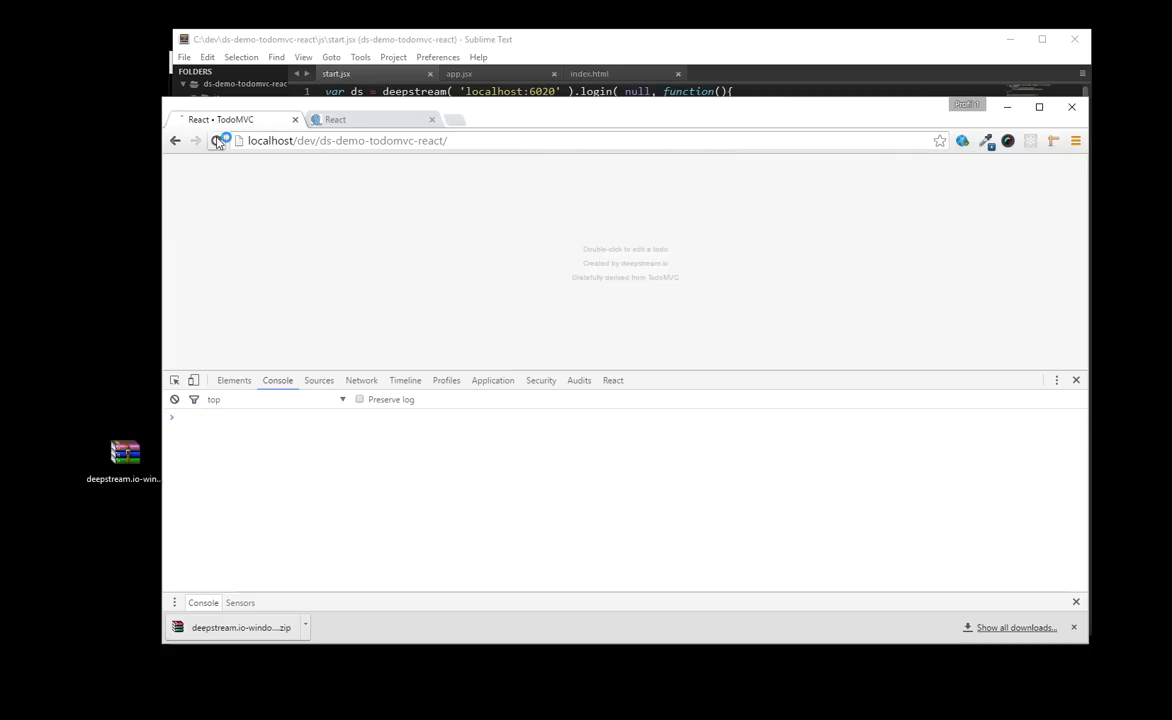
- Reload and add the todos 'well' and 'this is already' so they sync across windows
left_click(216, 140)
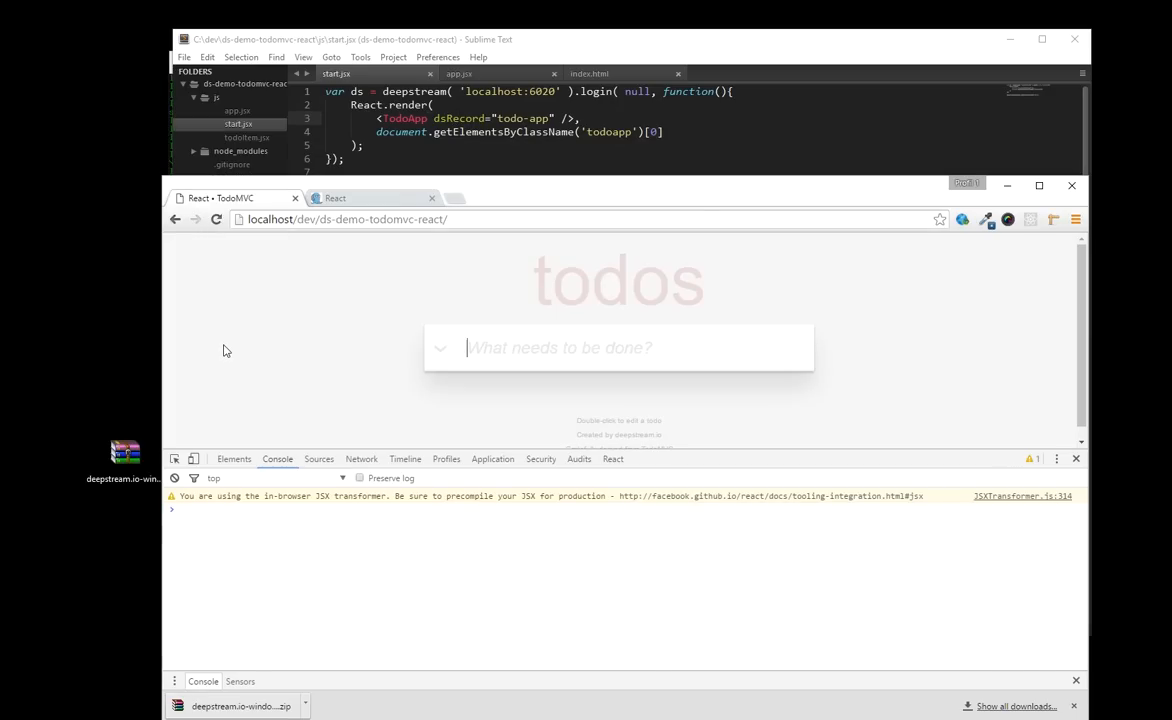
type("well")
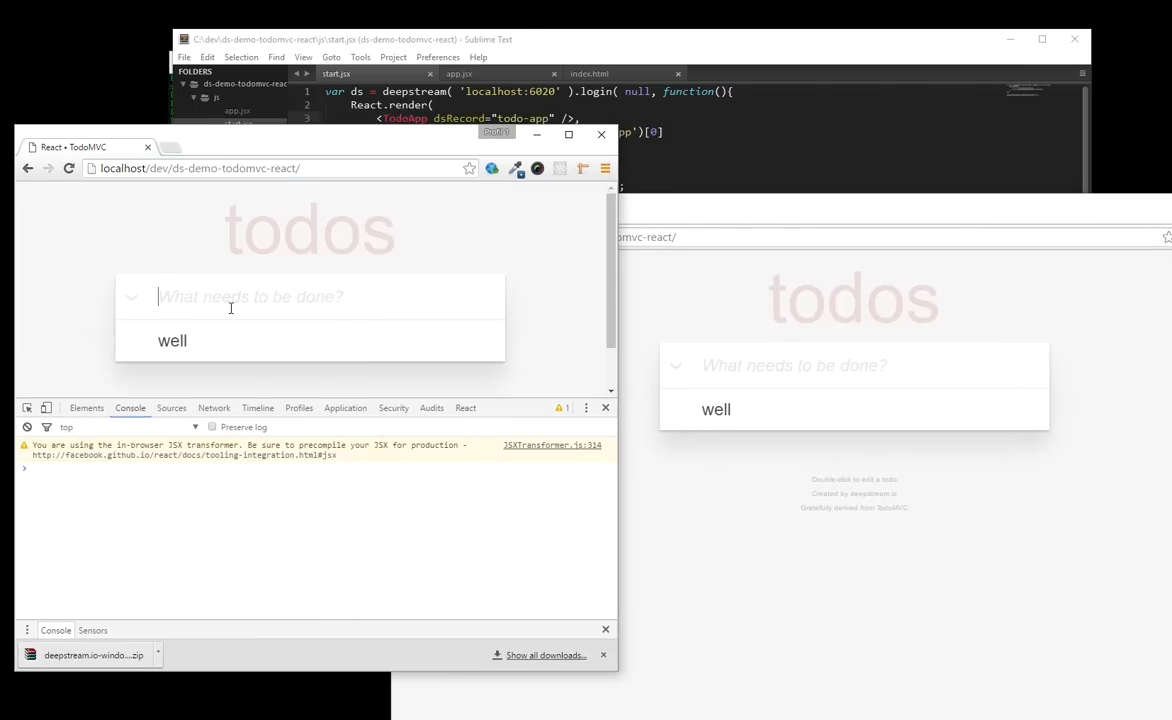
type("this is")
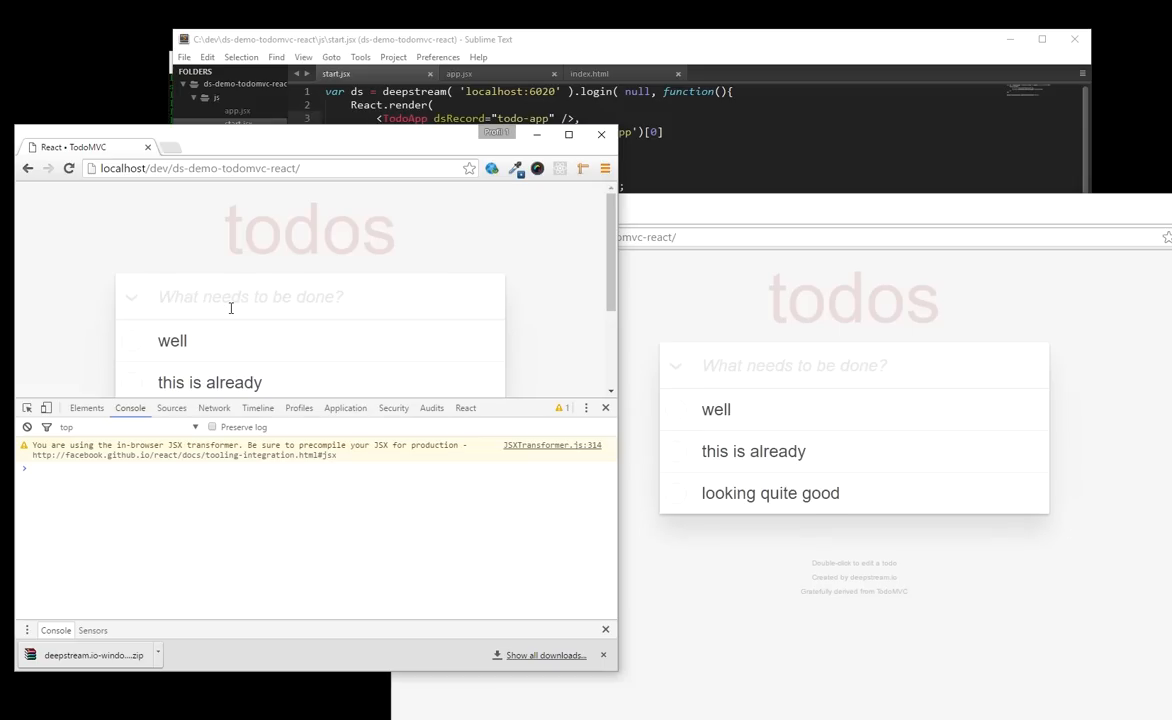
mouse_move(668, 408)
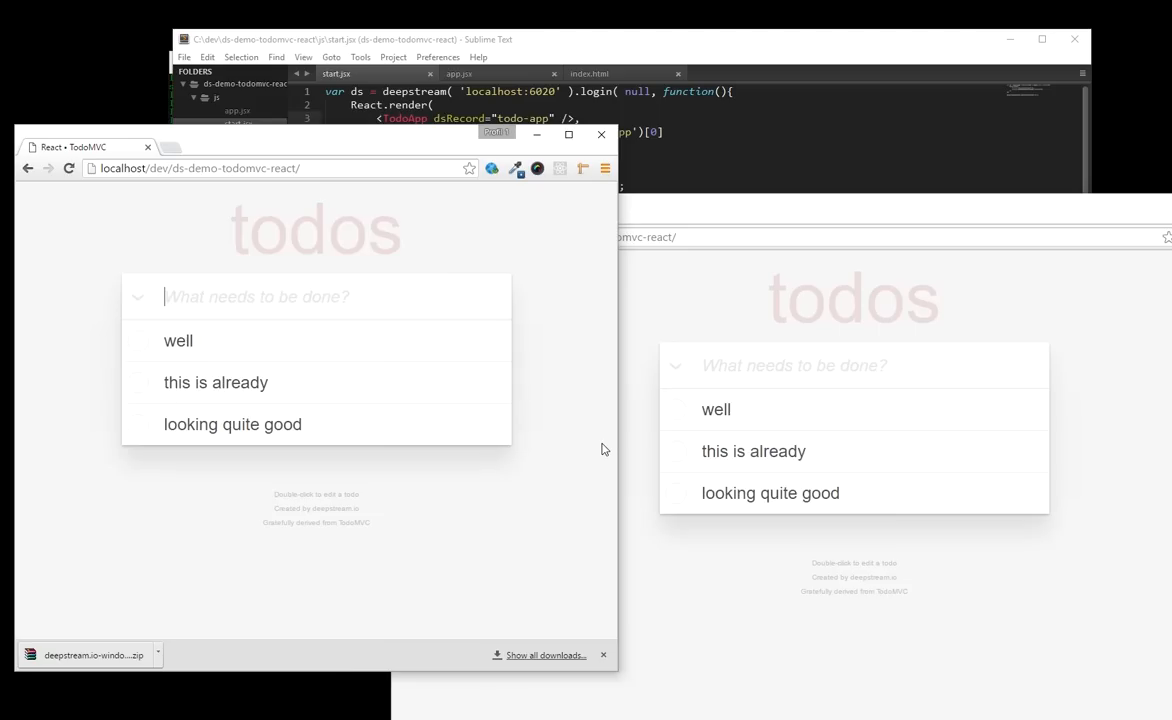
- Edit 'this is already', appending 'ah, this doesn'…' to test live editing
double_click(216, 384)
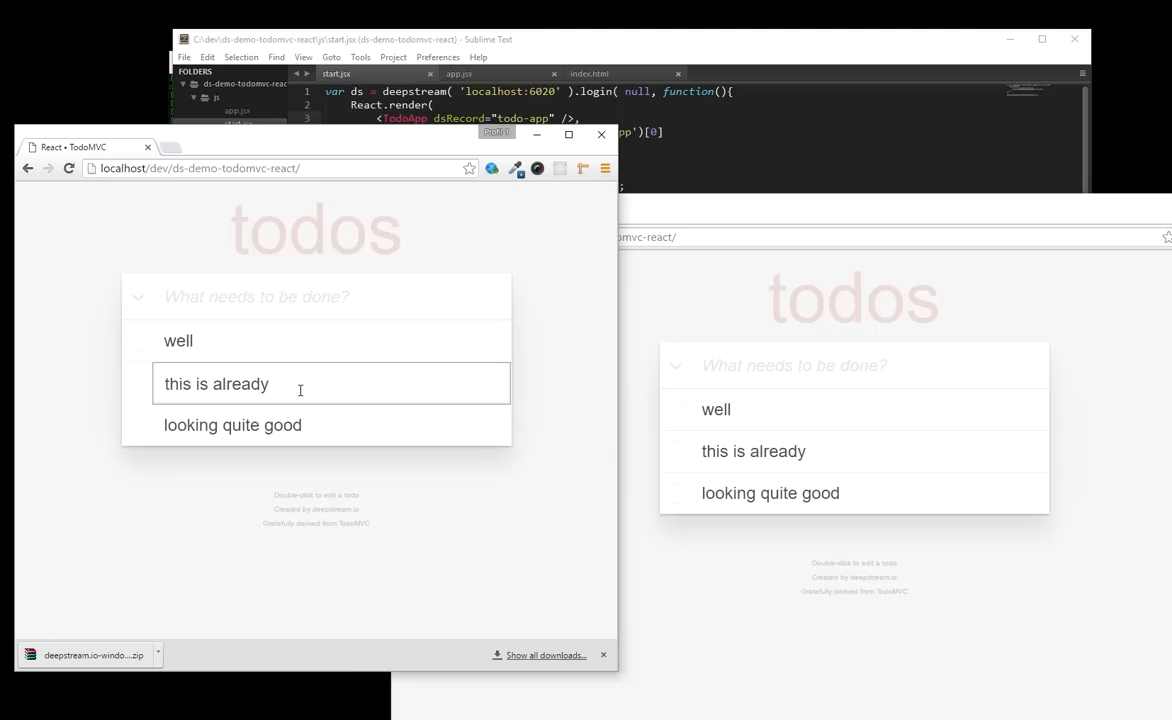
type("ah")
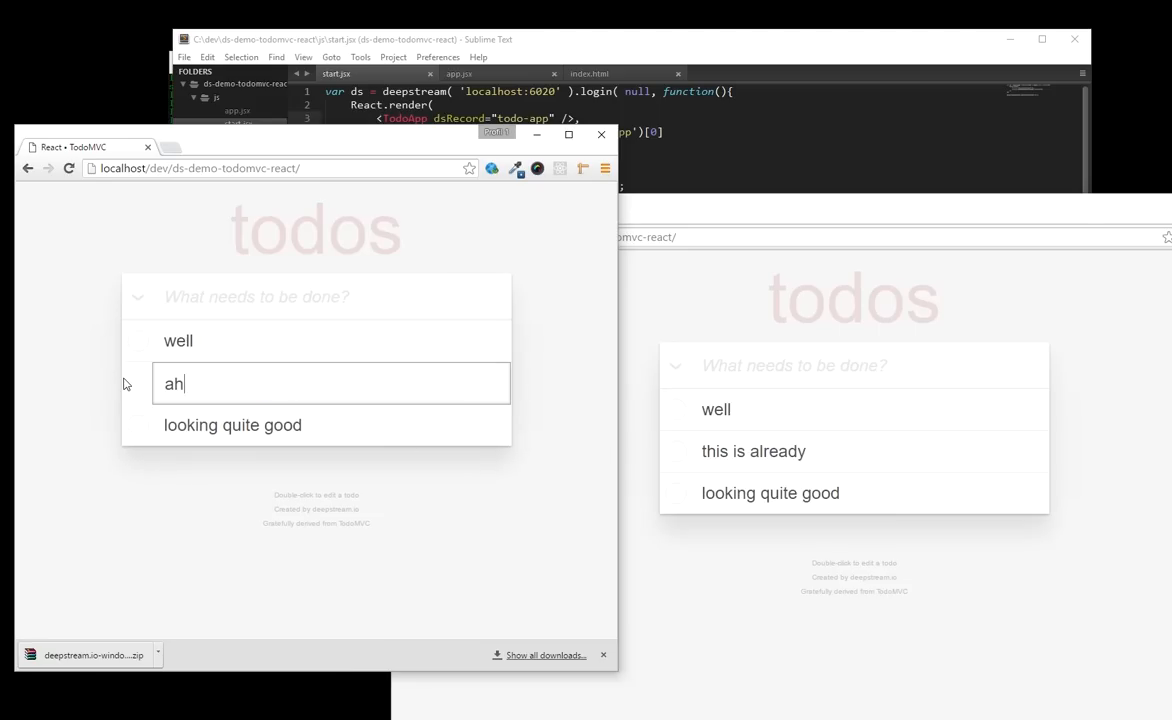
type(", this doesn'")
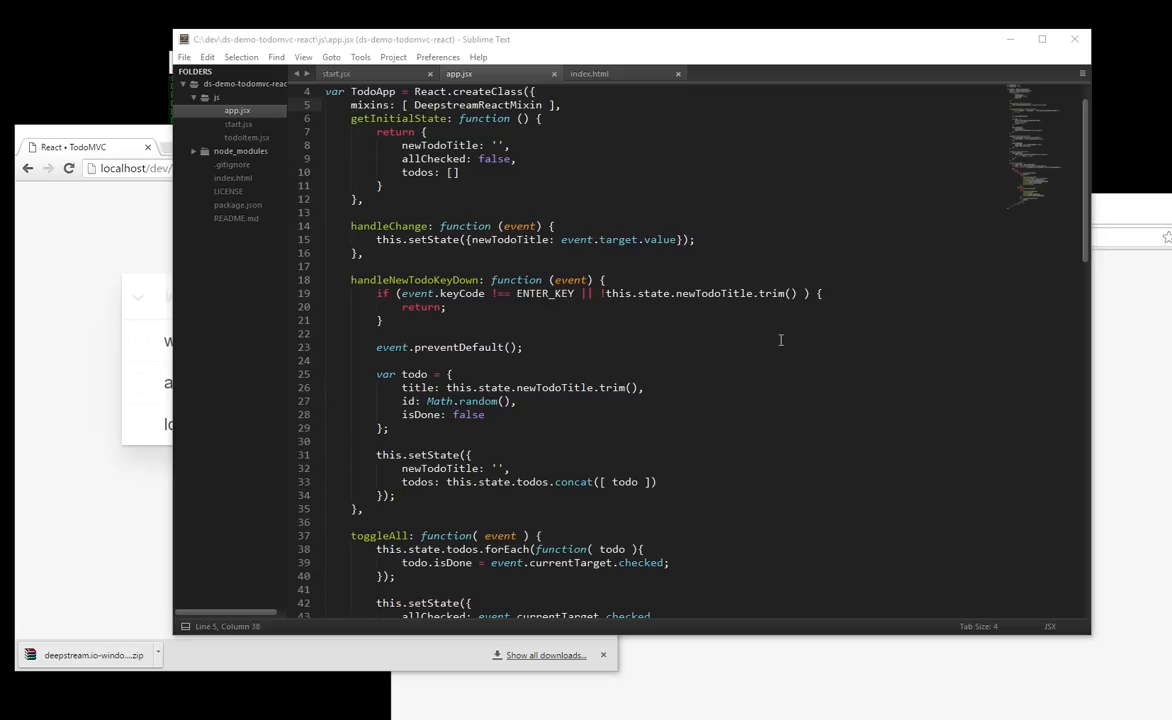
- Build a record id for the new todo as 'todo/' plus a deepstream-generated id
left_click(744, 348)
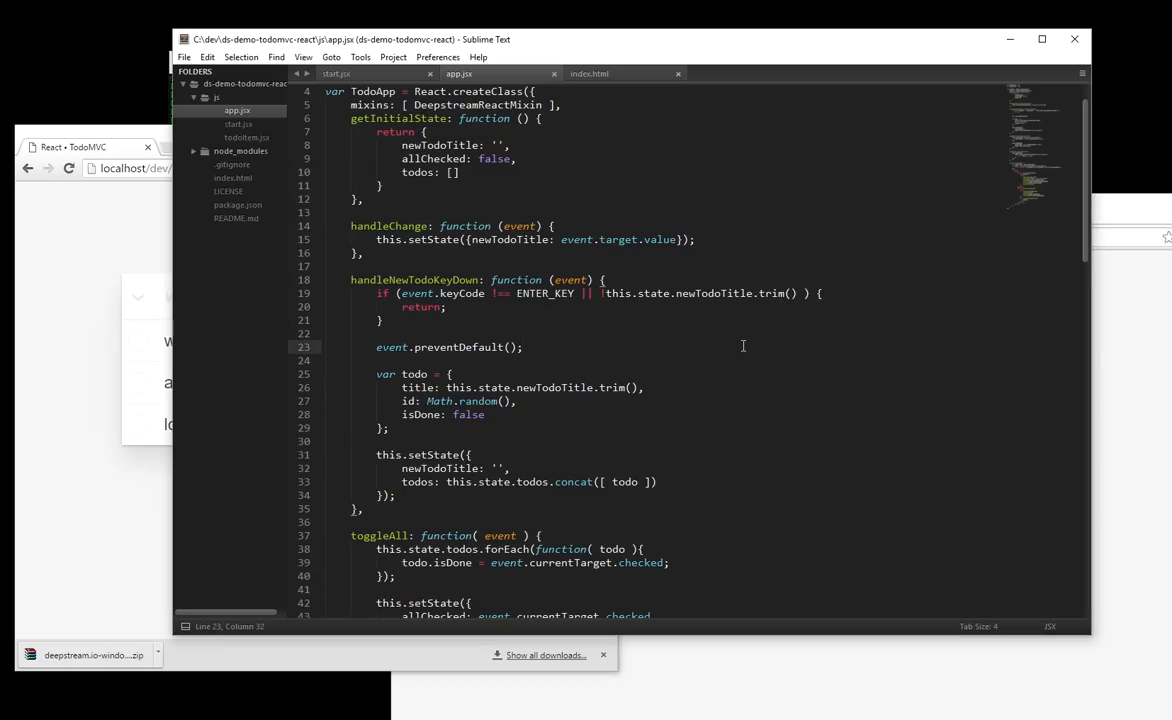
type("var id =")
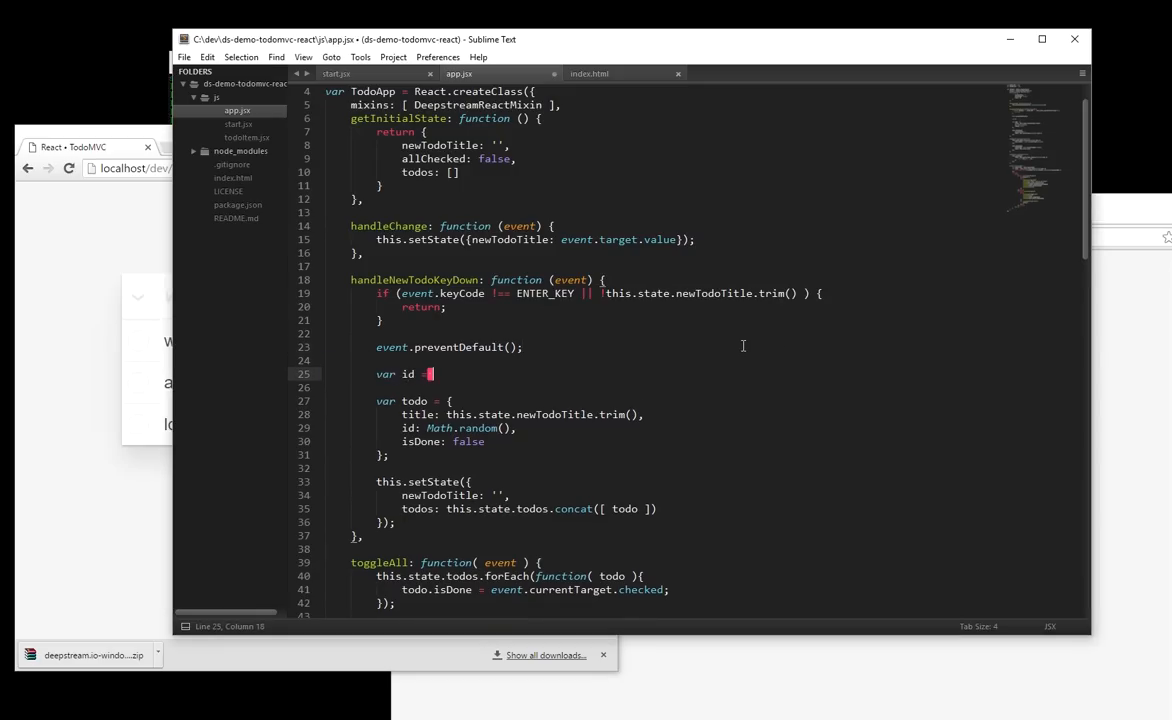
type("''")
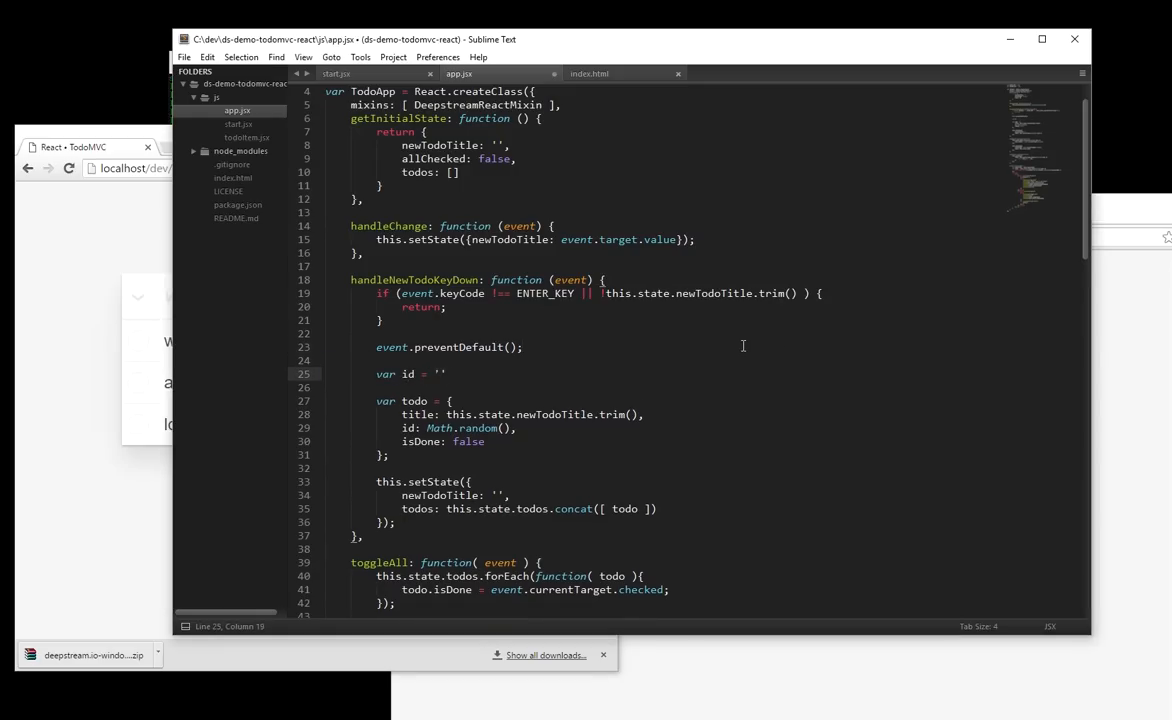
type("todo/")
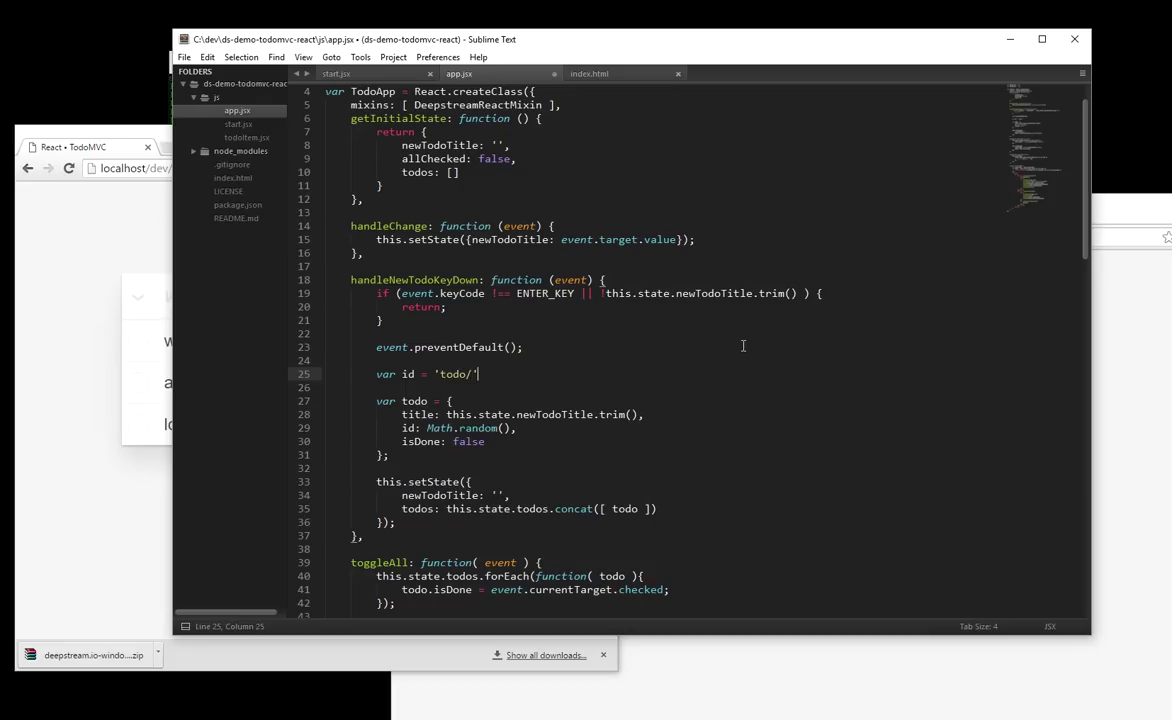
type("+ ds.getUid();")
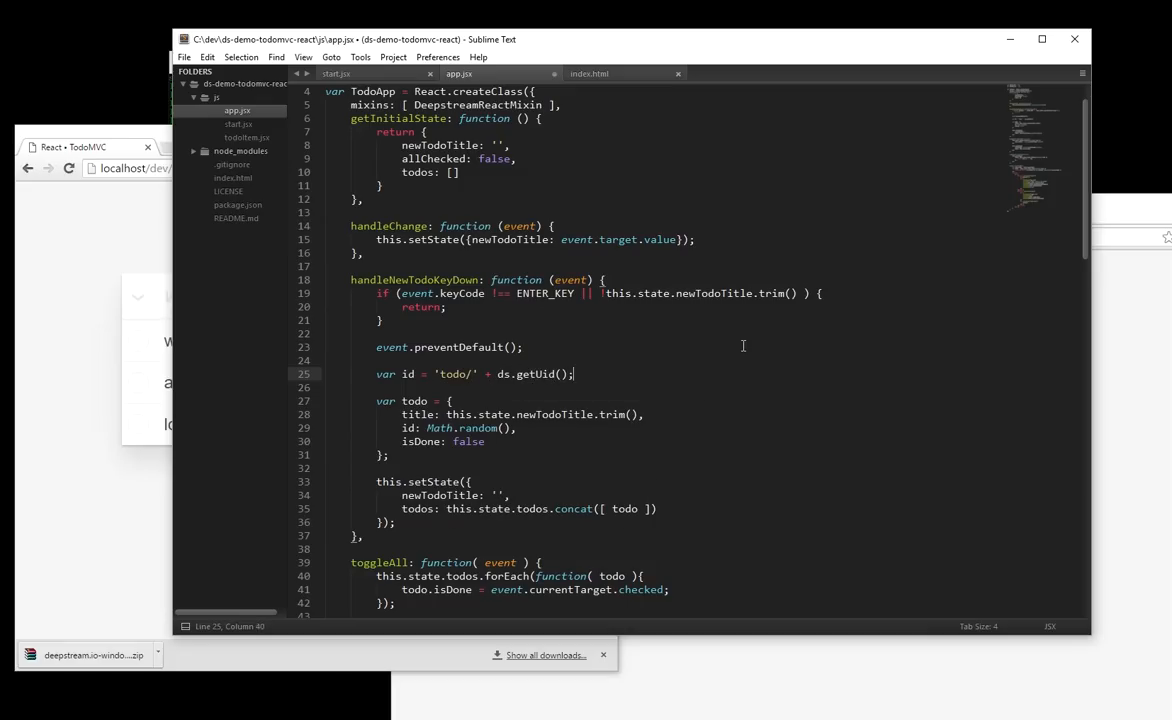
mouse_move(726, 374)
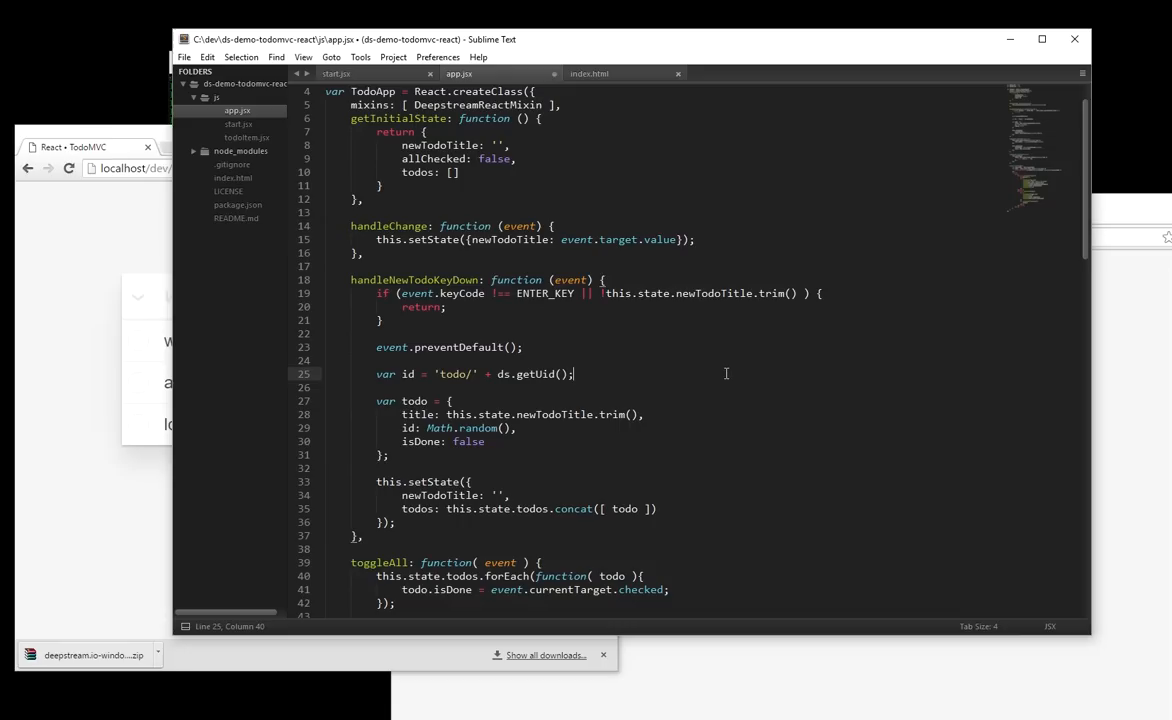
- Create the record via ds.record.getRecord( id ).set with the todo's title and isDone fields
type("ds.r")
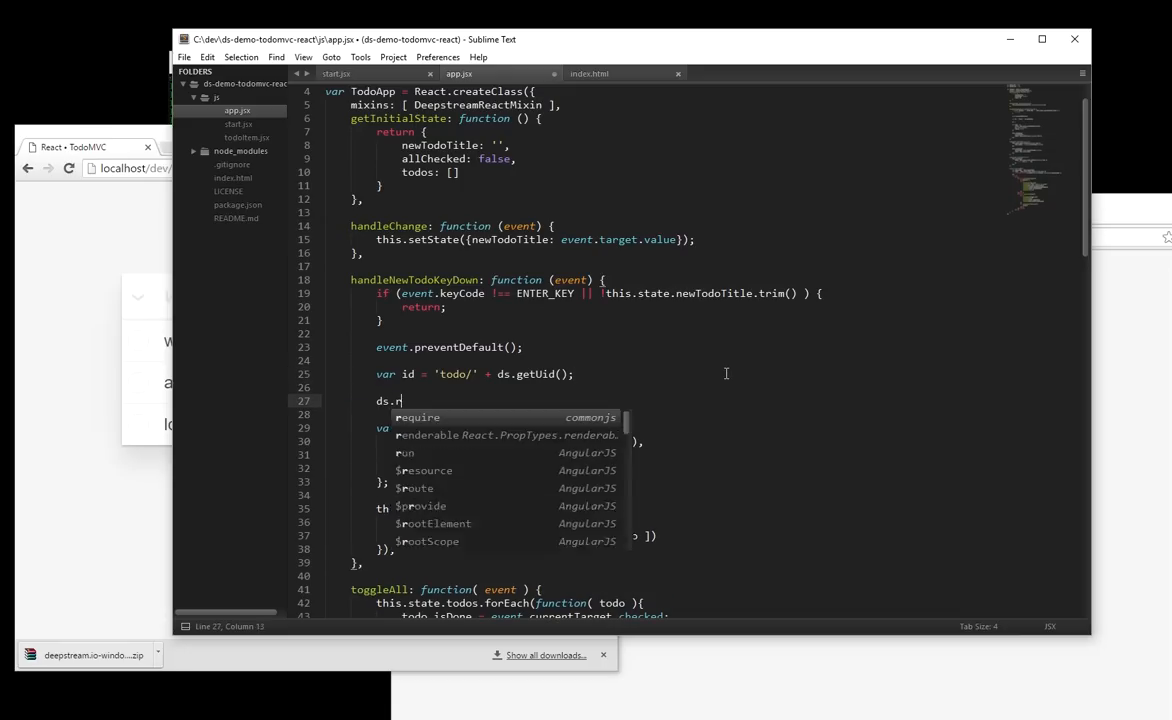
type("ecord.getRec")
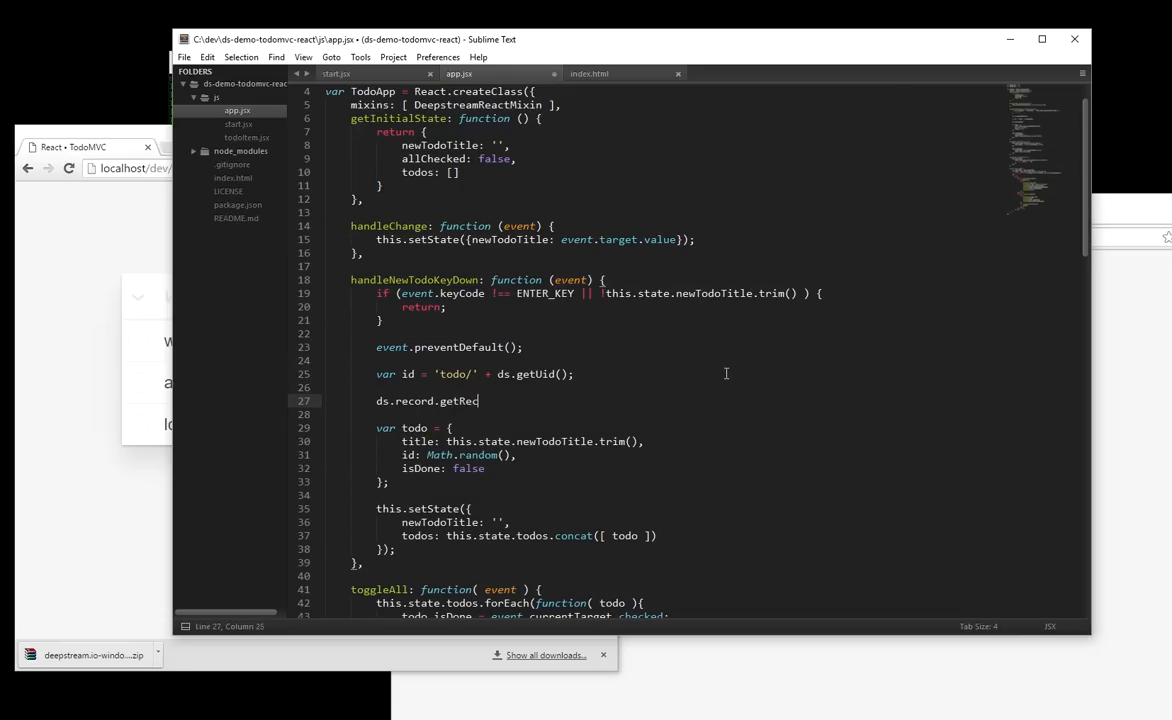
type("ord( id )")
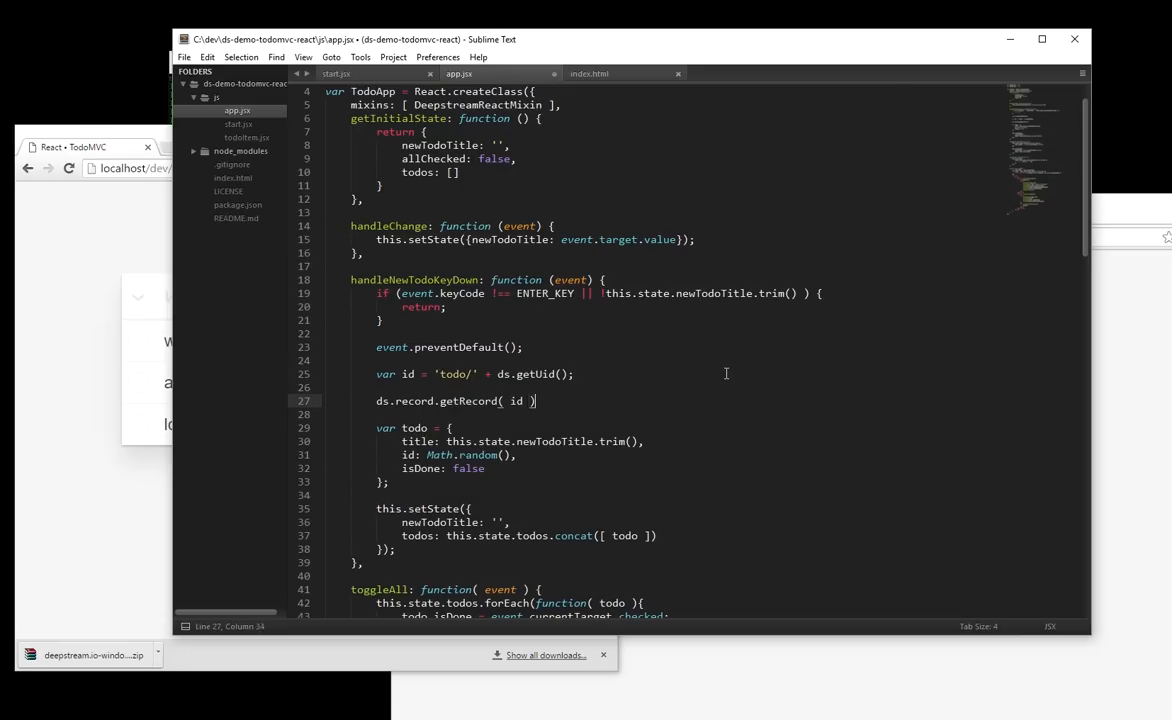
type(".set")
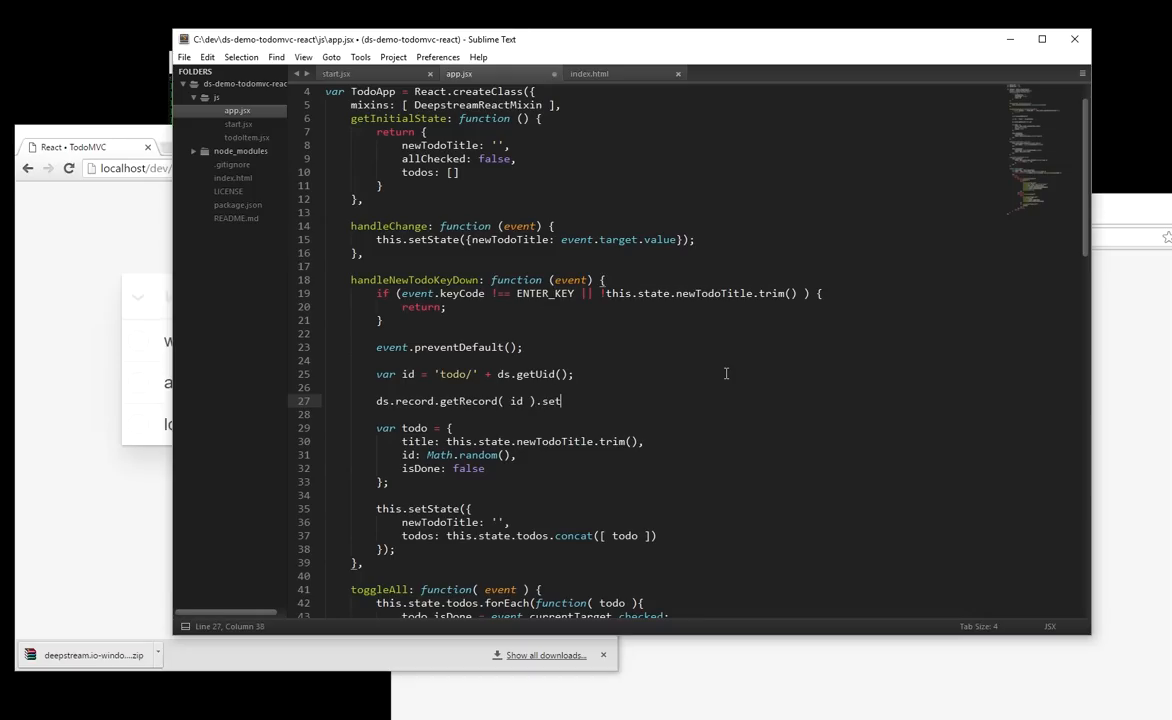
type("();")
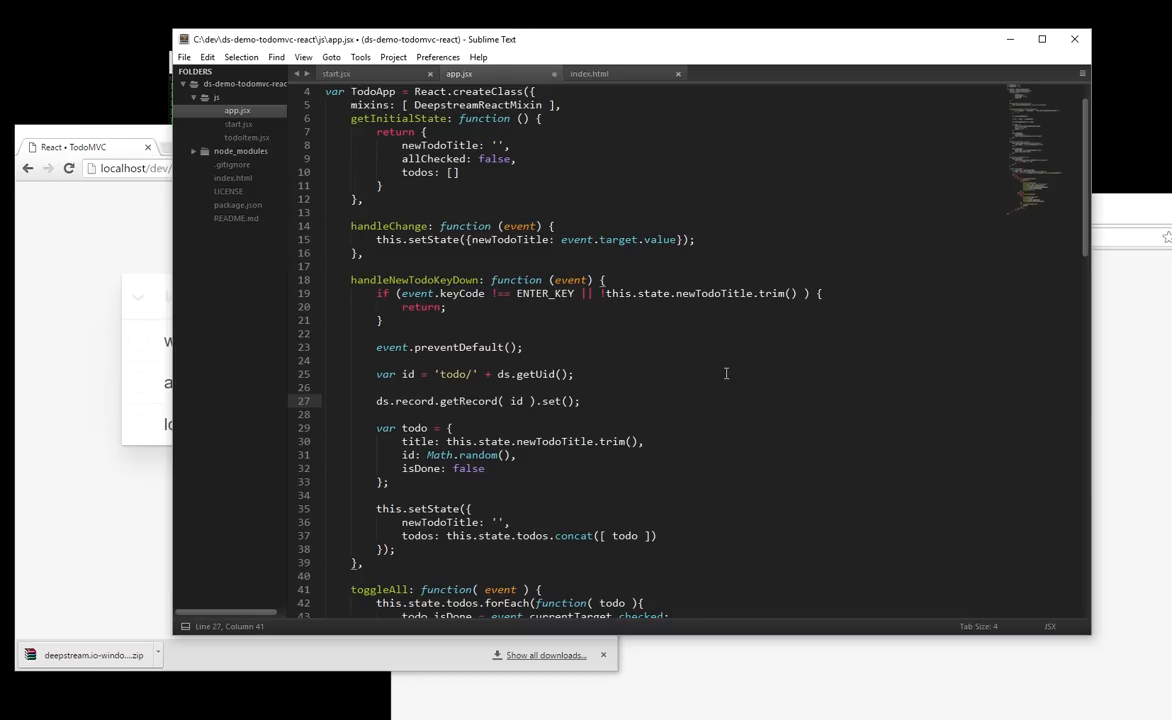
mouse_move(444, 432)
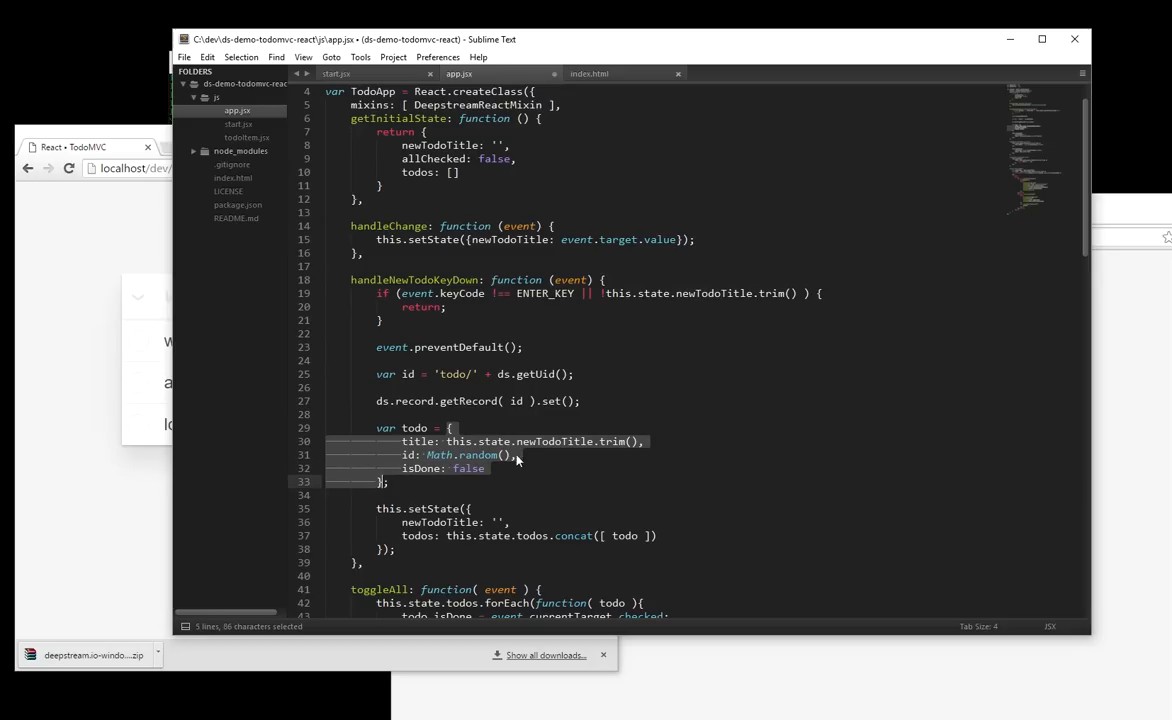
key("ctrl+x")
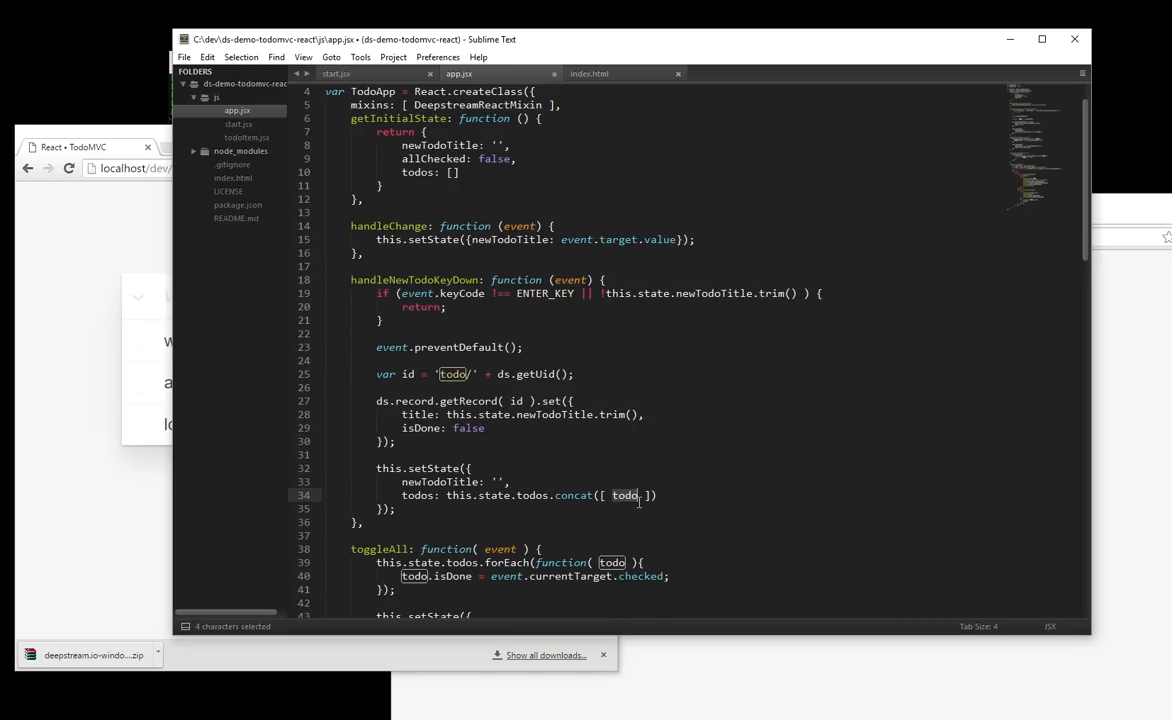
- Concat the id into todos and pass dsRecord={id} to each rendered TodoItem
type("id")
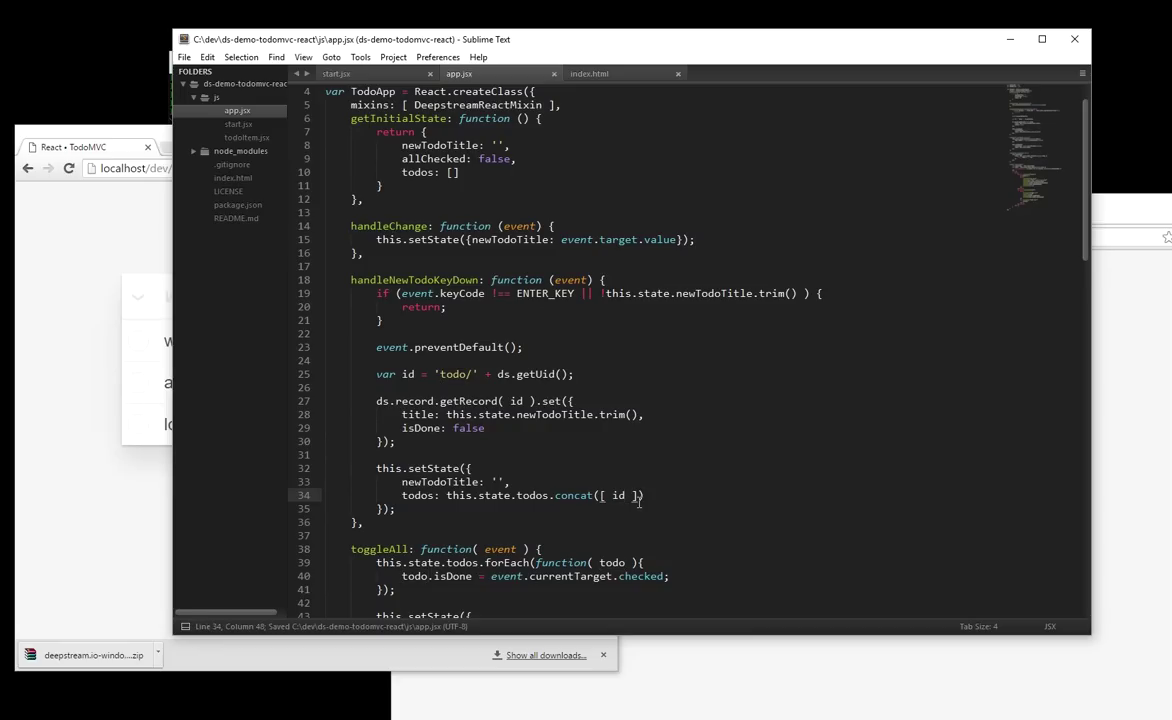
scroll("down", 3)
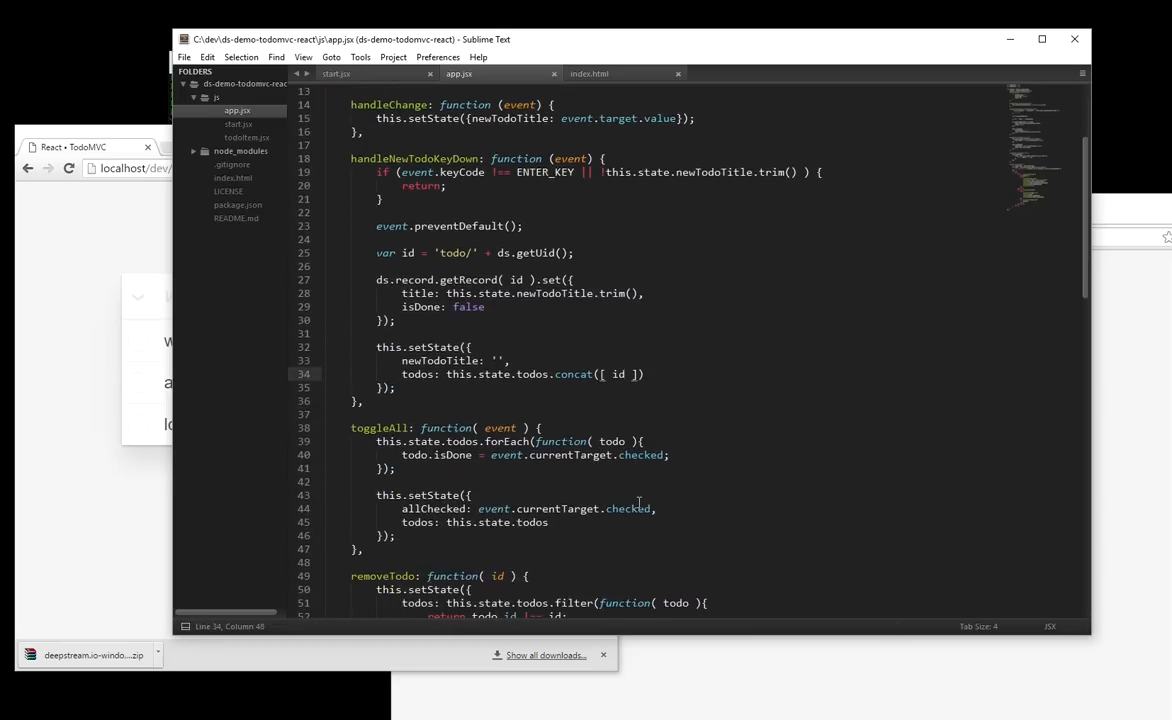
scroll("down", 3)
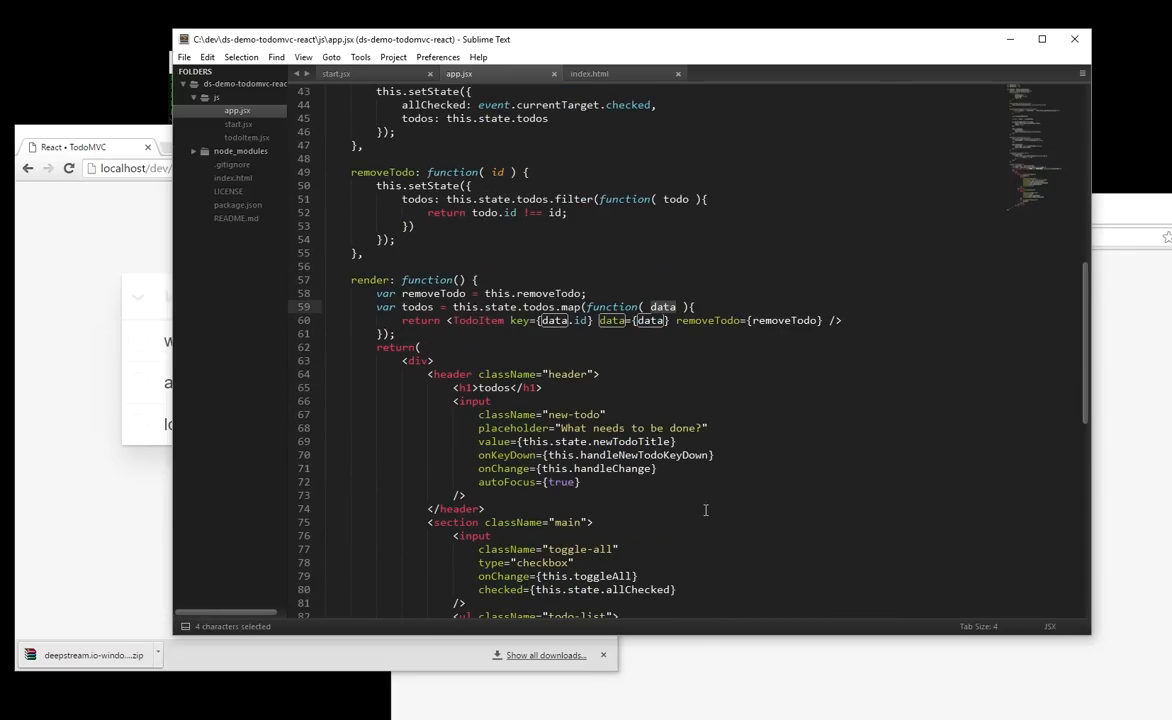
type("id")
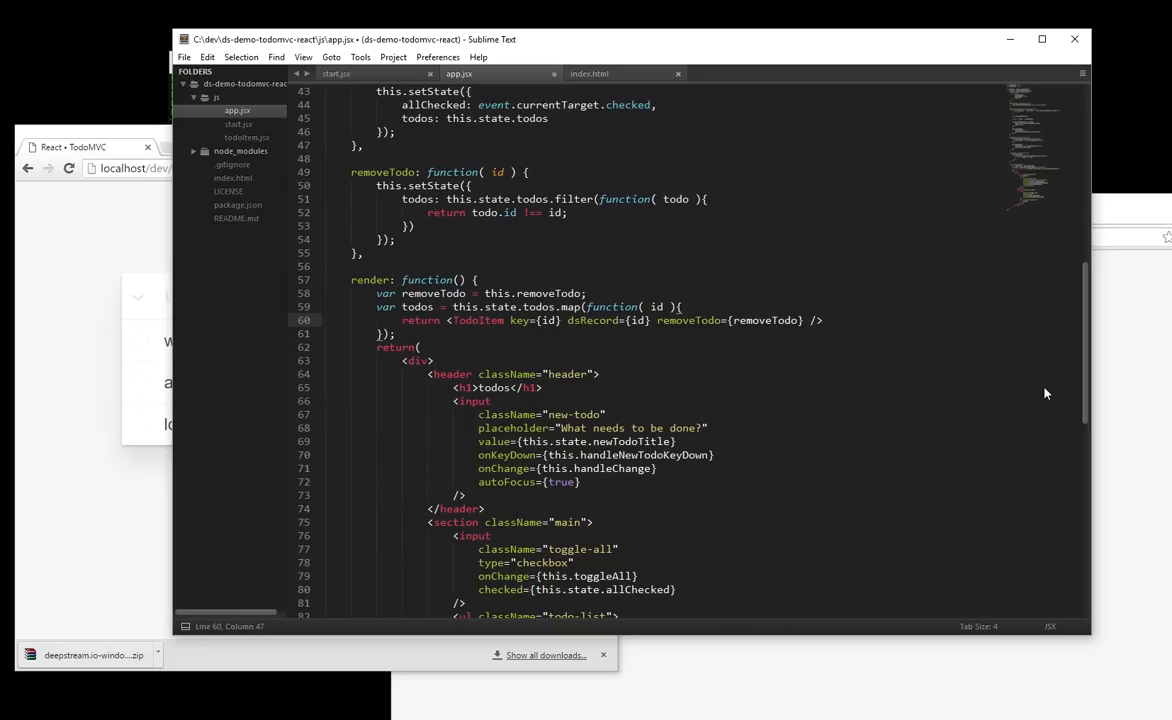
scroll("up", 3)
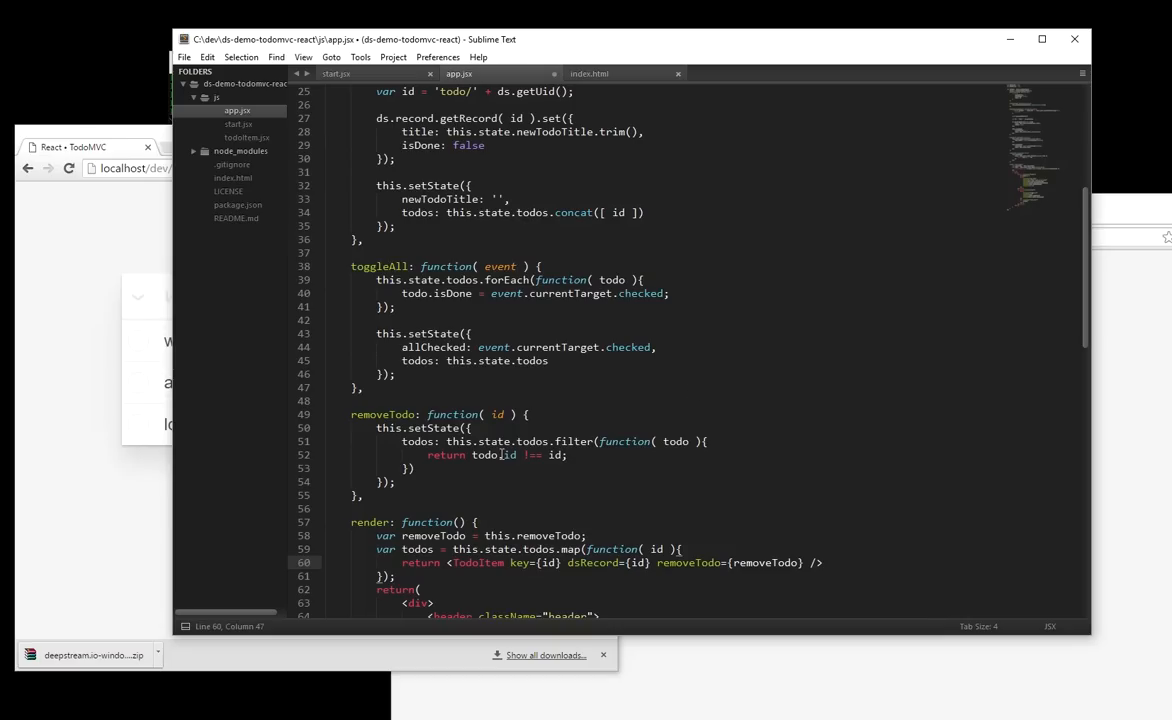
- Add the todo 'well' in one window and see it appear in both
double_click(510, 456)
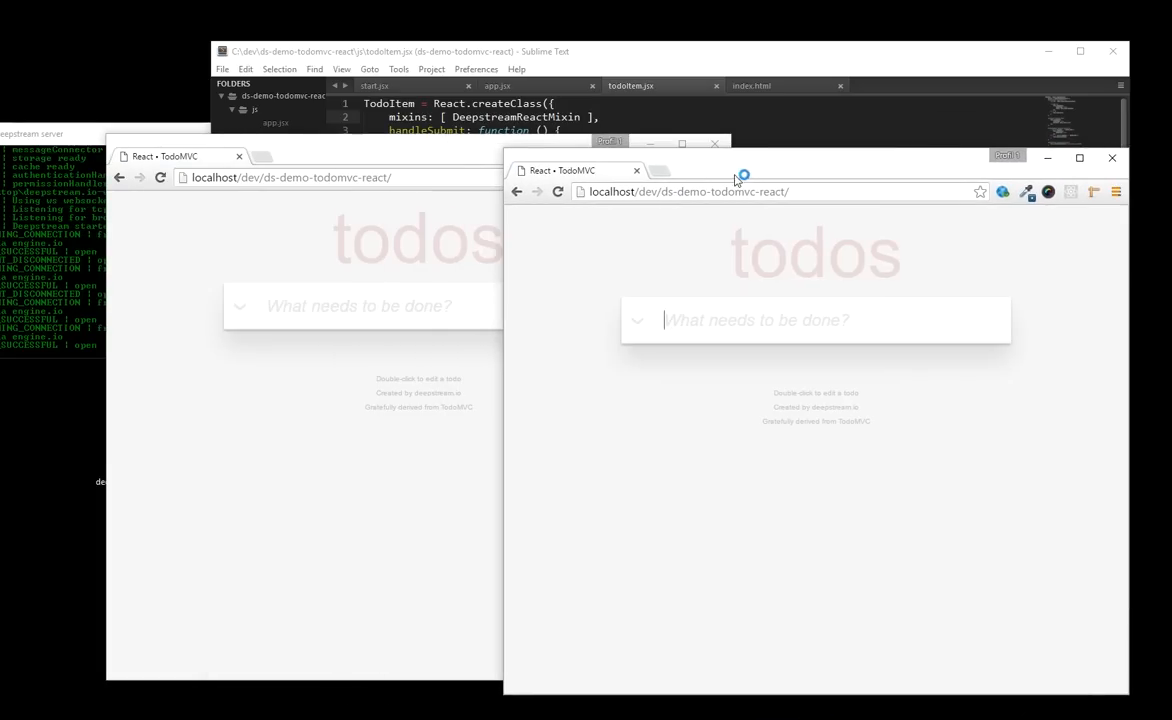
type("wel")
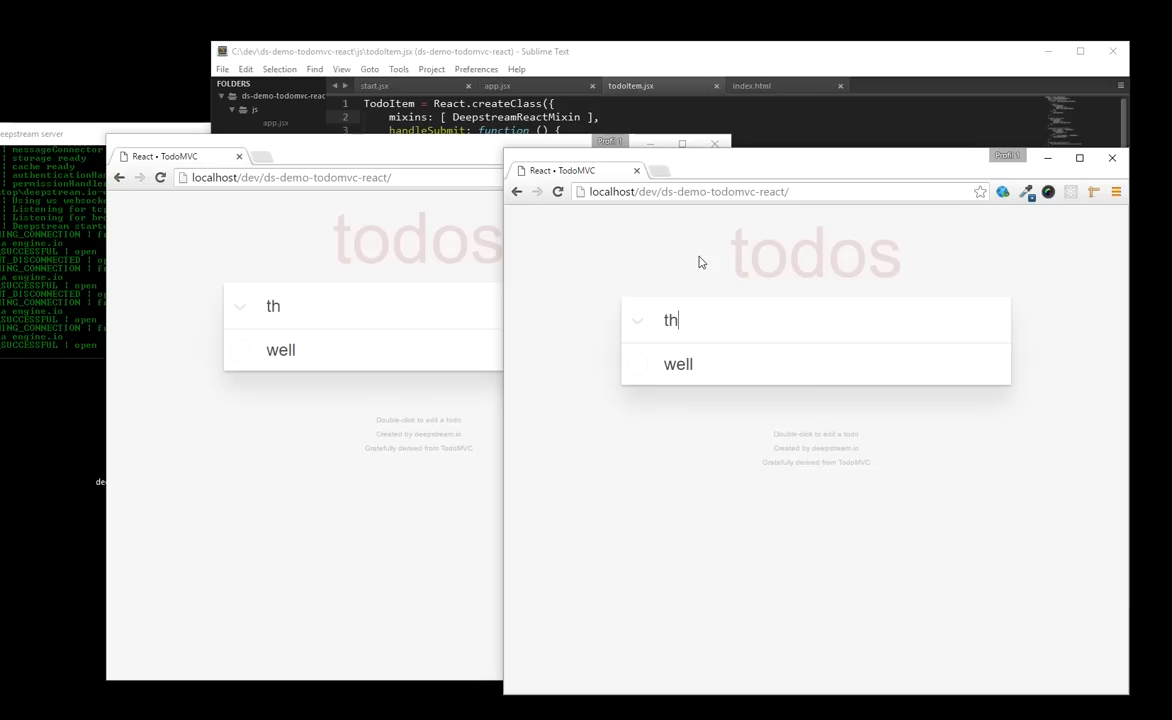
key("Return")
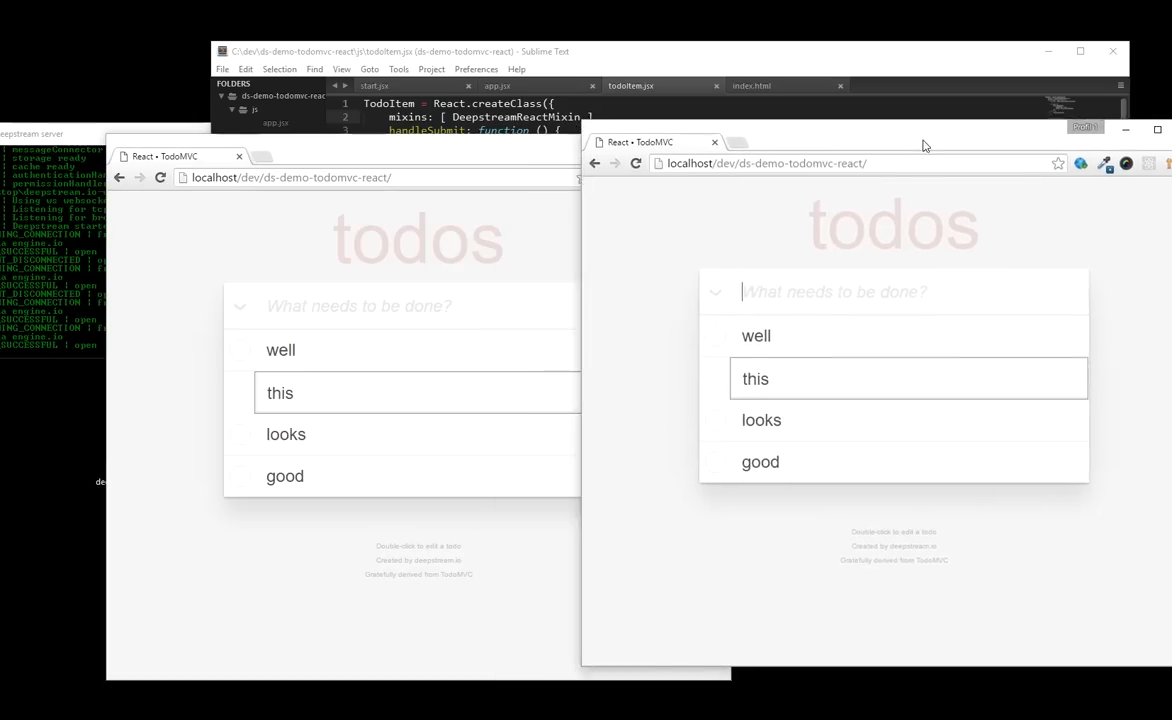
- Reword an existing todo in place to 'maybe too much so', mirrored live
key("Backspace")
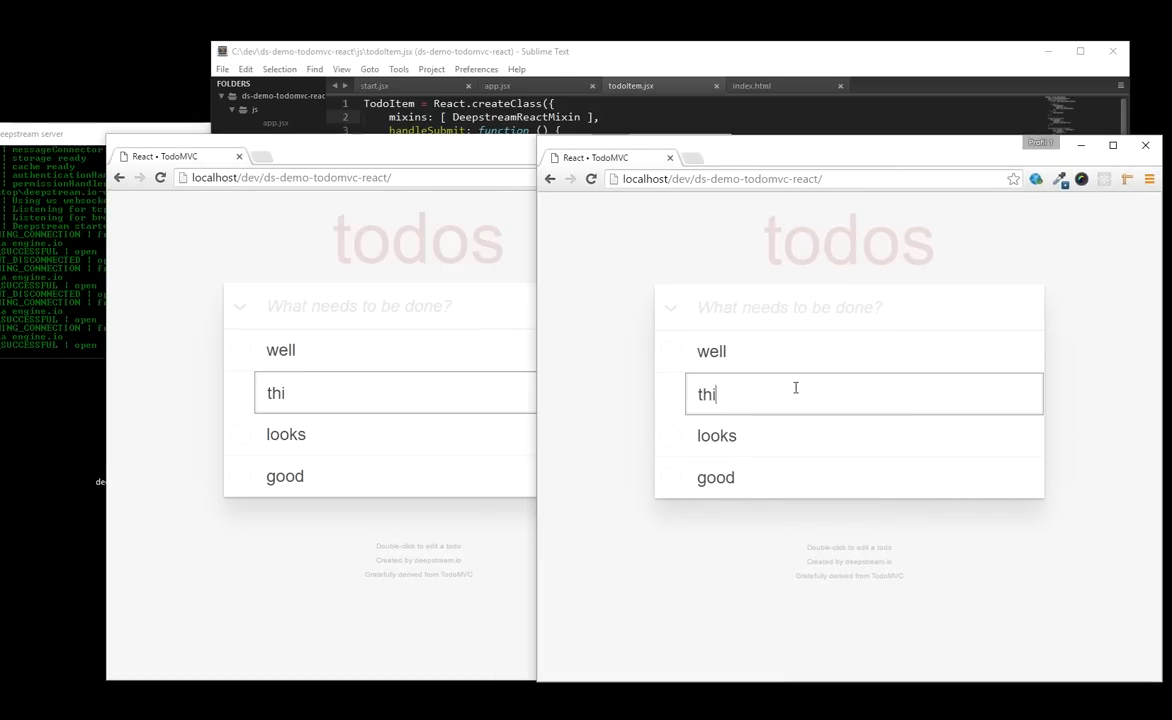
type("maybe")
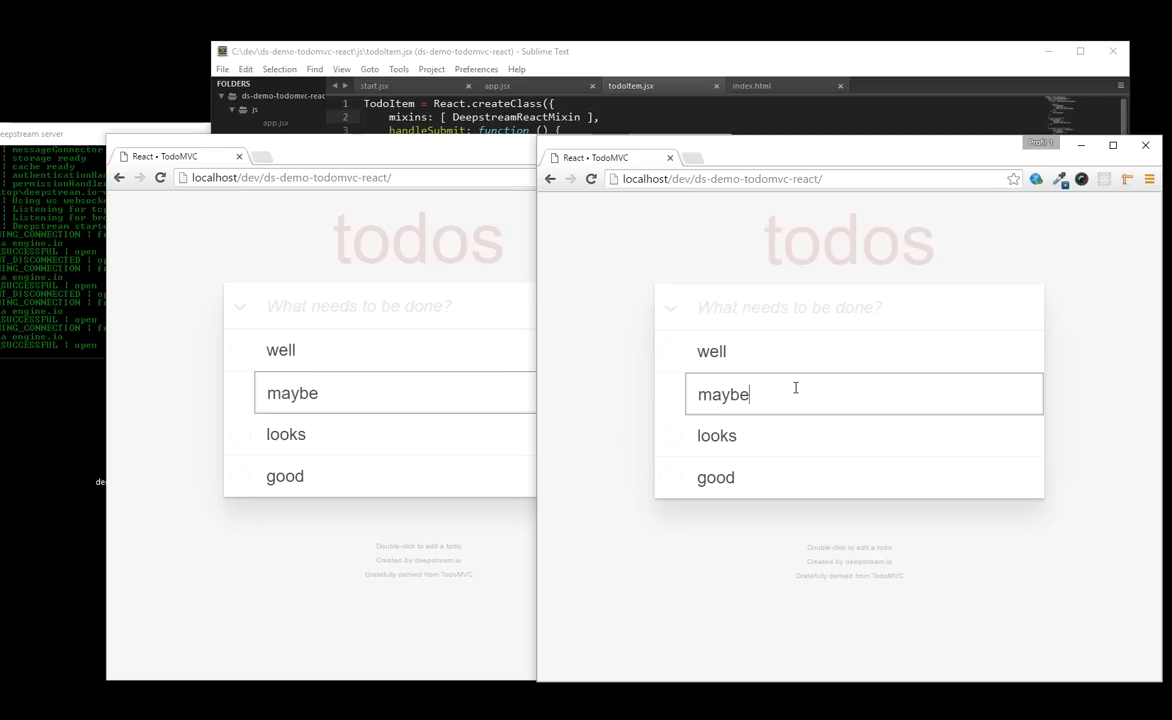
type("too much so")
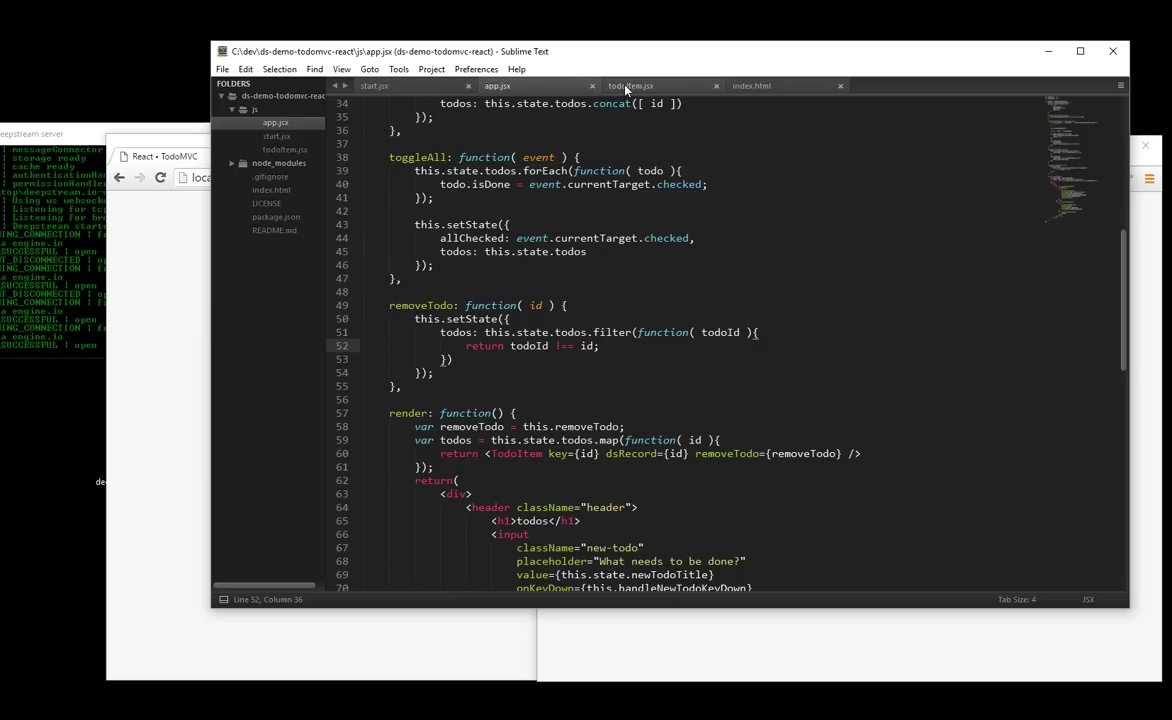
- In todoItem.jsx, make destroy call removeTodo( this.dsRecord.name ) instead of using state
left_click(640, 84)
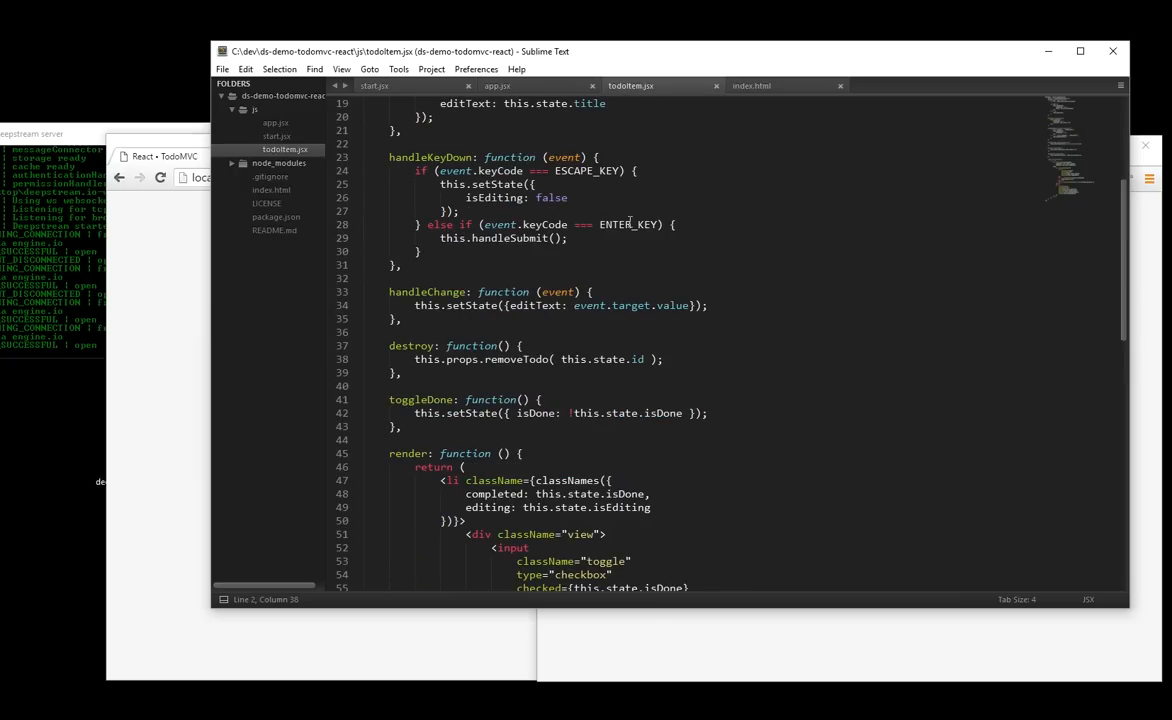
left_click(608, 360)
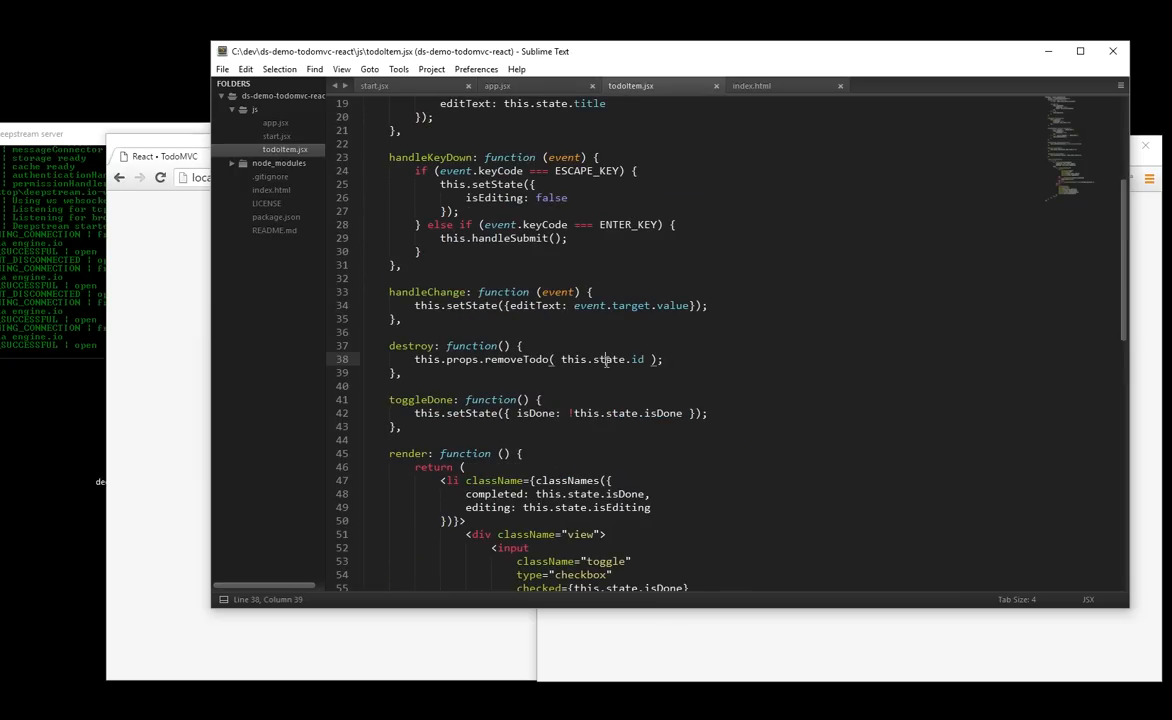
double_click(608, 360)
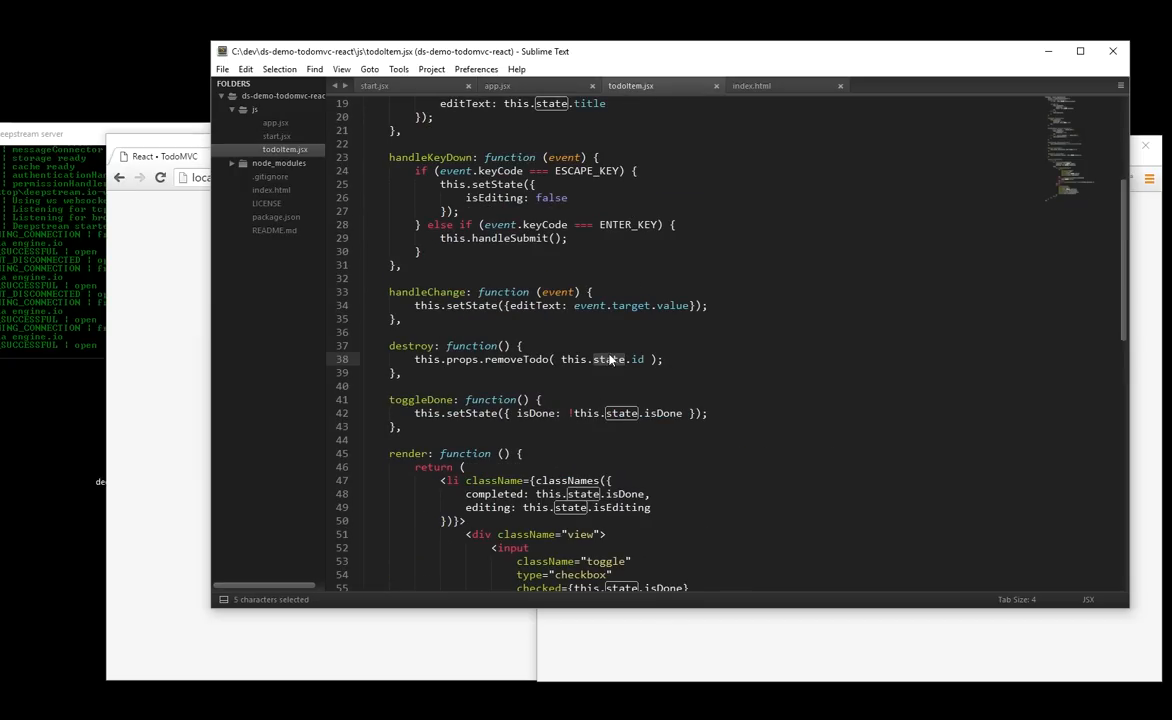
type("dsrecord")
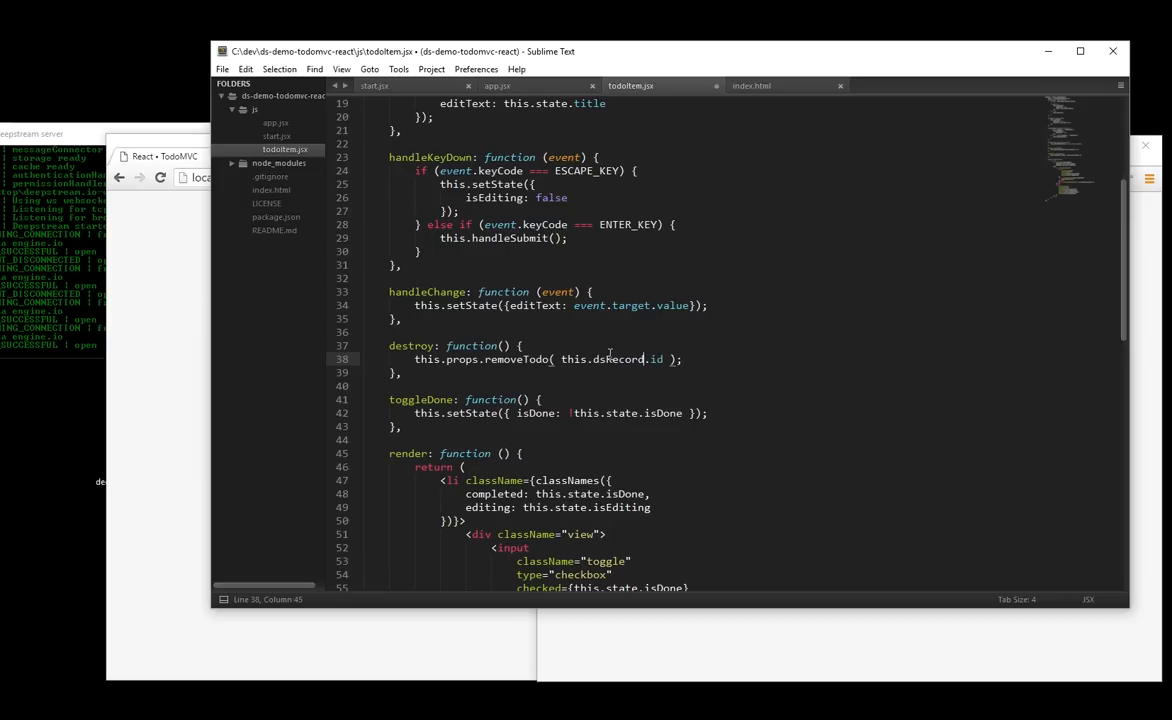
type("name")
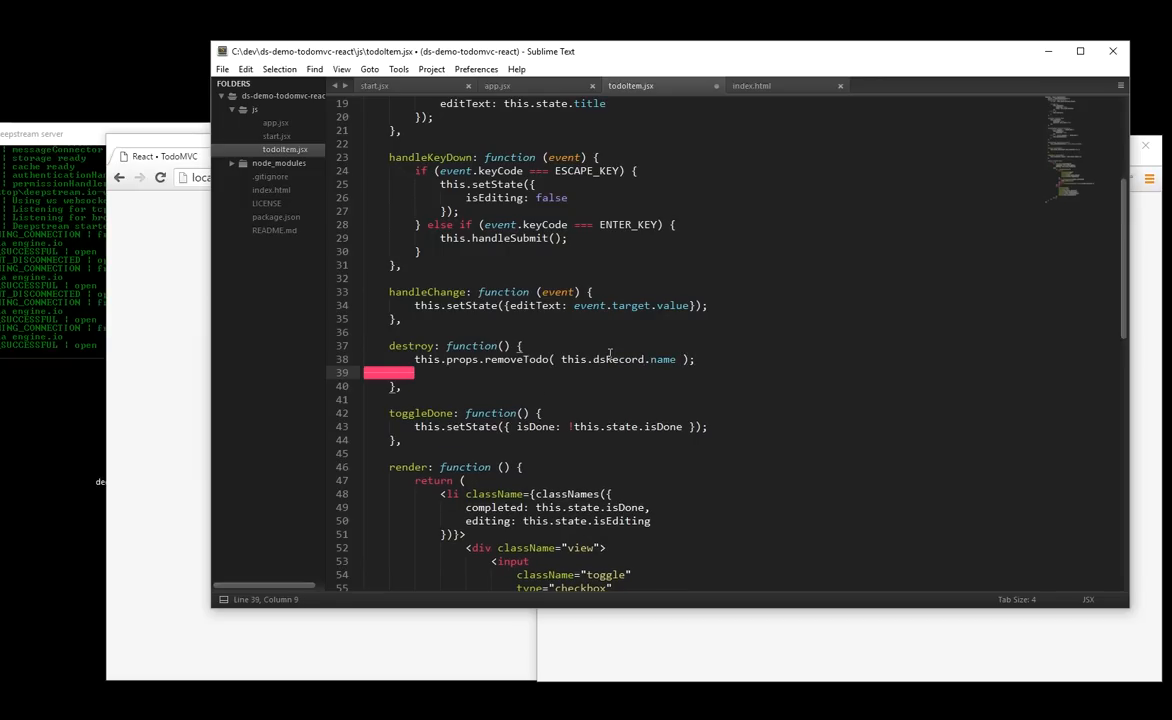
- Add this.dsRecord.delete() to the destroy handler and save the file
type("this")
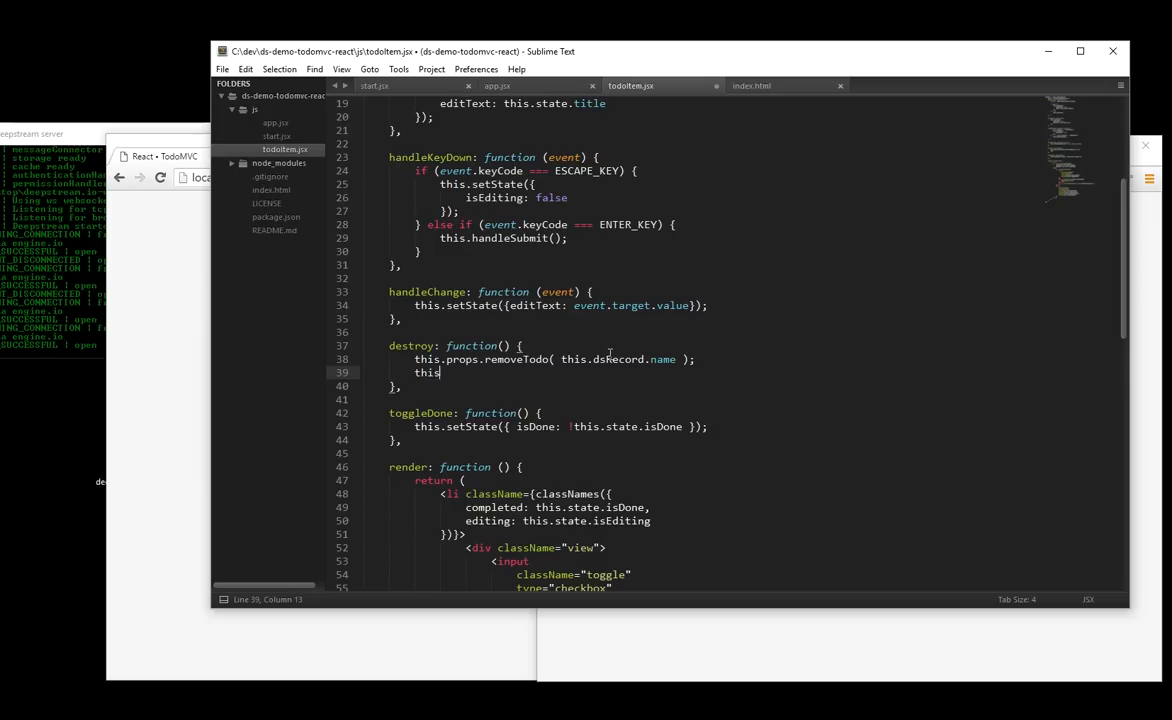
type(".dsRecord.delete();l")
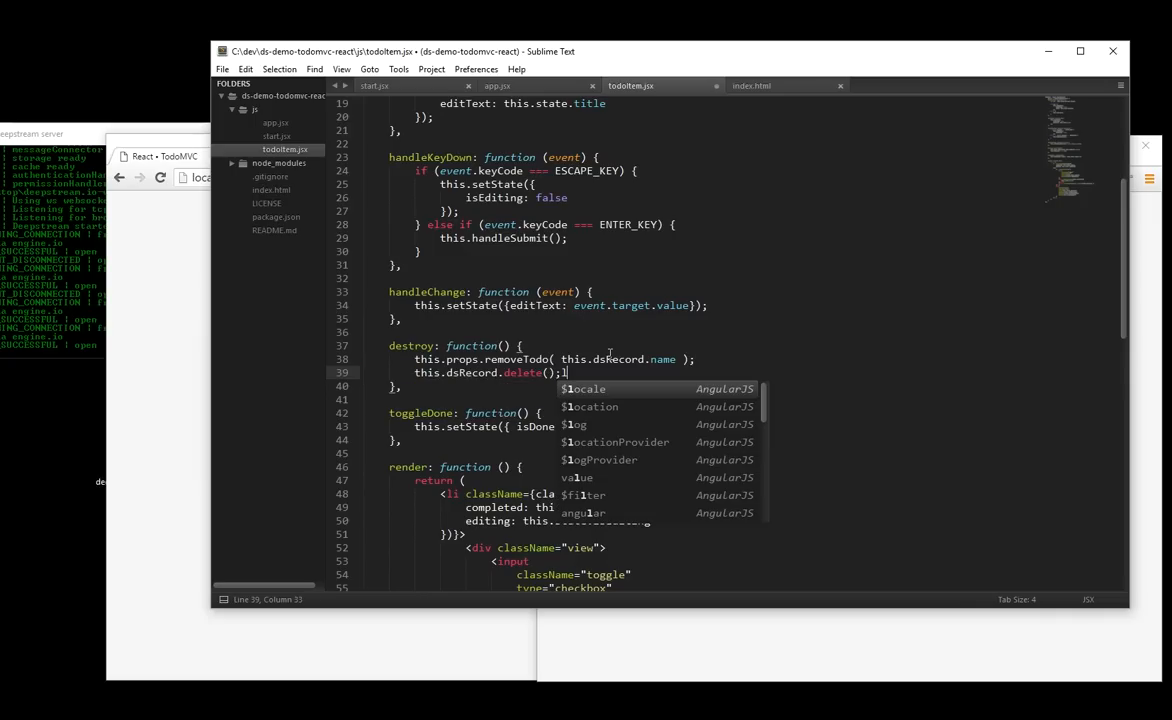
key("ctrl+s")
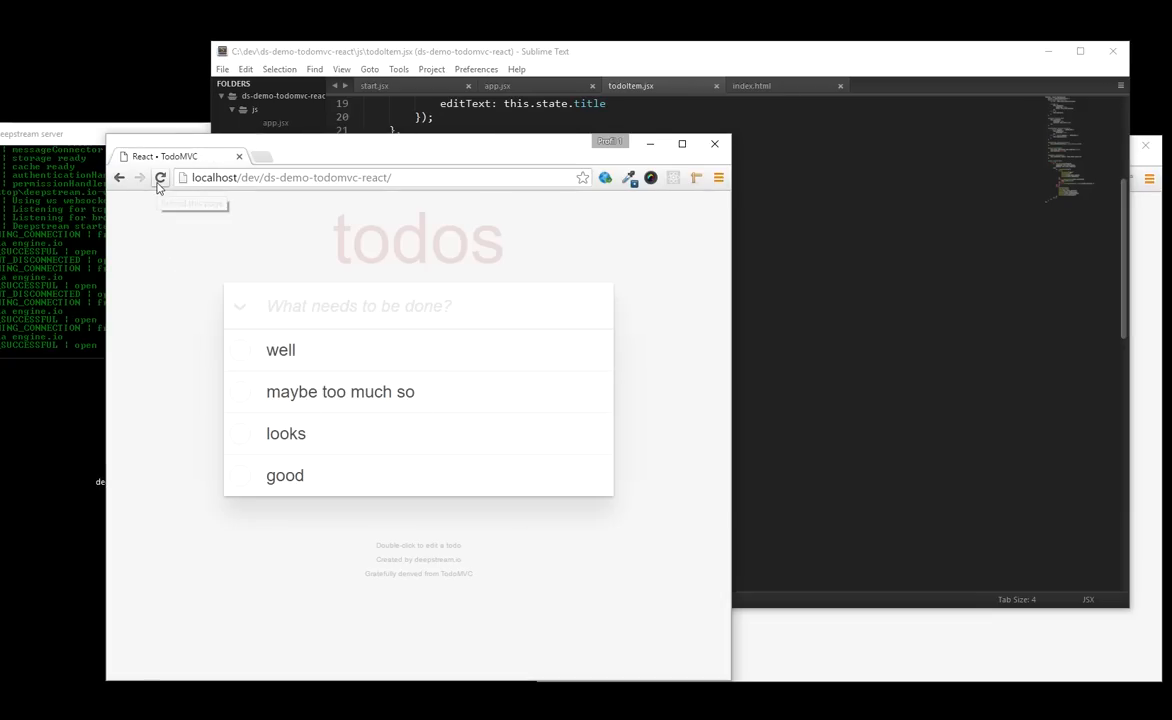
- Reload the app and delete the todos well, looks and good, leaving both lists empty
left_click(160, 176)
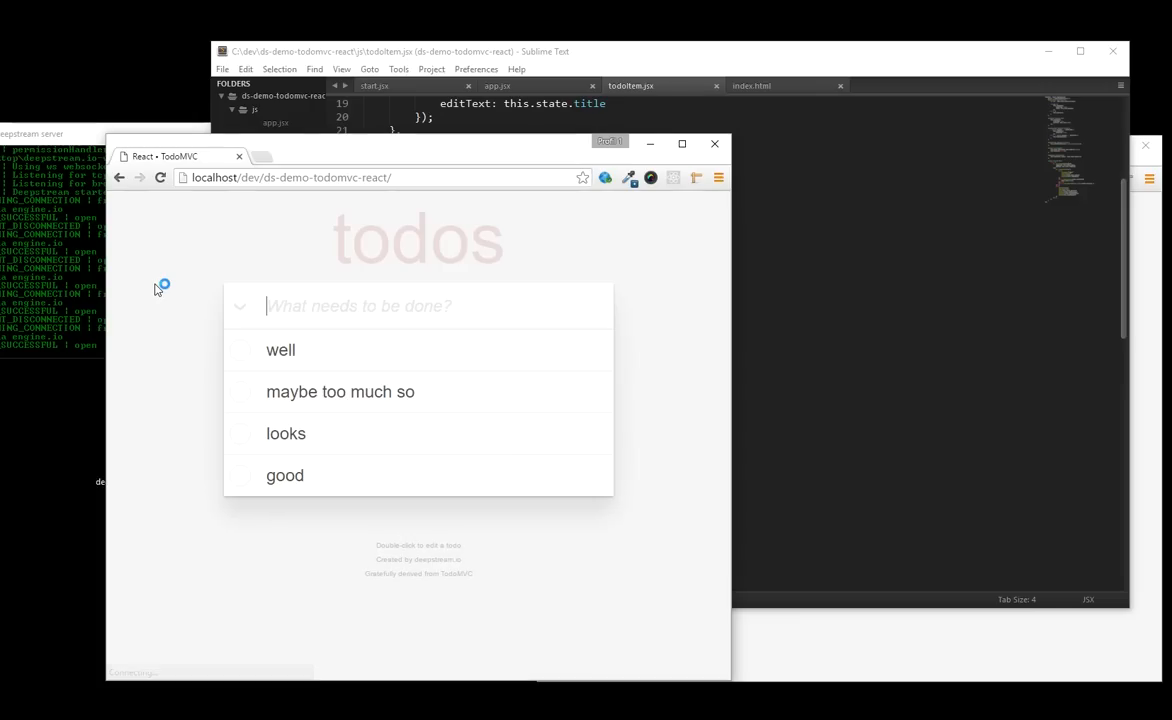
mouse_move(594, 390)
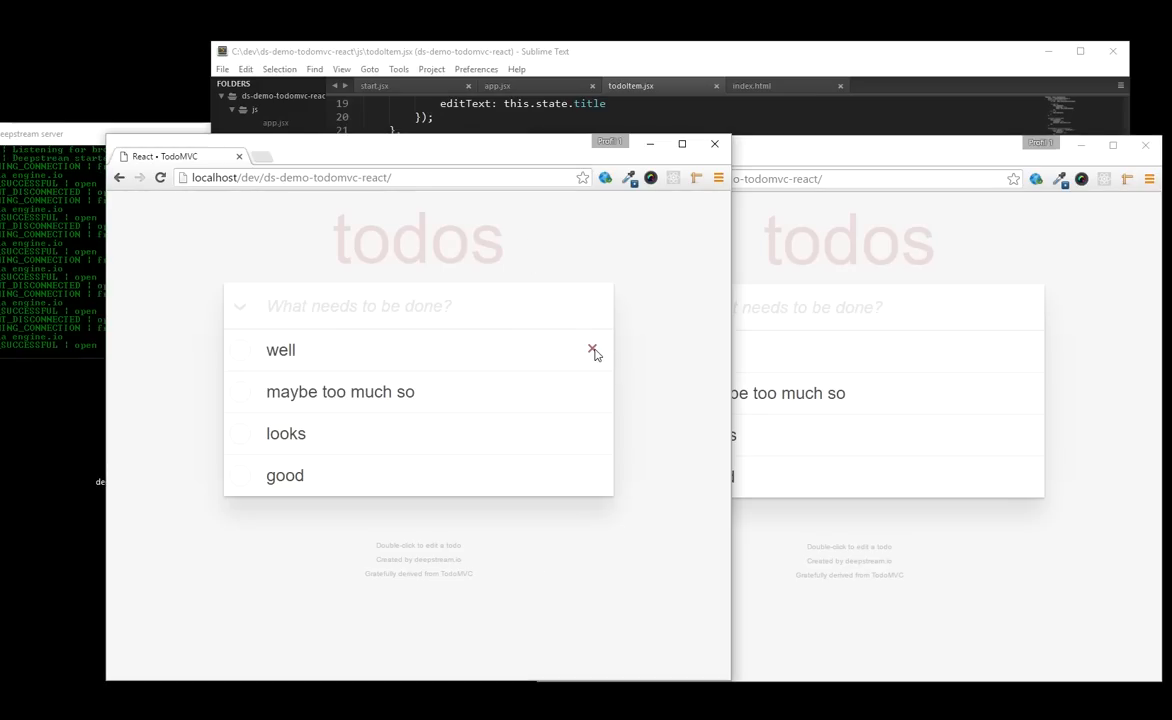
left_click(594, 350)
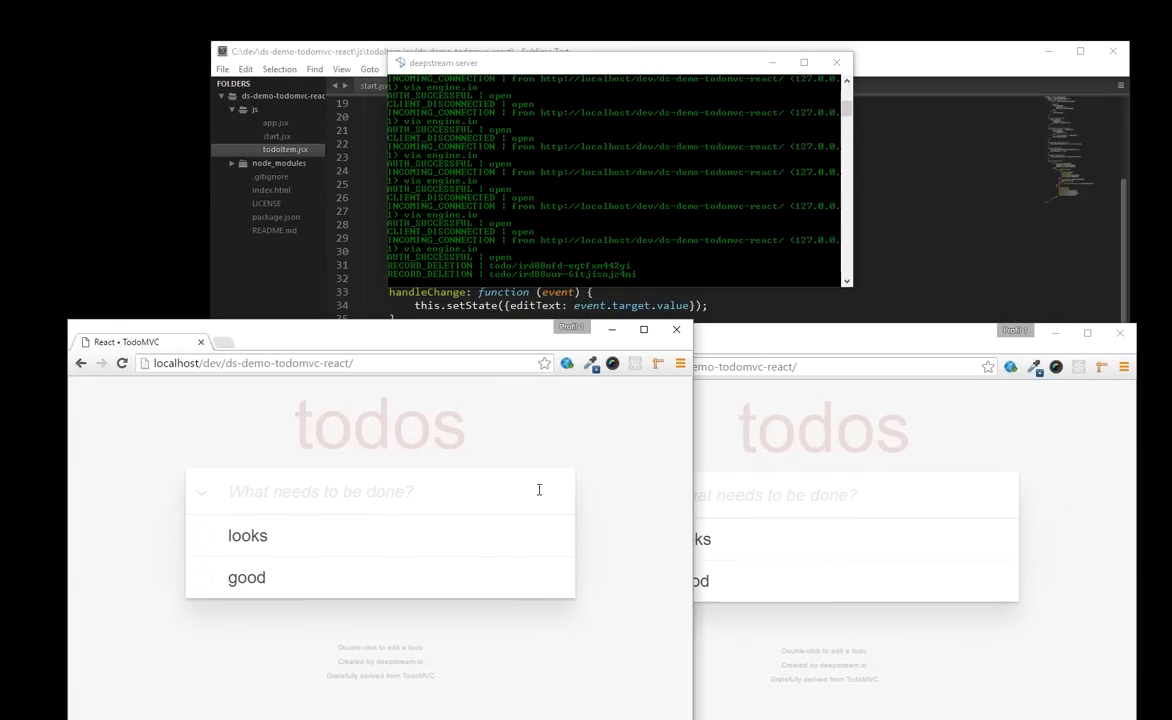
left_click(556, 536)
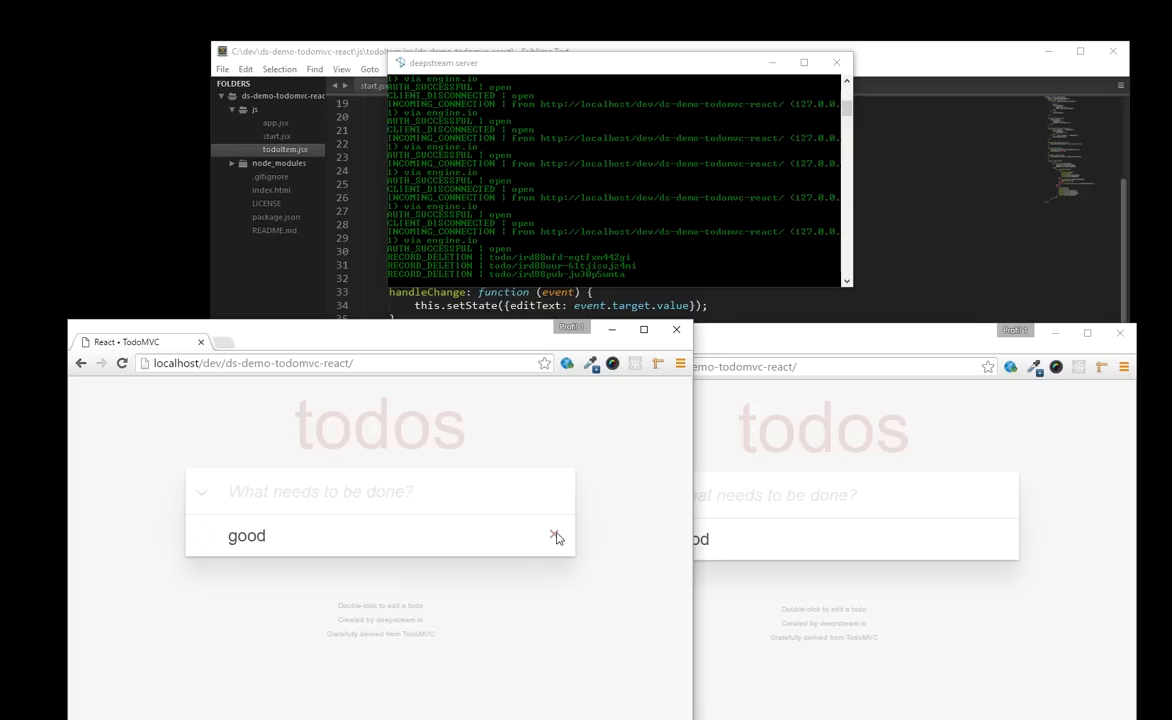
left_click(556, 536)
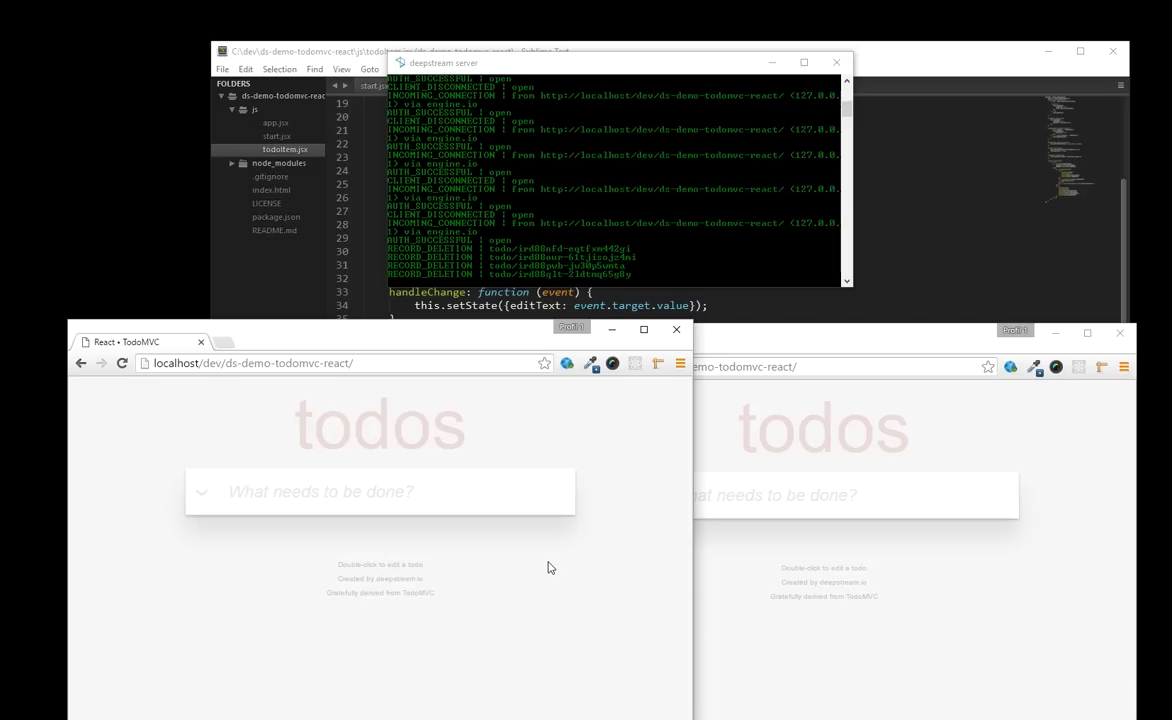